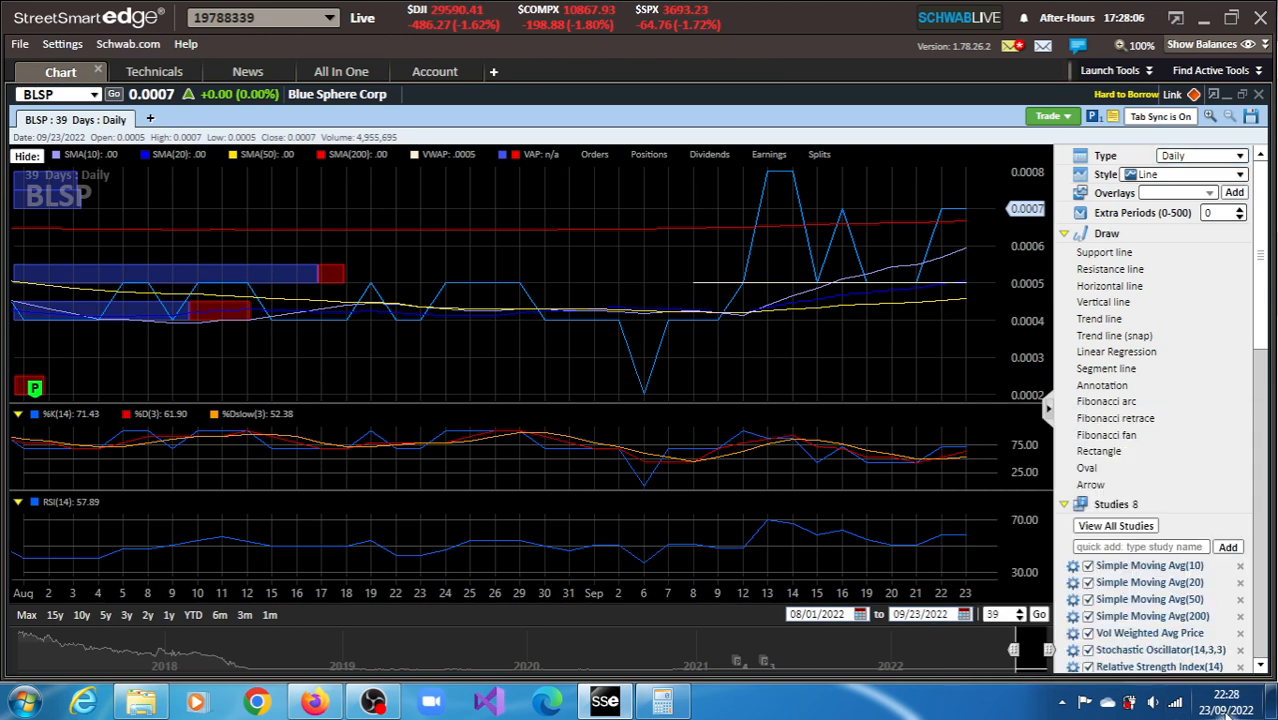
Switch to BLSP's Trade Source page and review its one-year chart, 11,000-share position and share profile.
click(1190, 701)
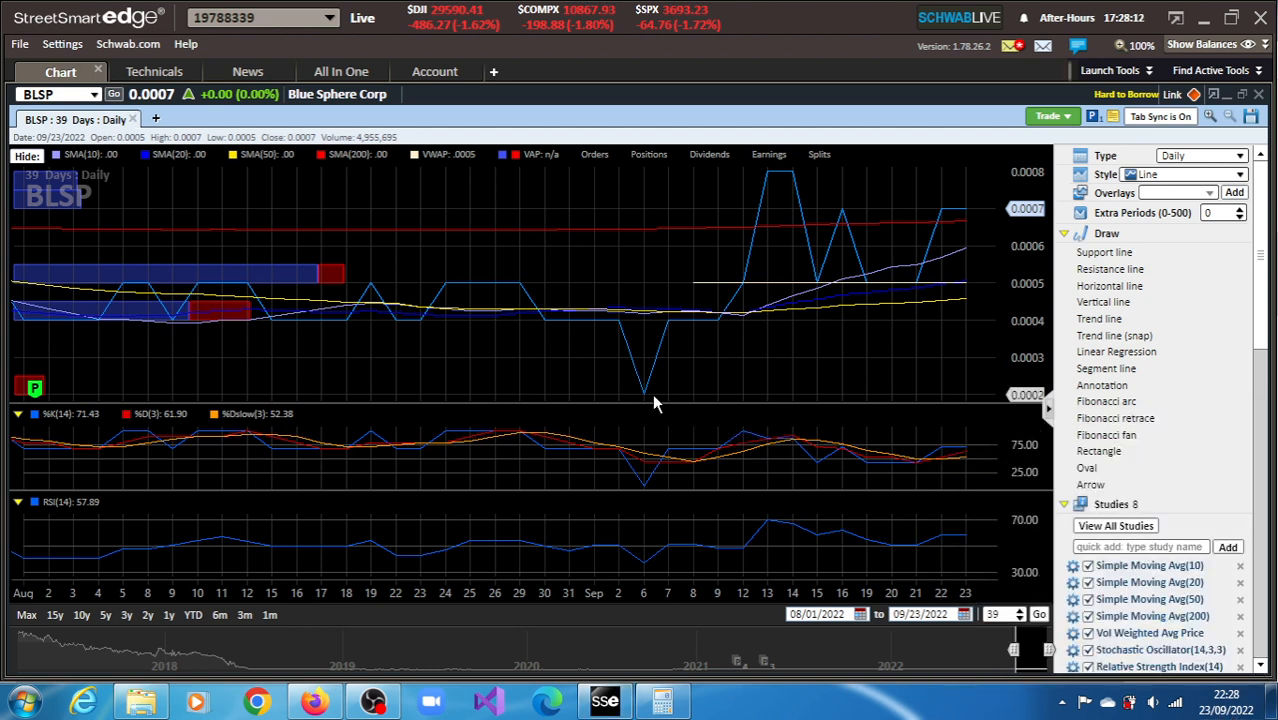
mouse_move(660, 350)
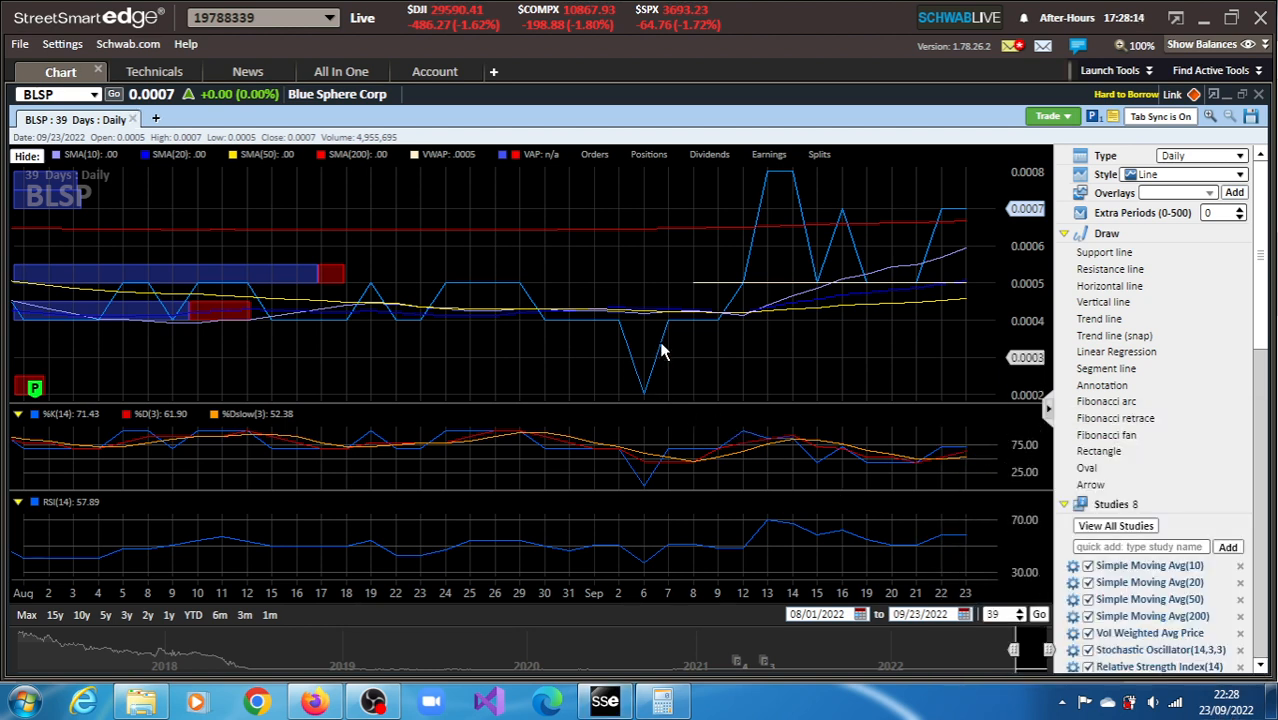
mouse_move(668, 338)
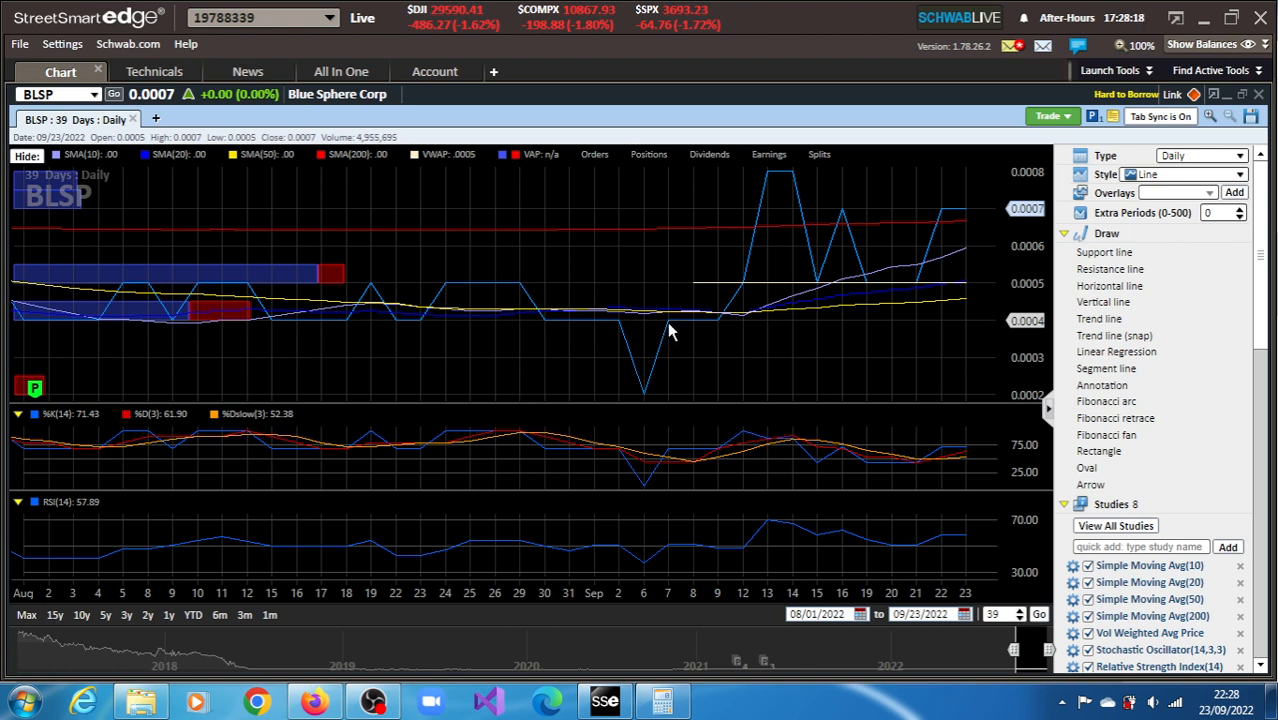
mouse_move(690, 328)
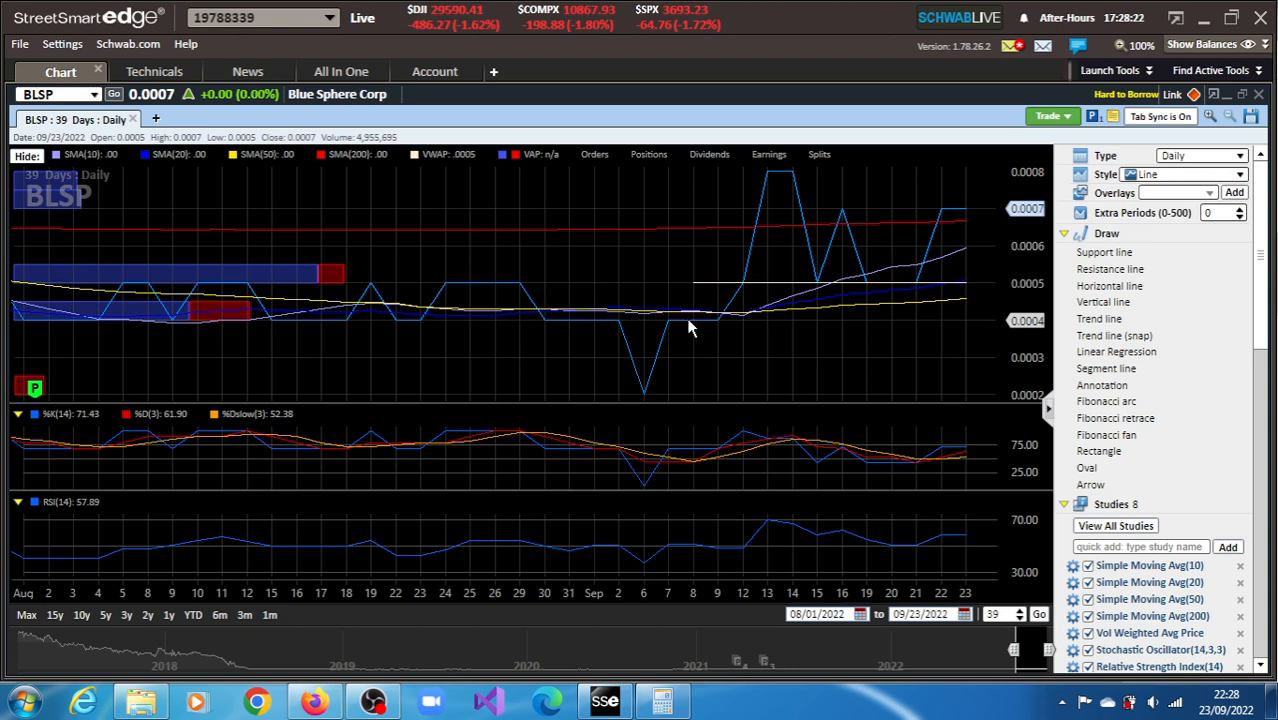
mouse_move(789, 178)
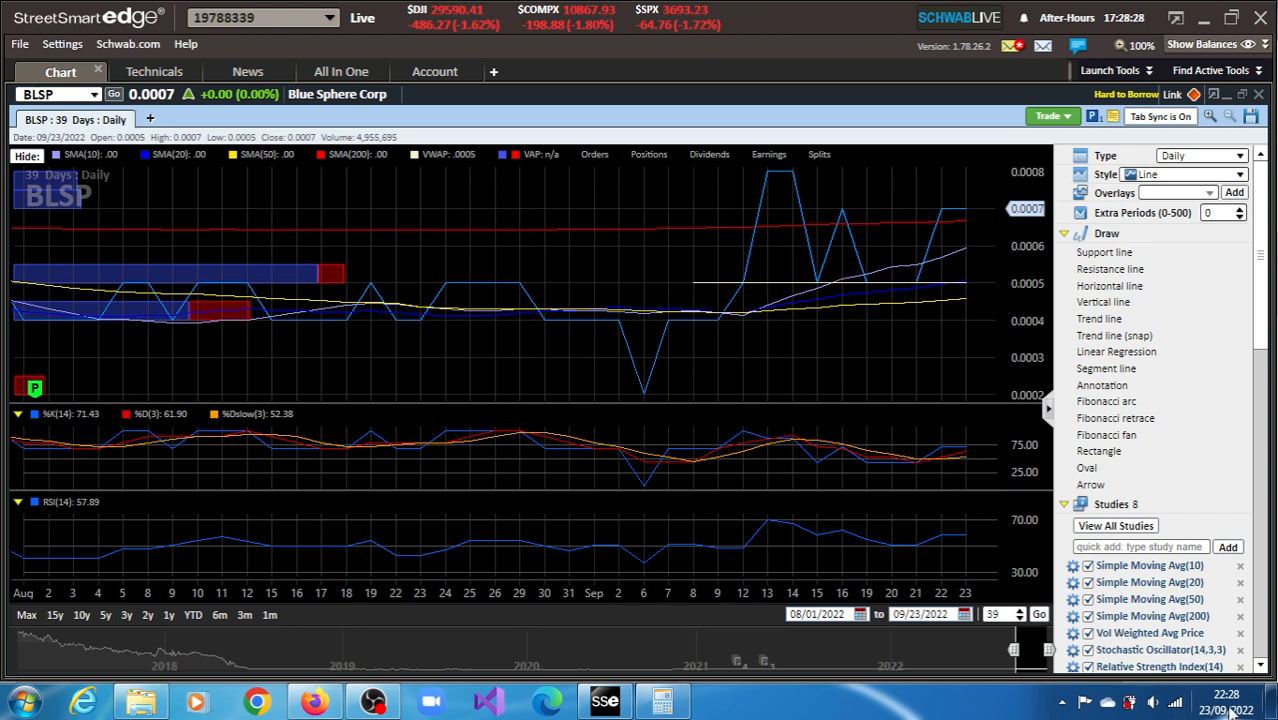
click(1204, 701)
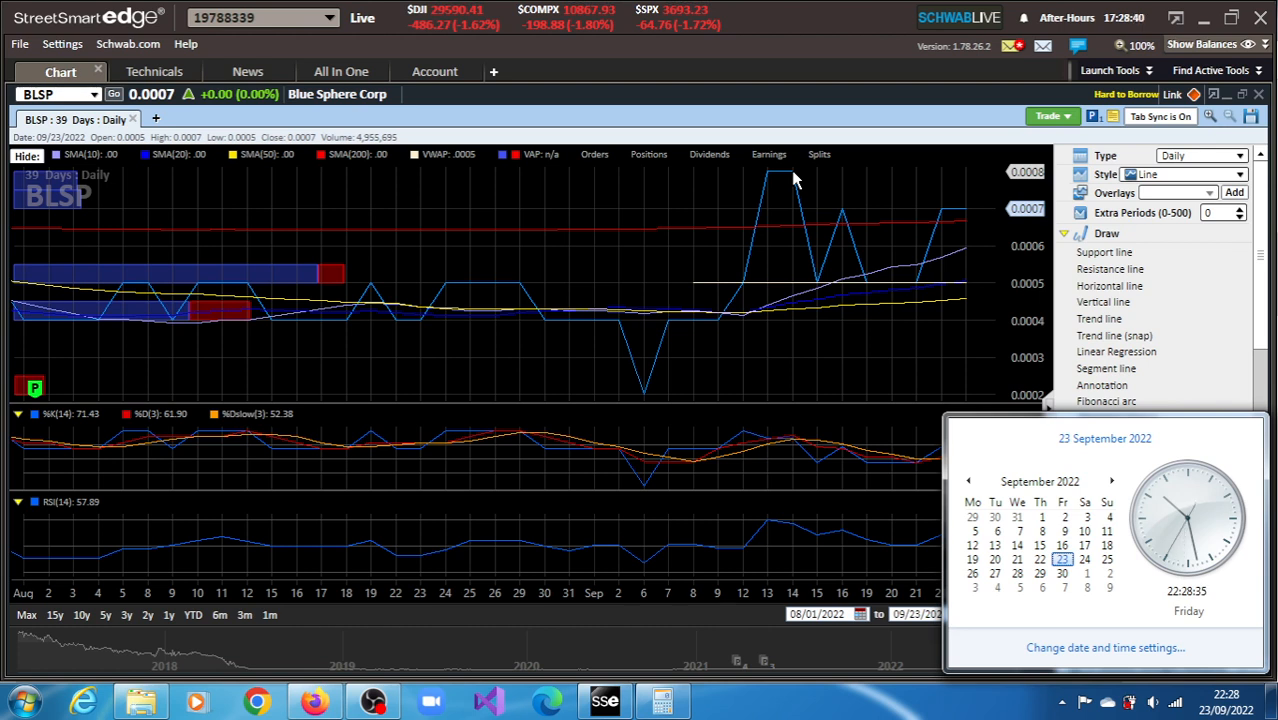
mouse_move(890, 293)
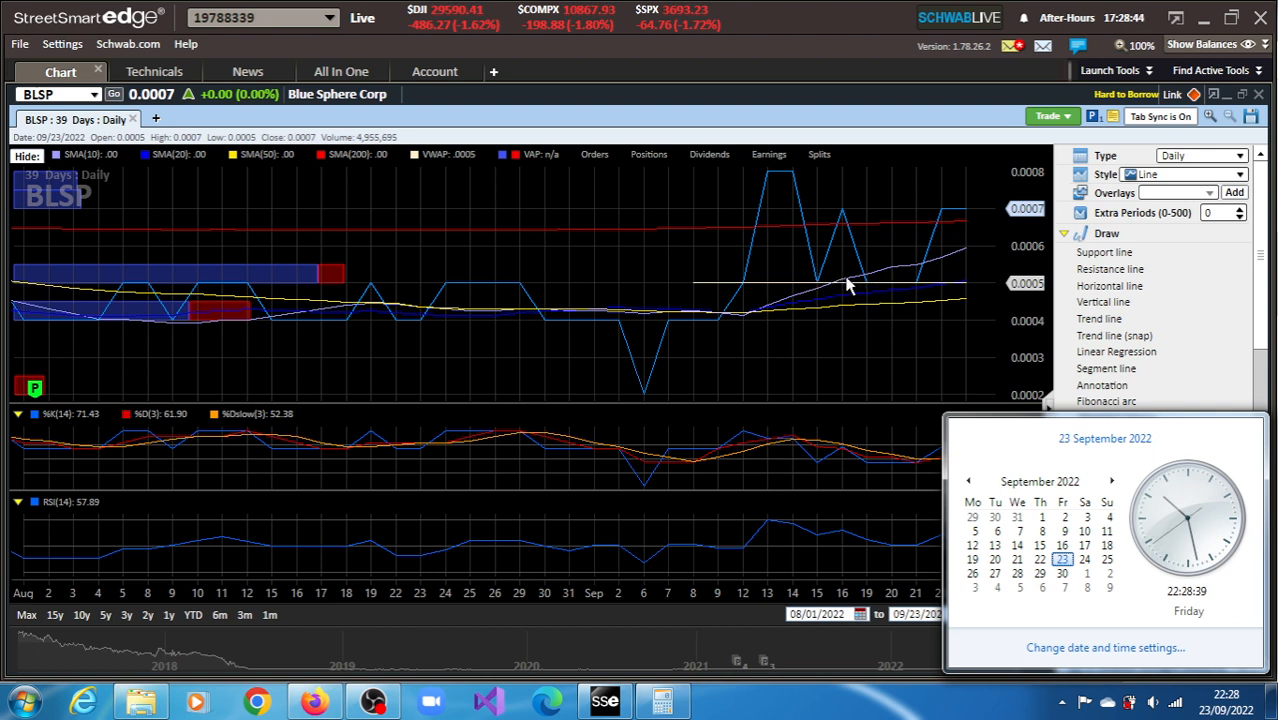
mouse_move(855, 288)
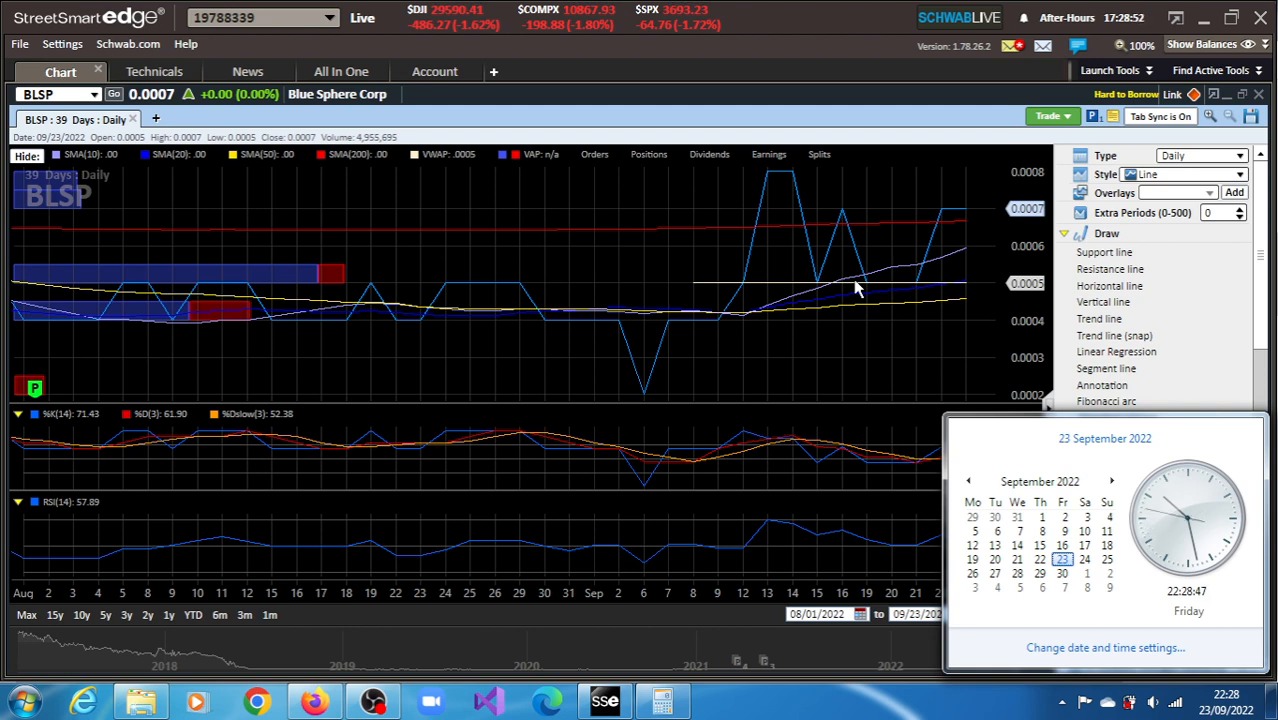
mouse_move(955, 225)
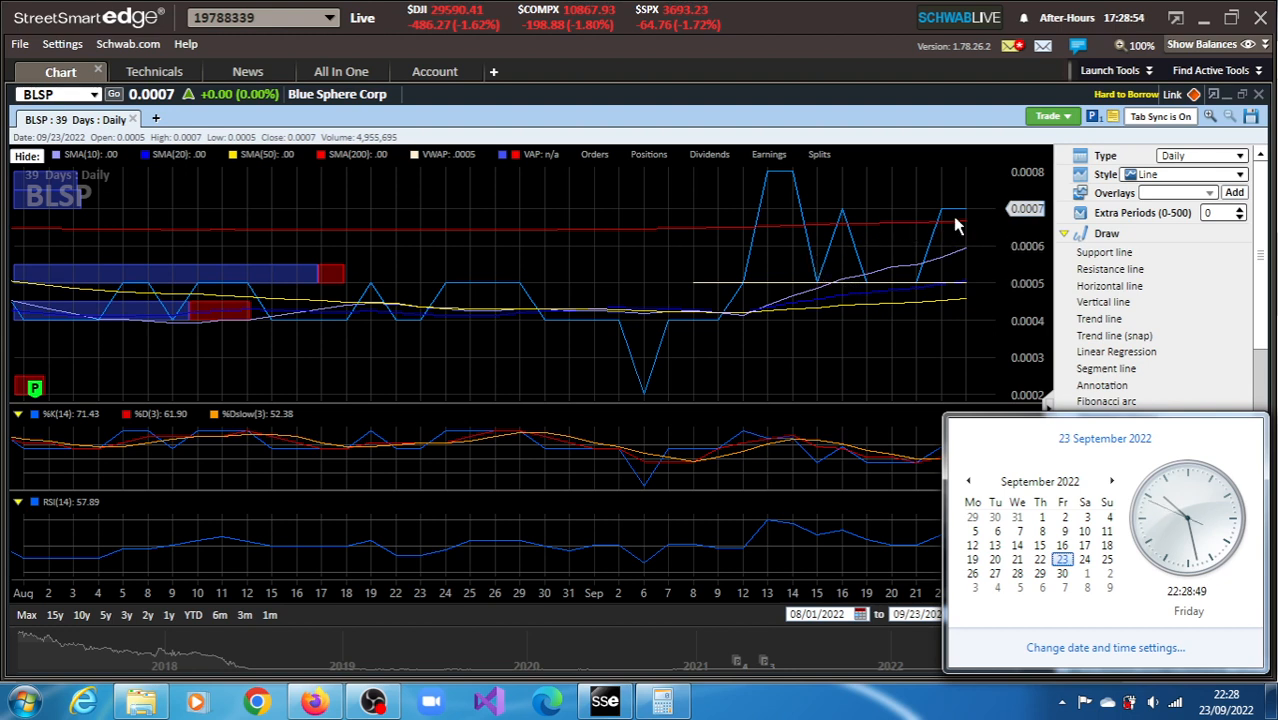
mouse_move(951, 217)
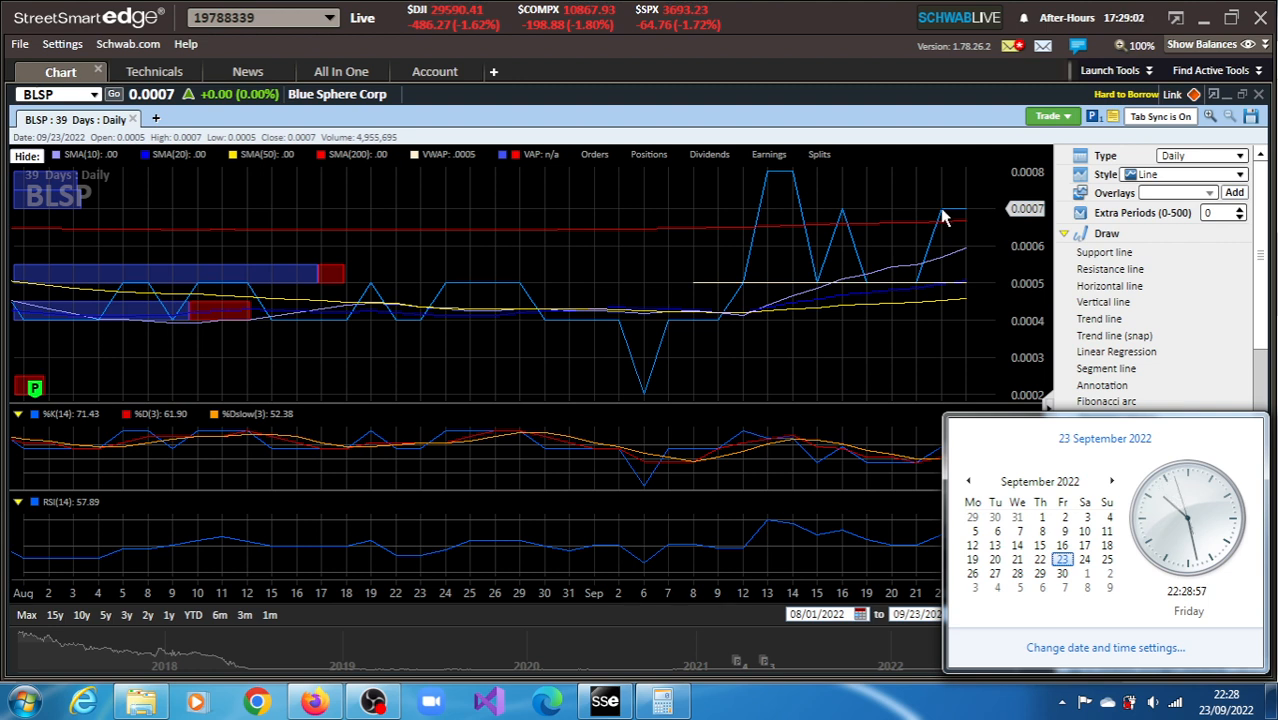
mouse_move(968, 218)
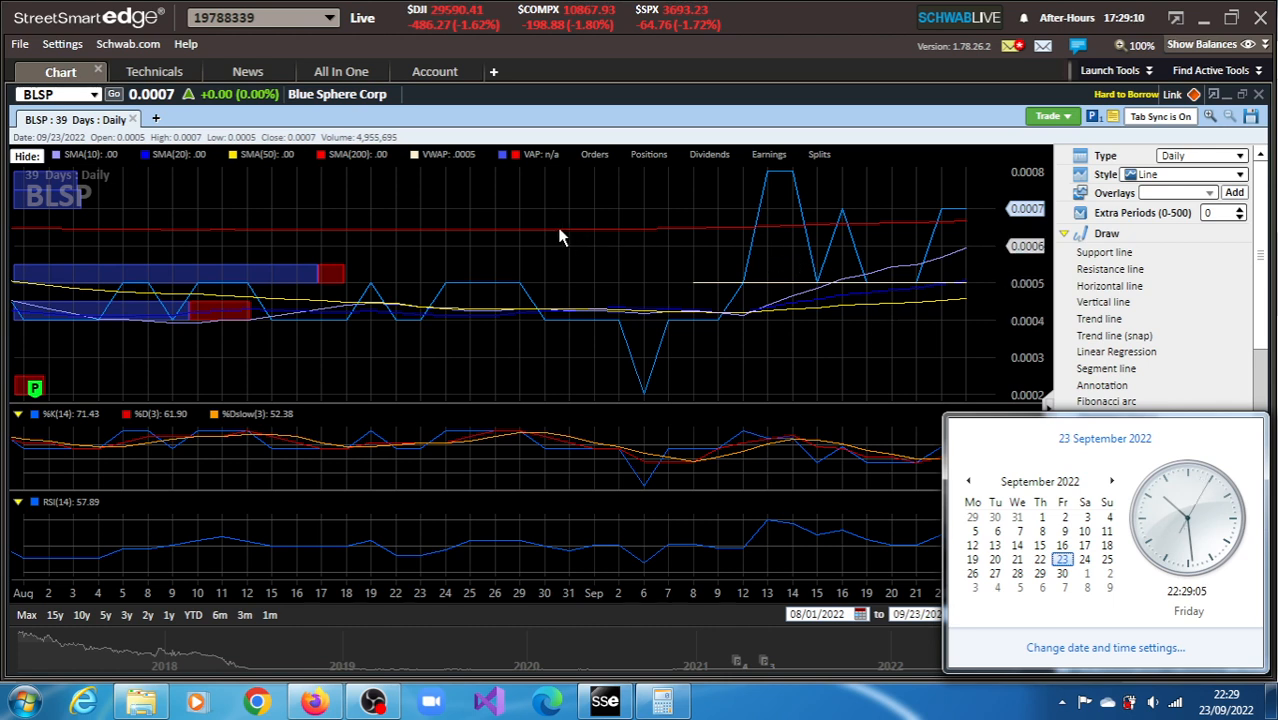
mouse_move(910, 251)
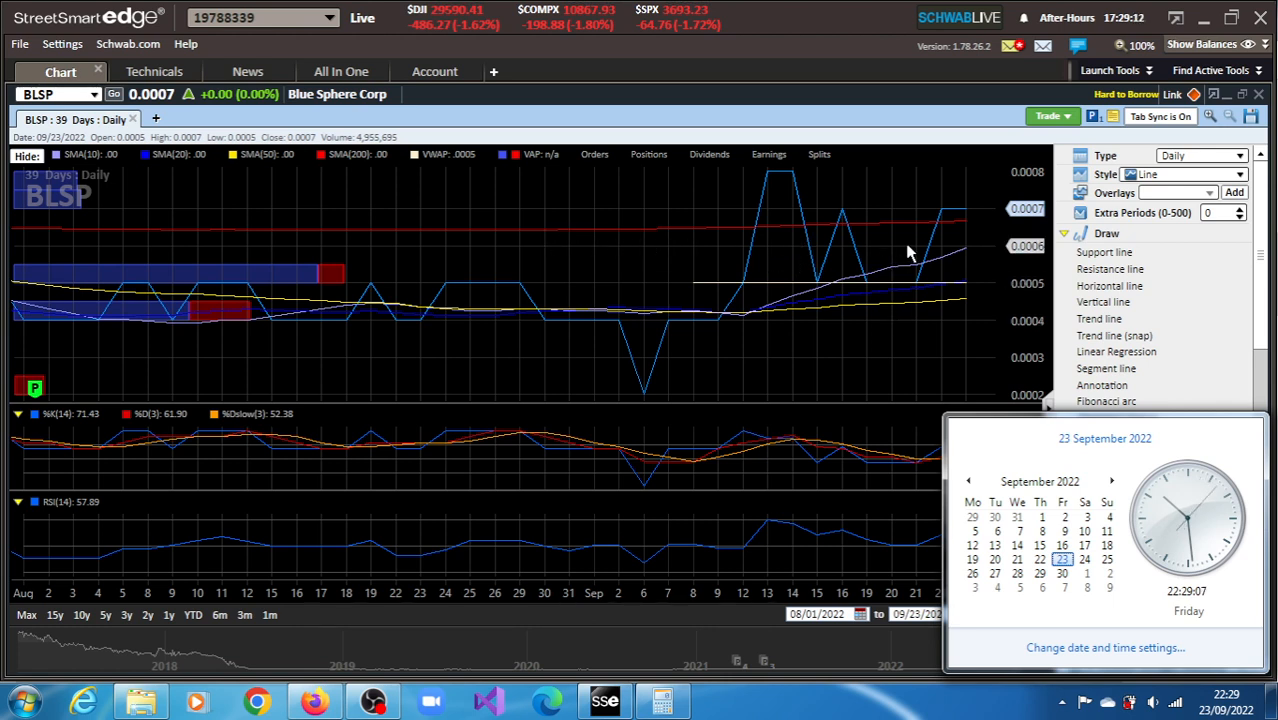
mouse_move(965, 225)
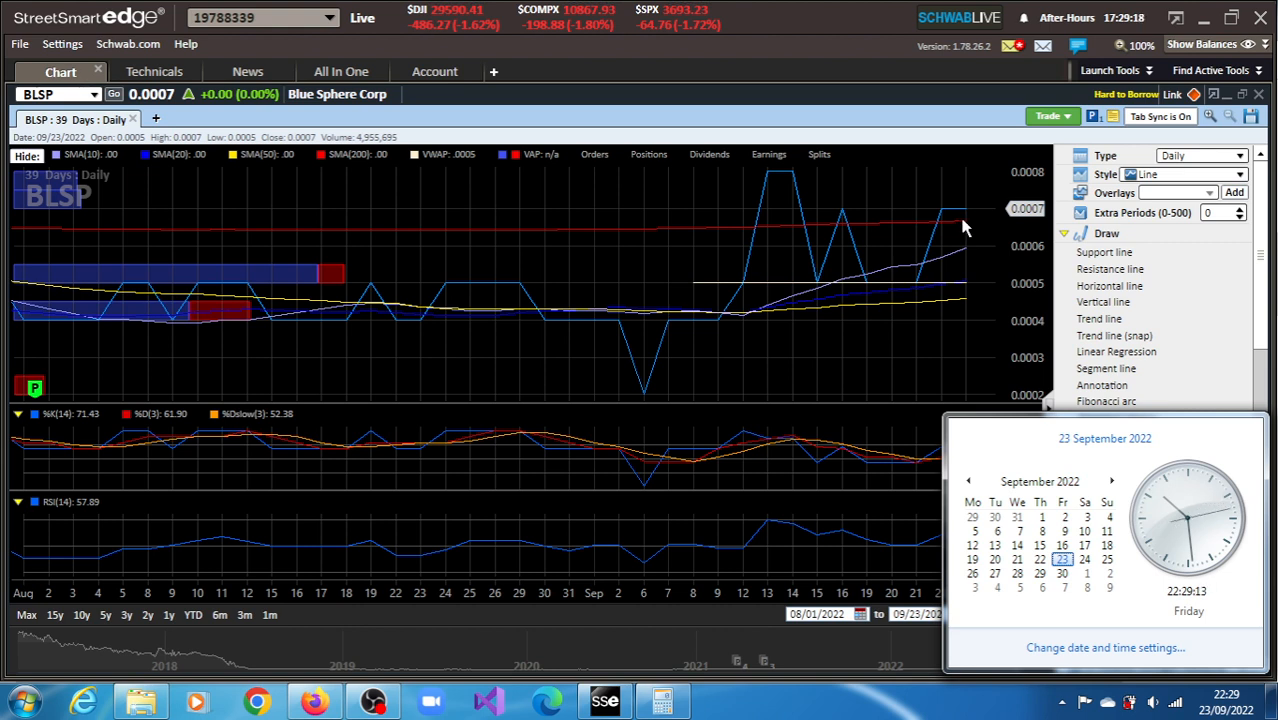
mouse_move(800, 228)
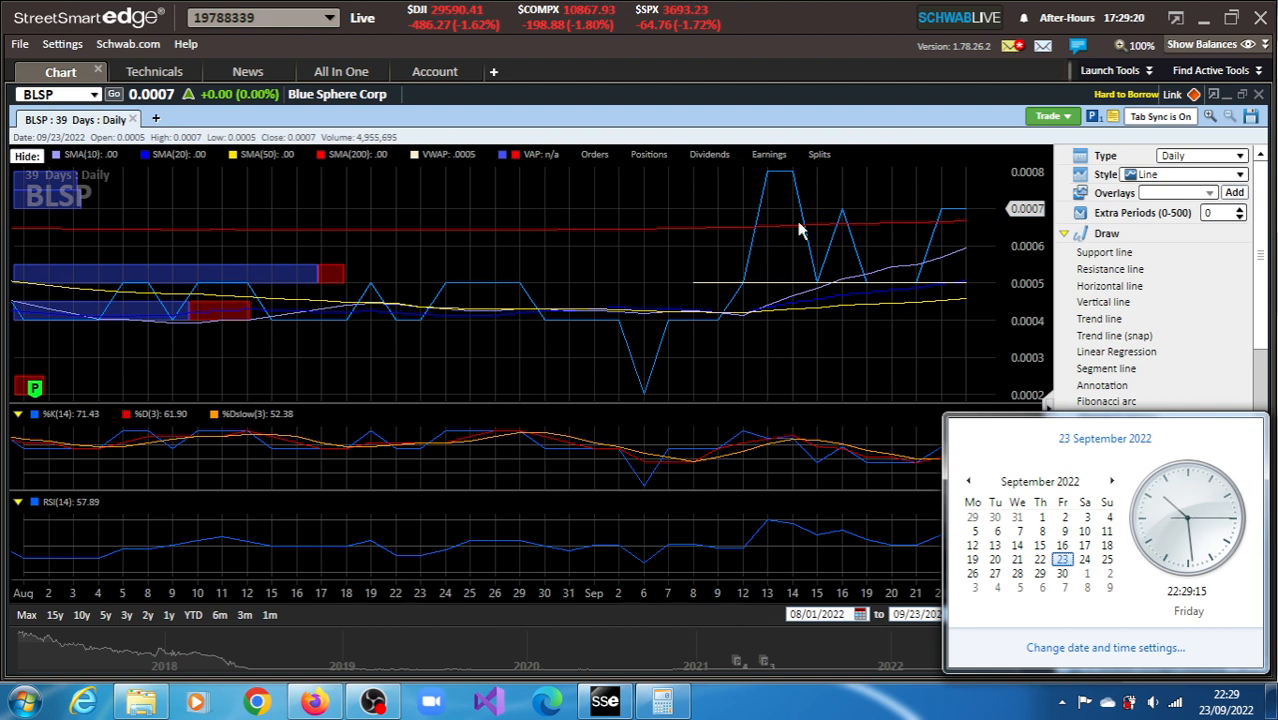
mouse_move(895, 345)
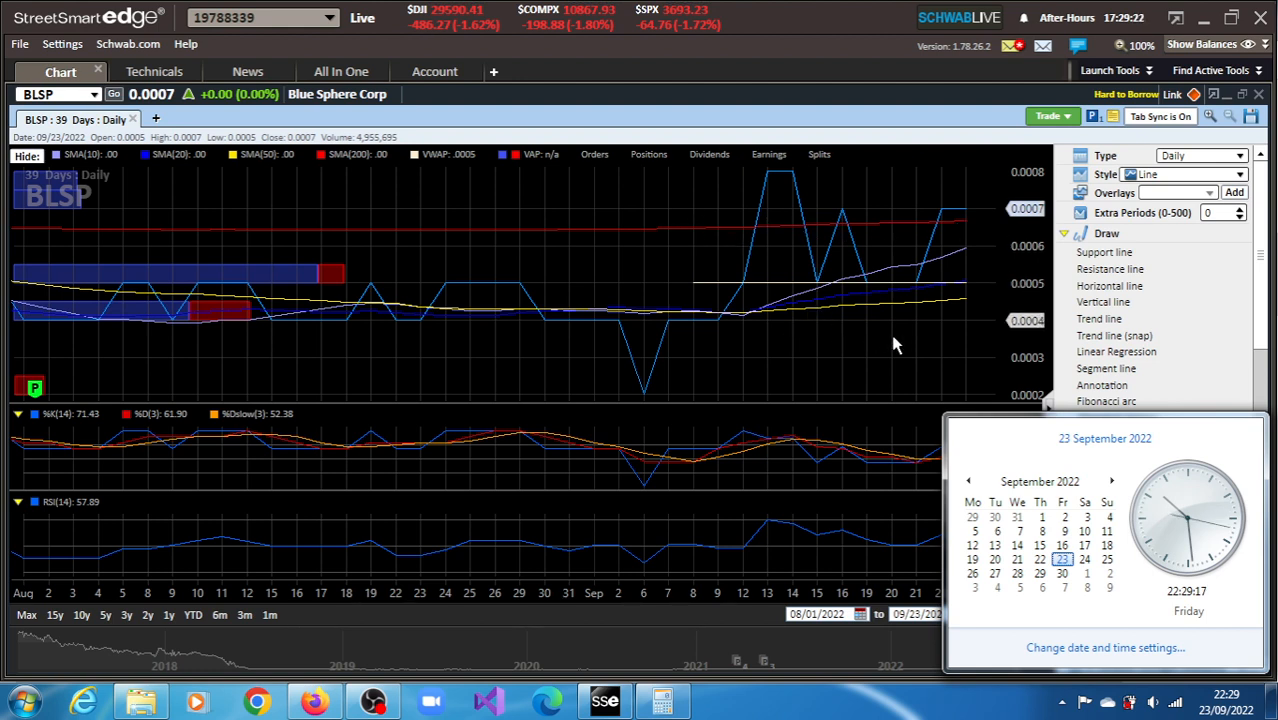
mouse_move(940, 290)
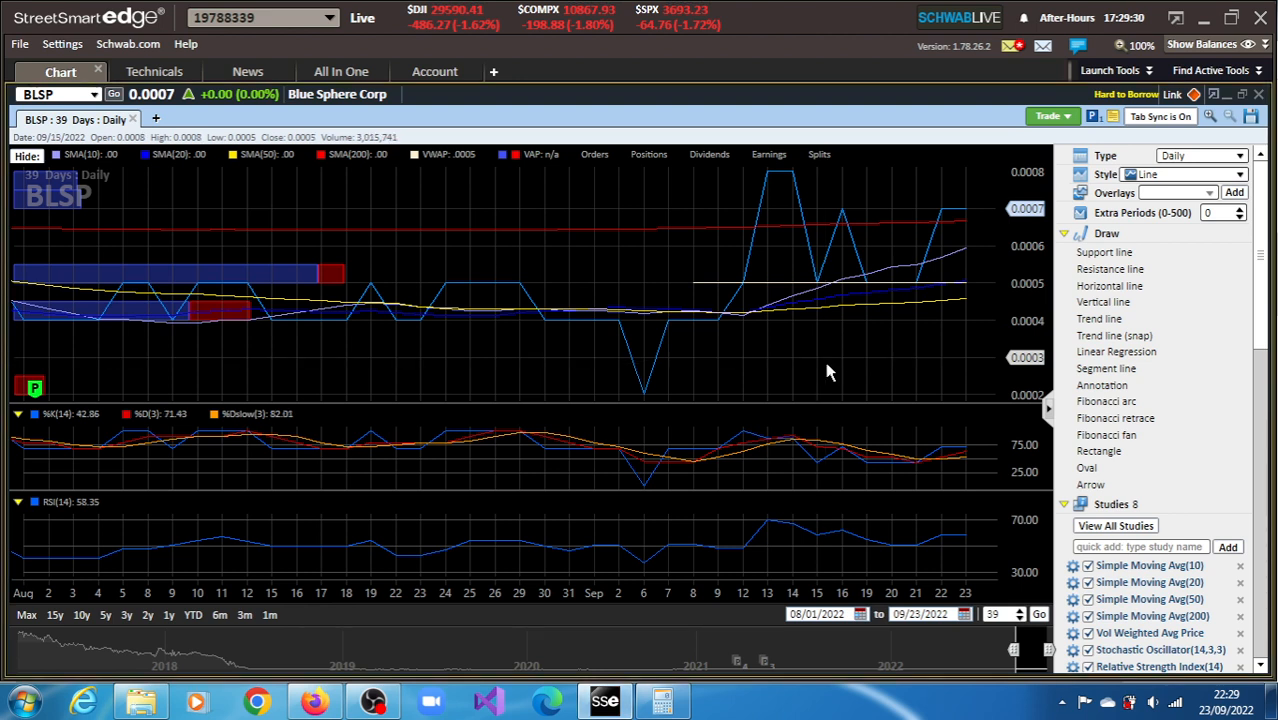
mouse_move(955, 468)
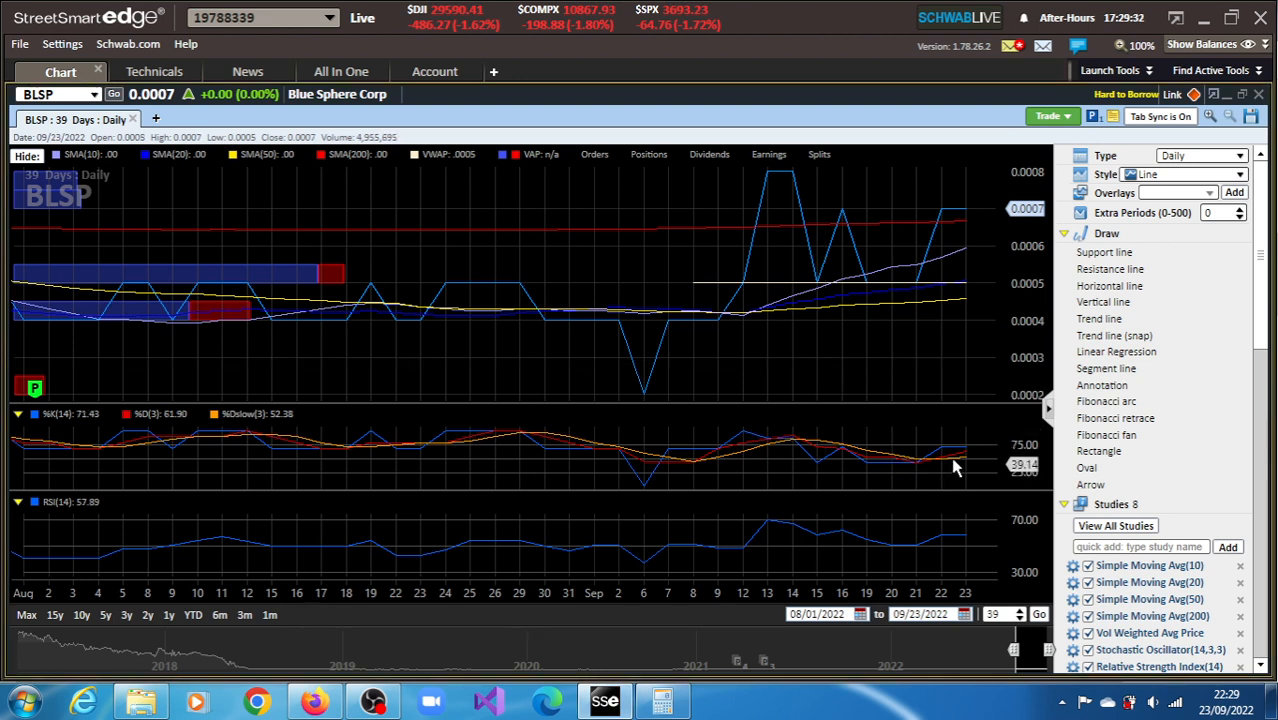
mouse_move(957, 461)
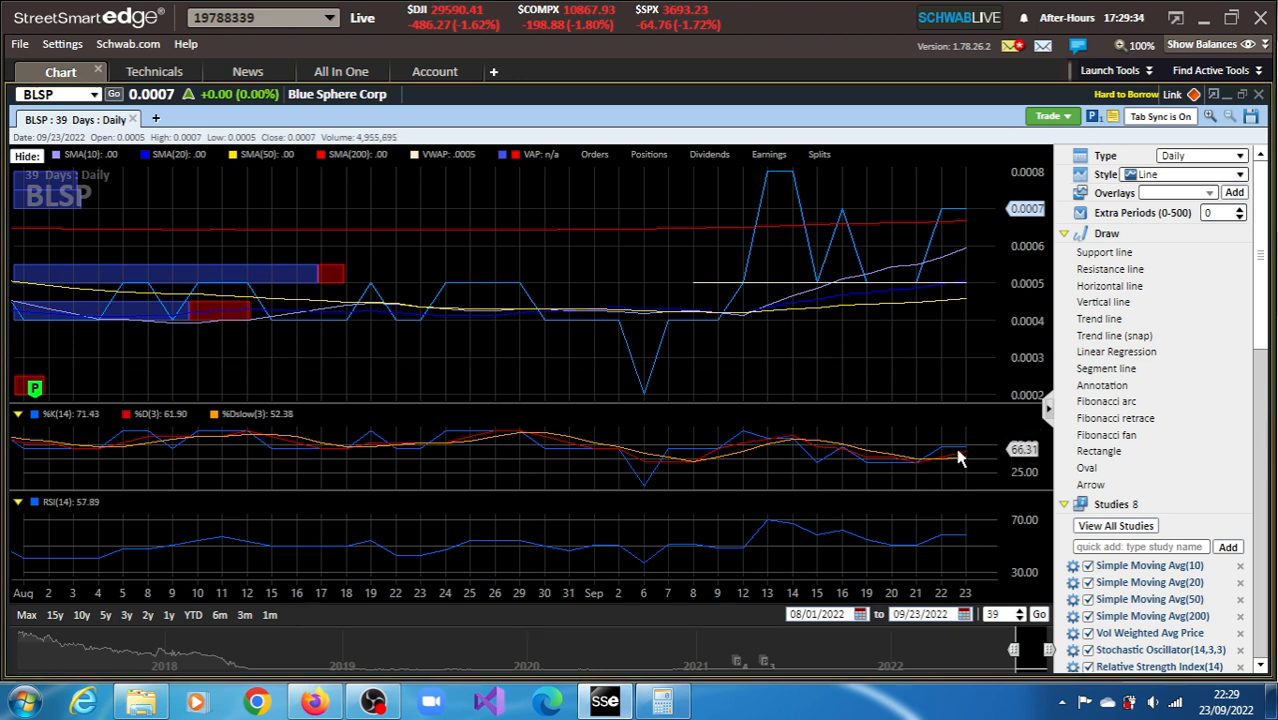
mouse_move(966, 456)
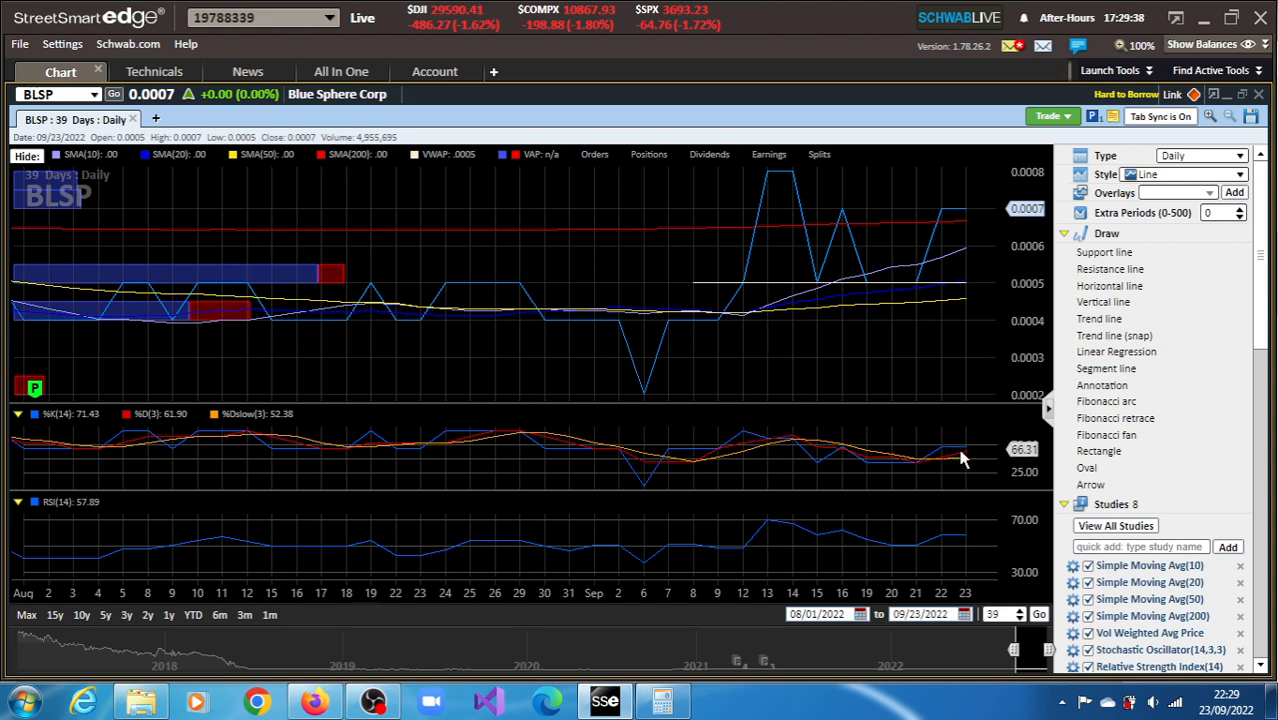
mouse_move(949, 510)
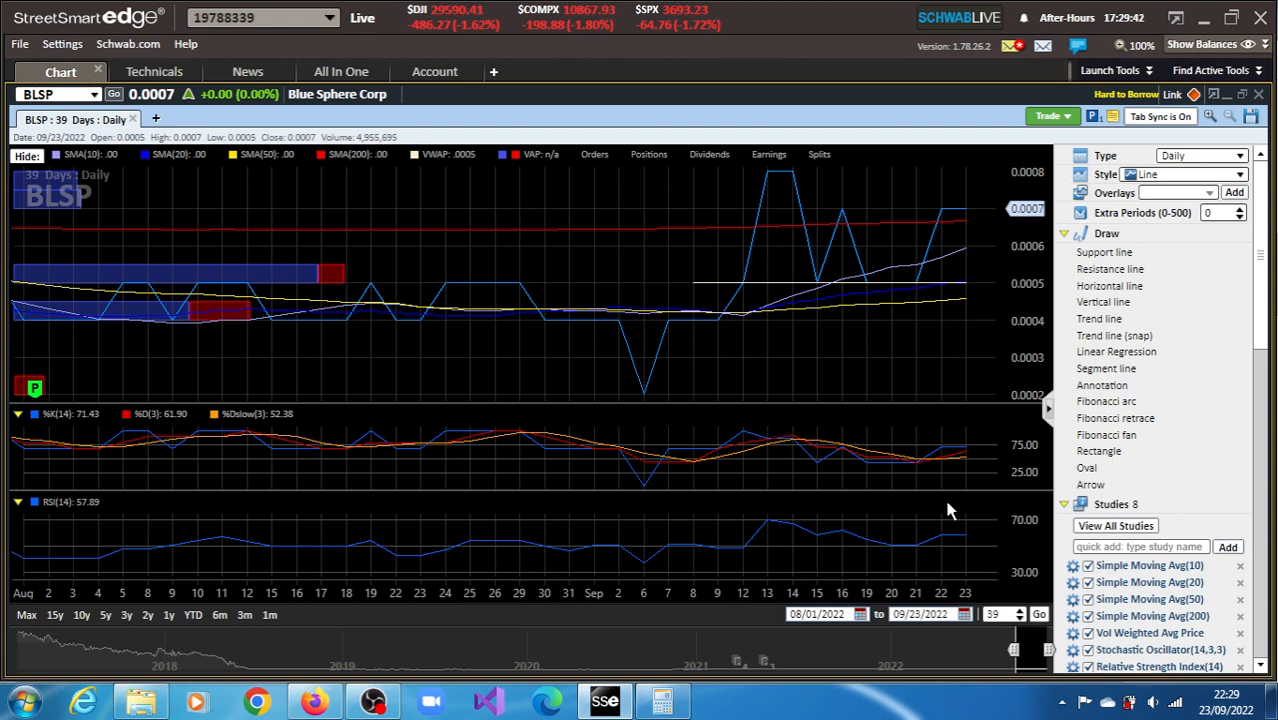
mouse_move(950, 537)
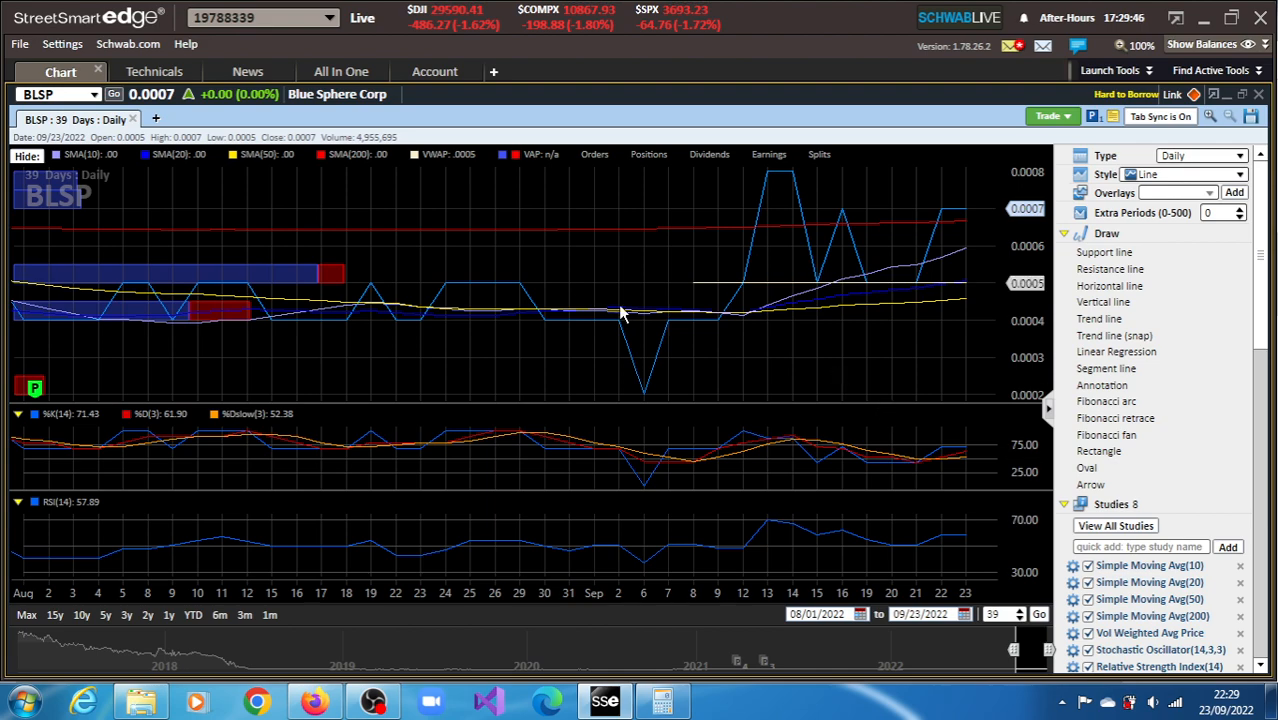
click(315, 700)
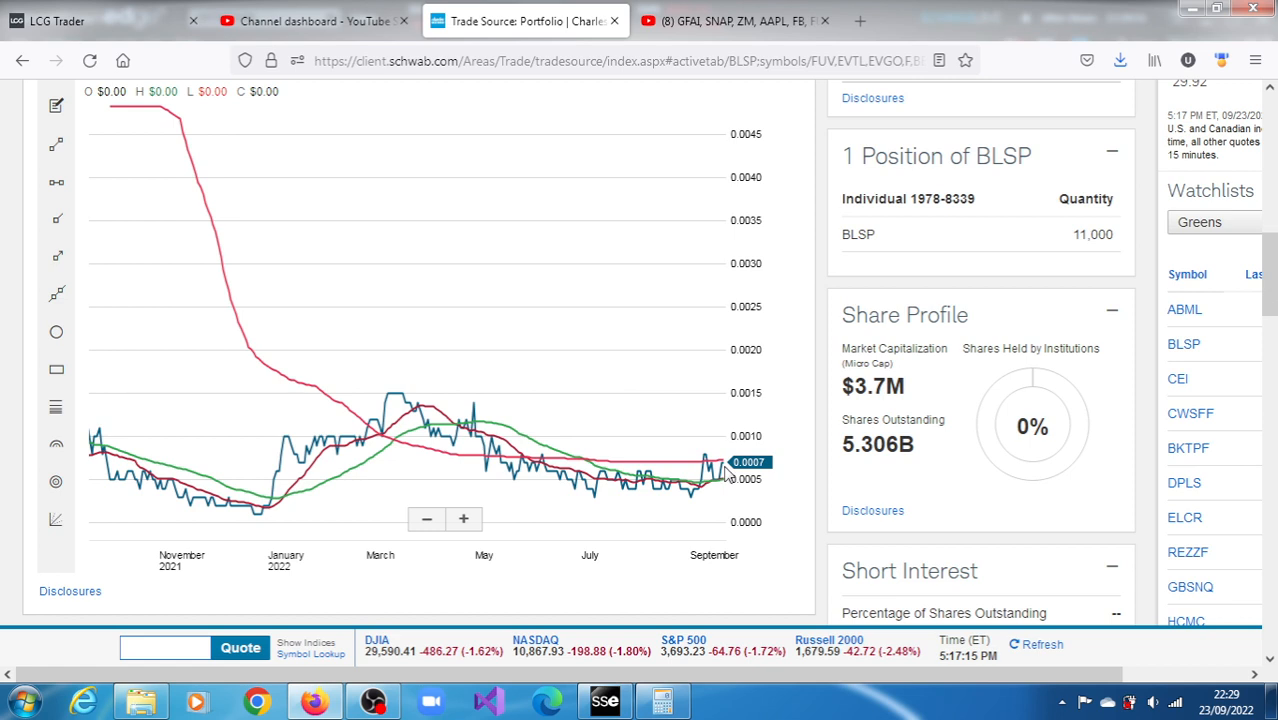
mouse_move(725, 472)
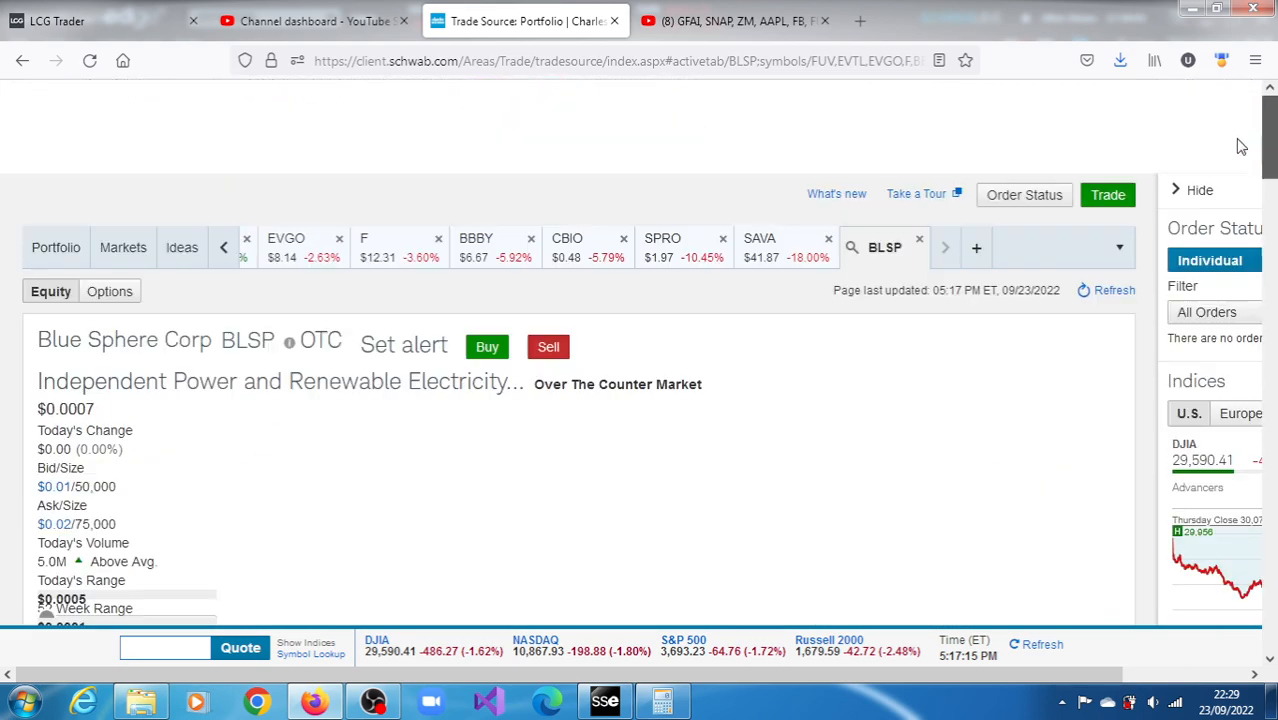
scroll(down, 3)
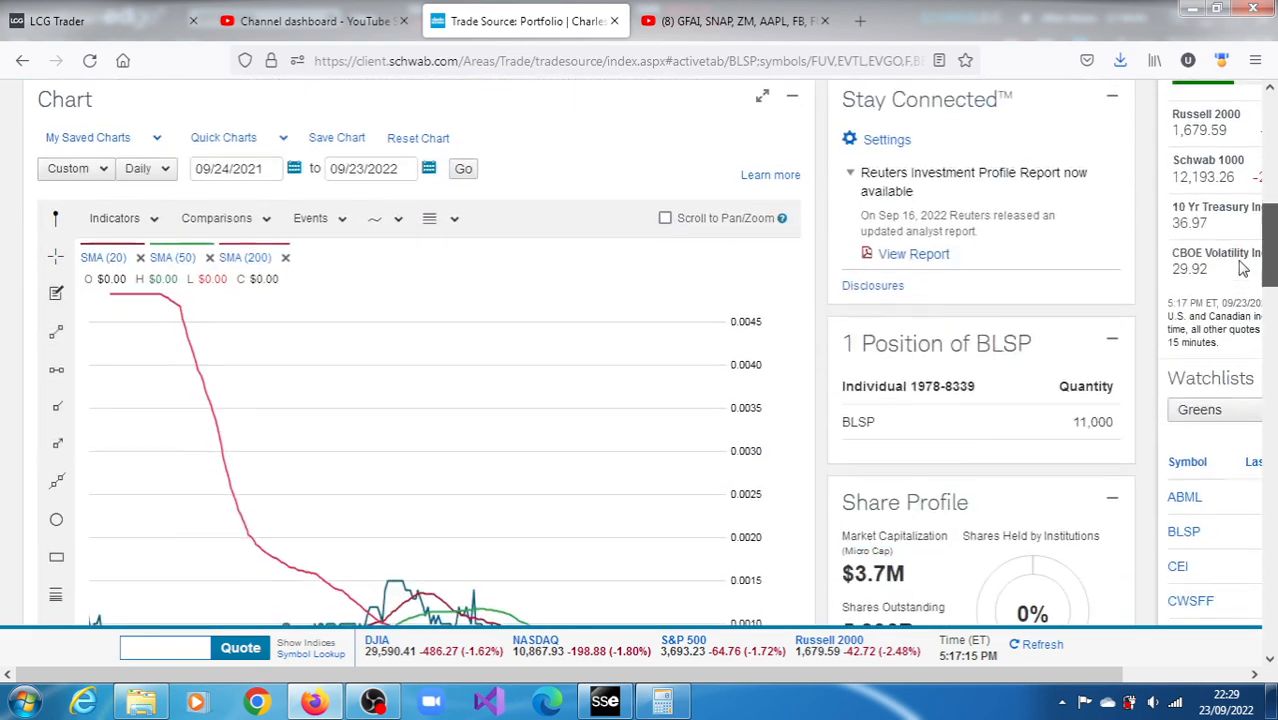
scroll(down, 3)
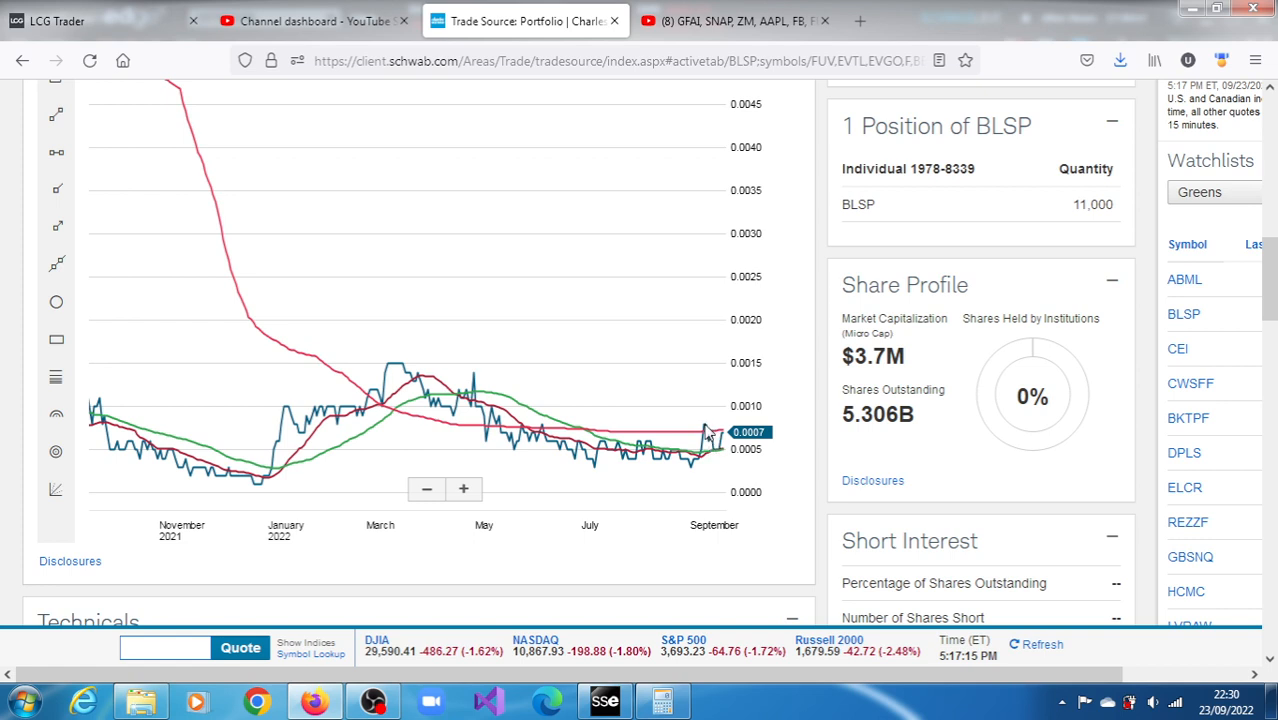
mouse_move(810, 493)
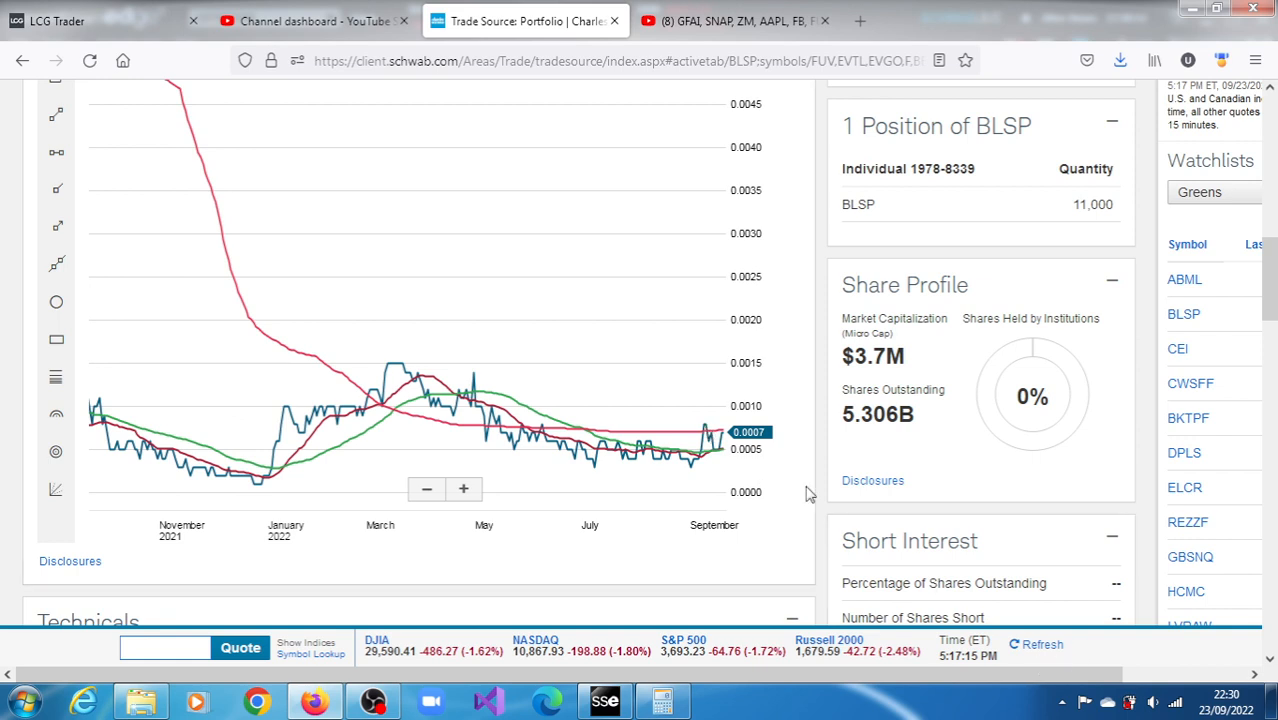
mouse_move(855, 567)
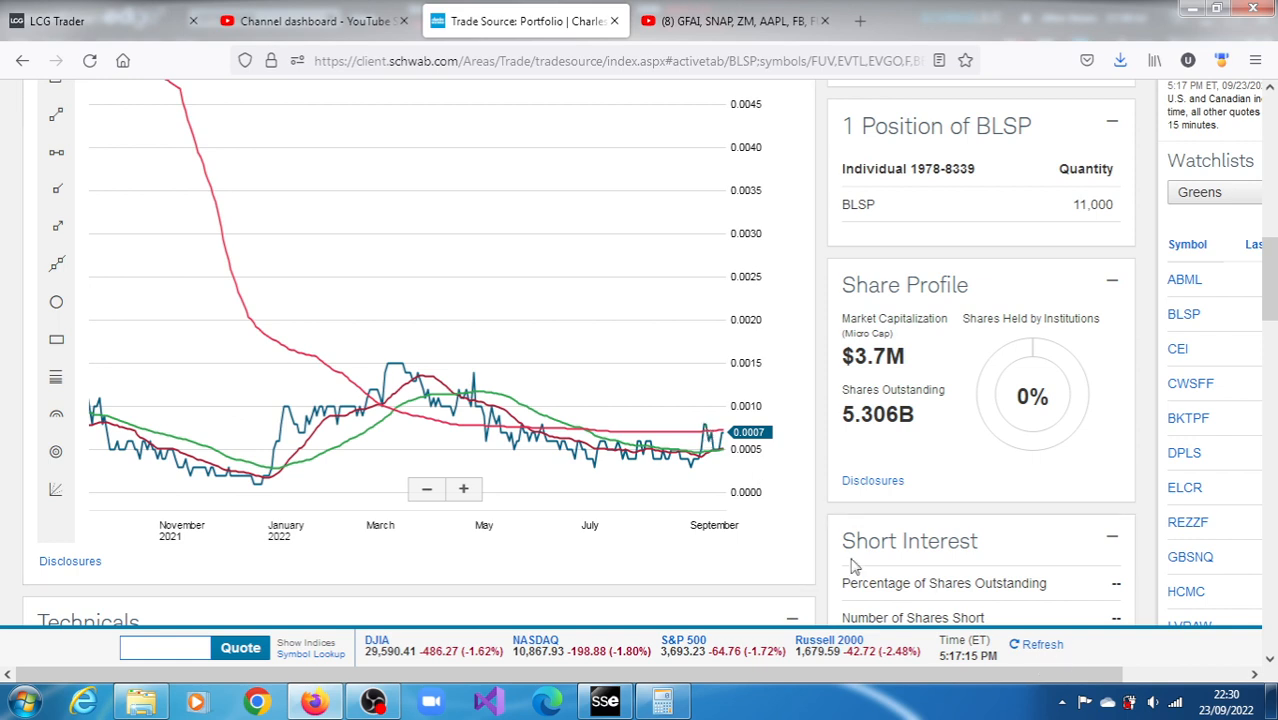
mouse_move(852, 567)
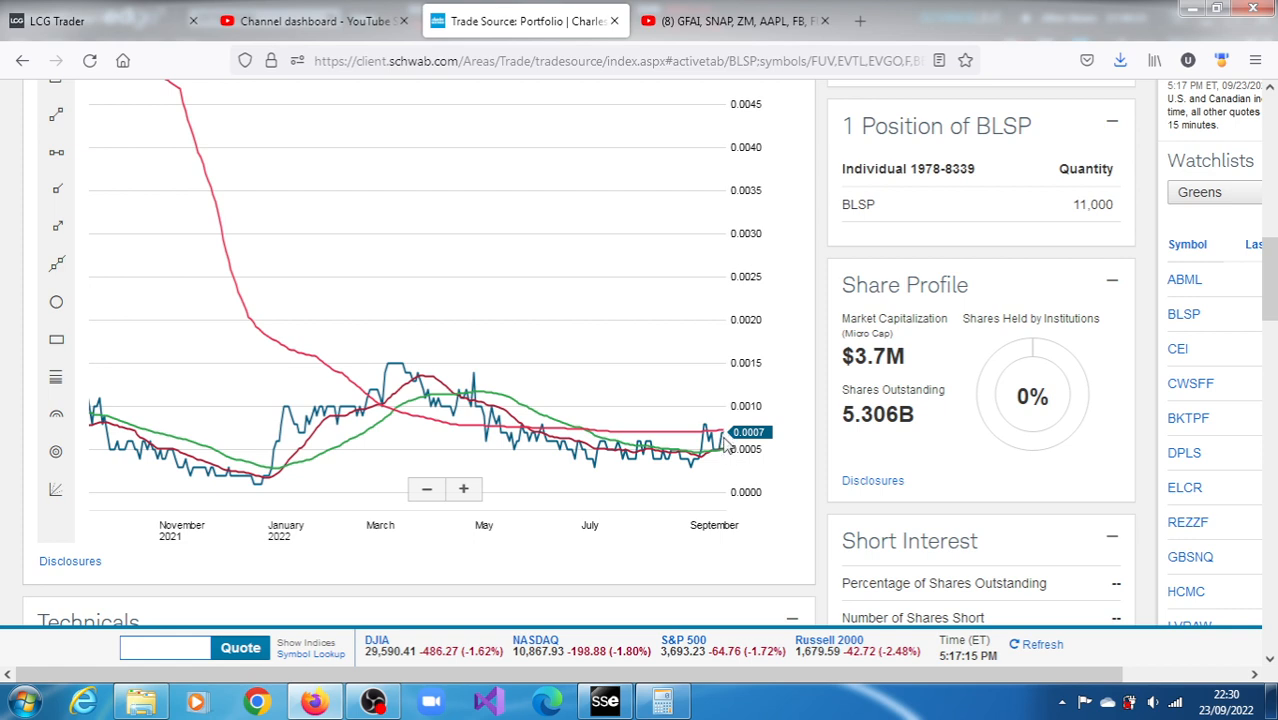
mouse_move(731, 459)
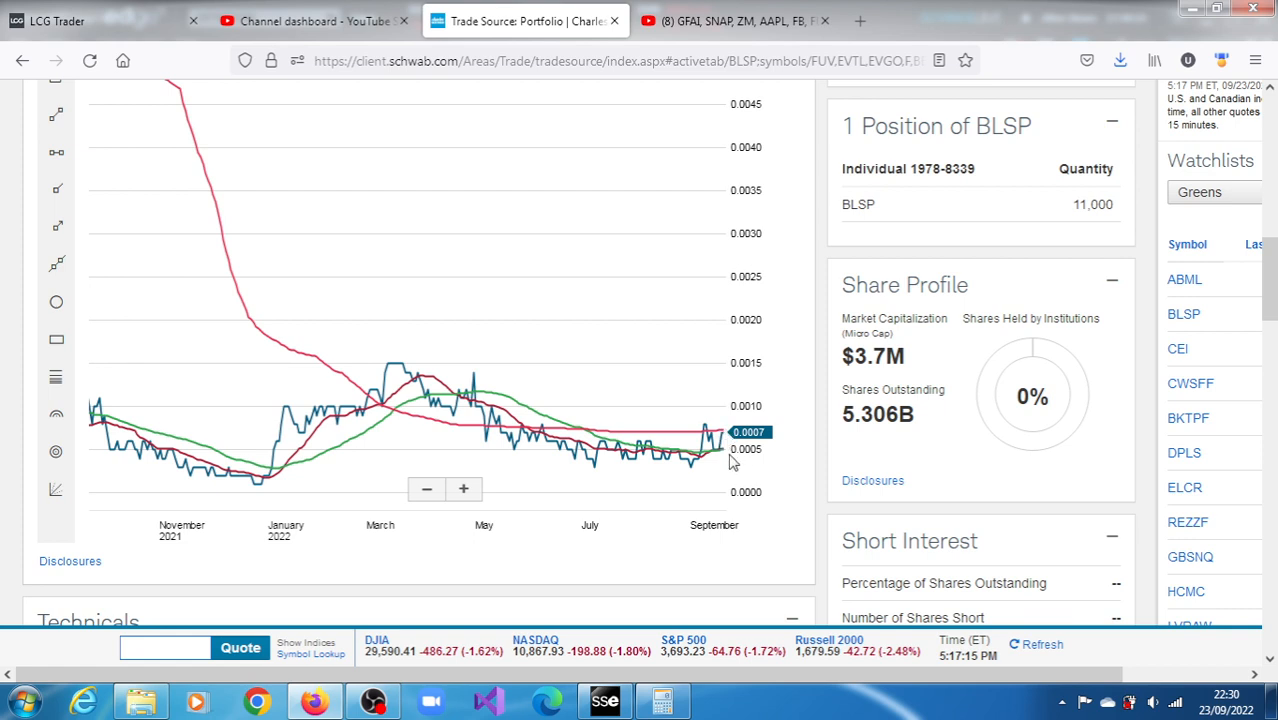
mouse_move(748, 515)
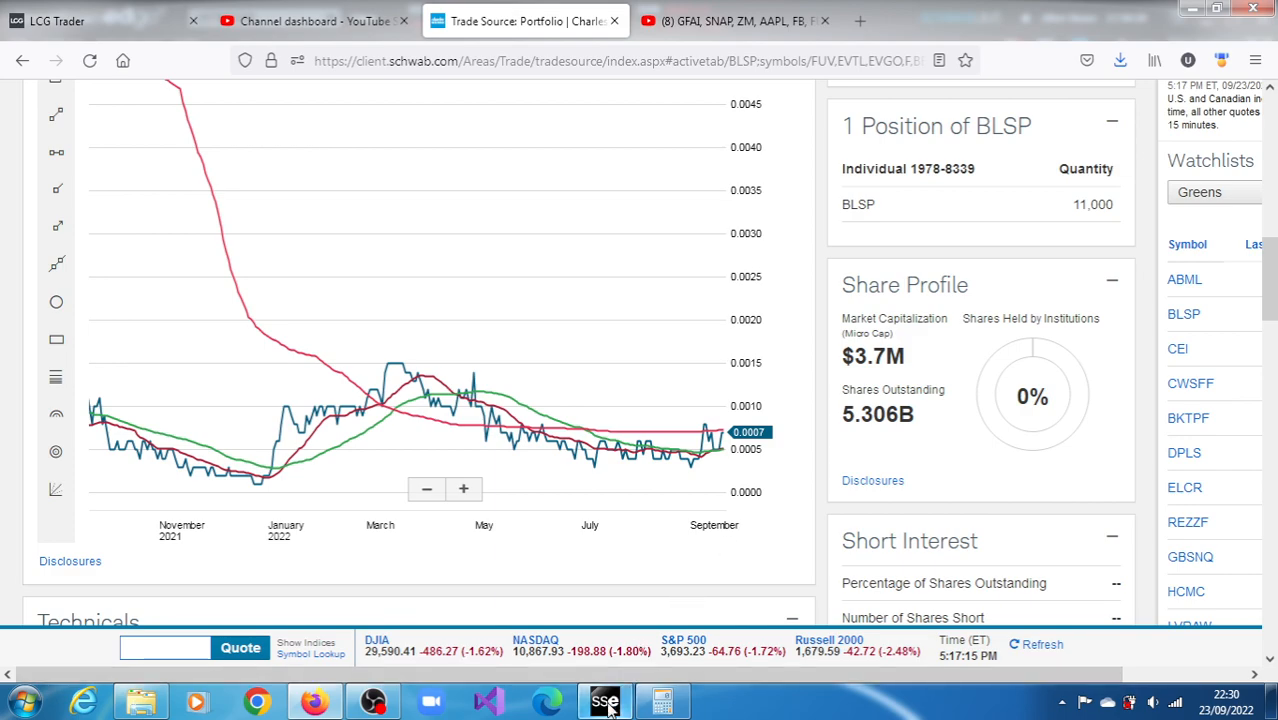
click(605, 700)
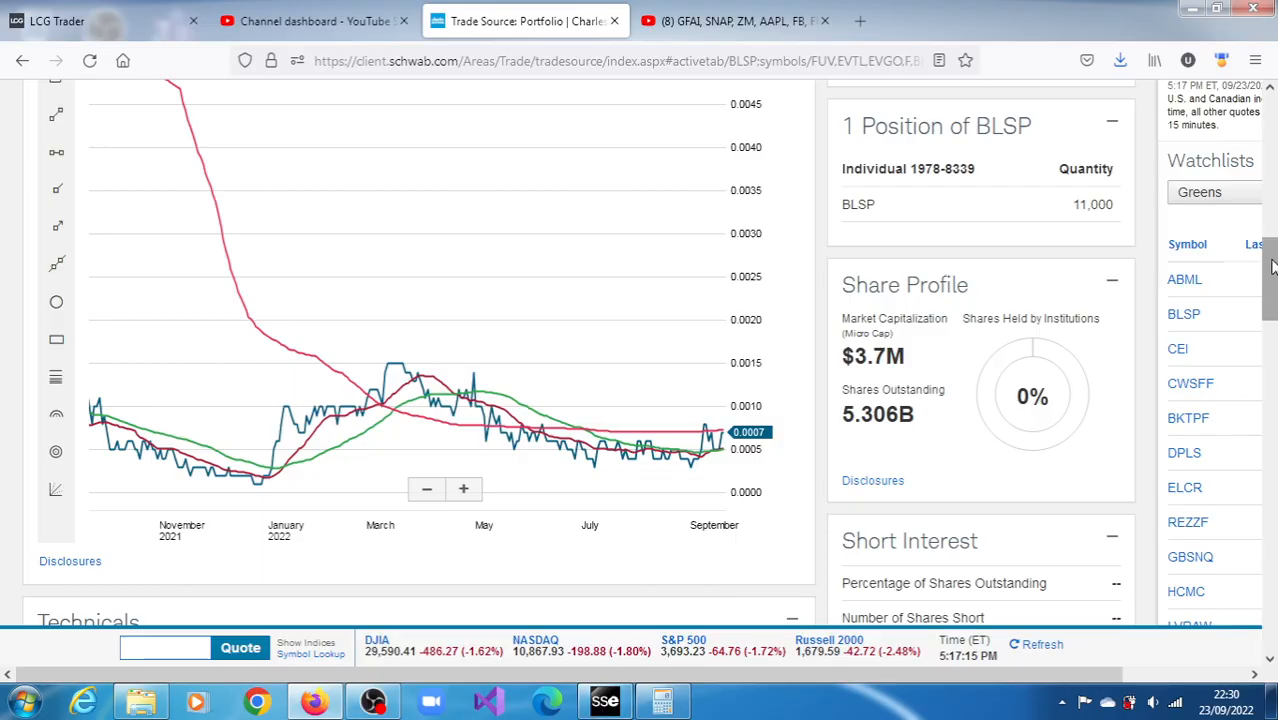
Scroll down to BLSP's Technicals section with RSI 58.35, beta -5.87 and trend analysis.
scroll(down, 3)
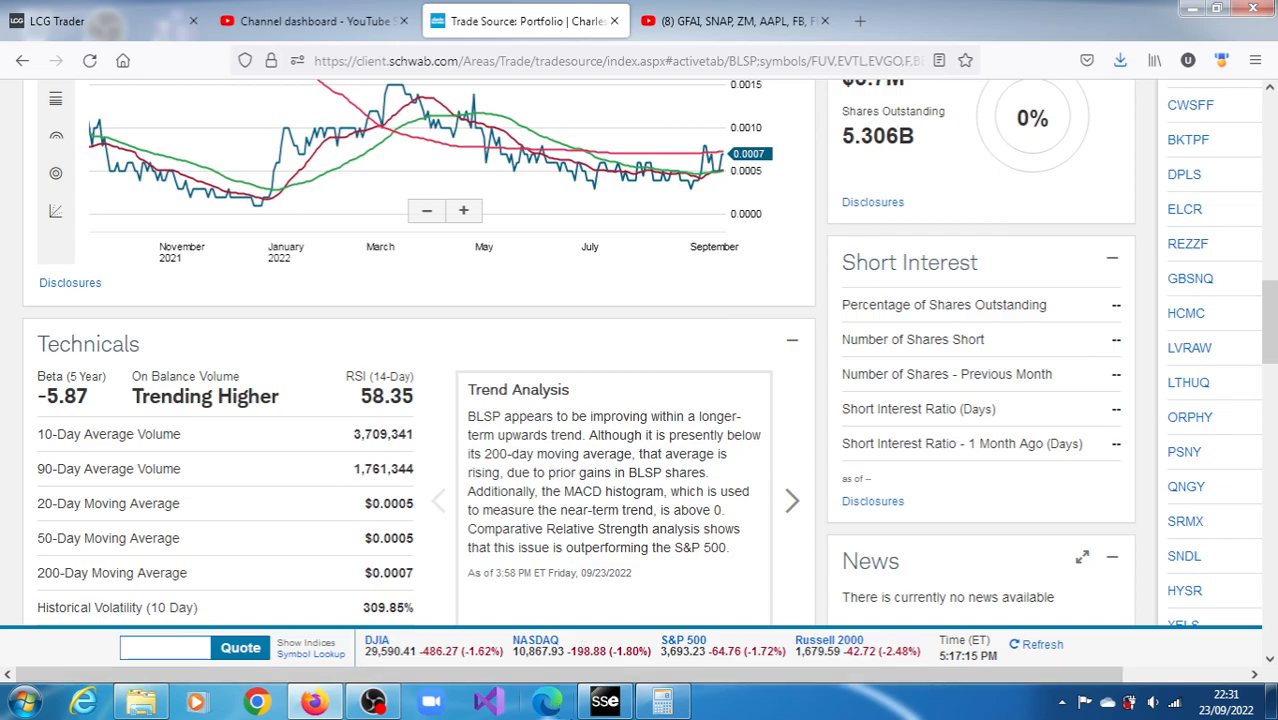
click(604, 700)
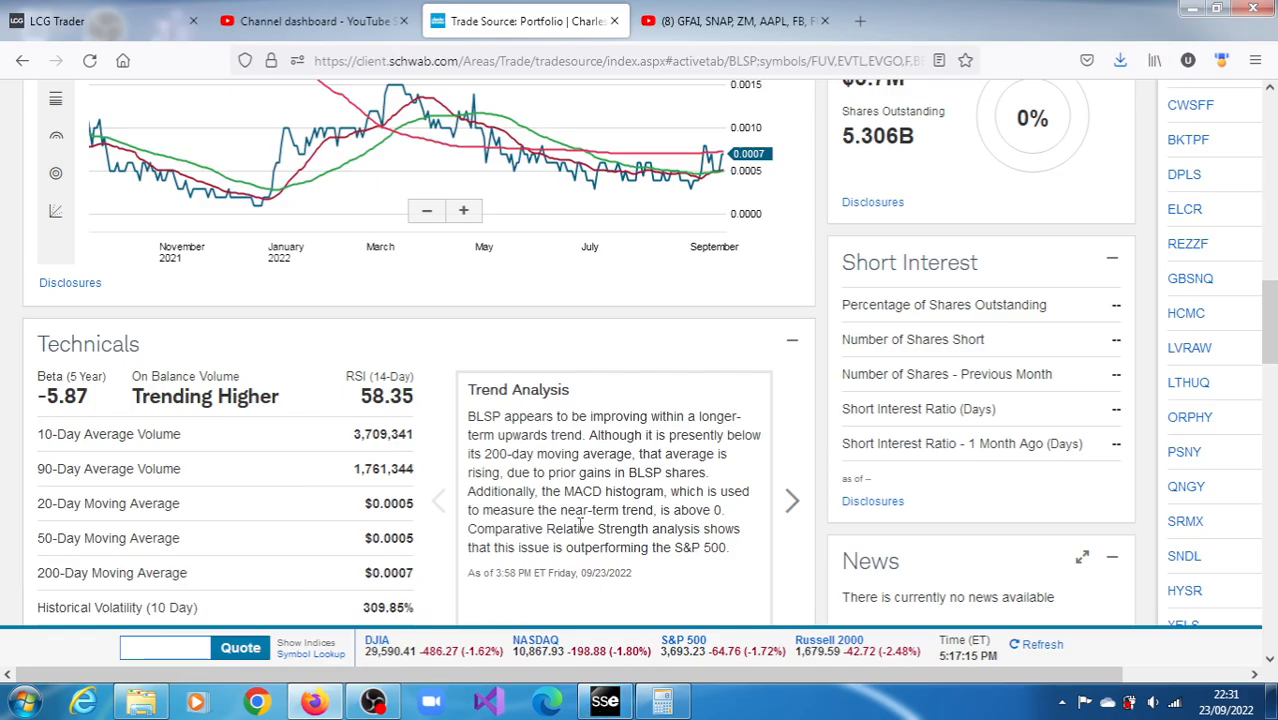
mouse_move(677, 448)
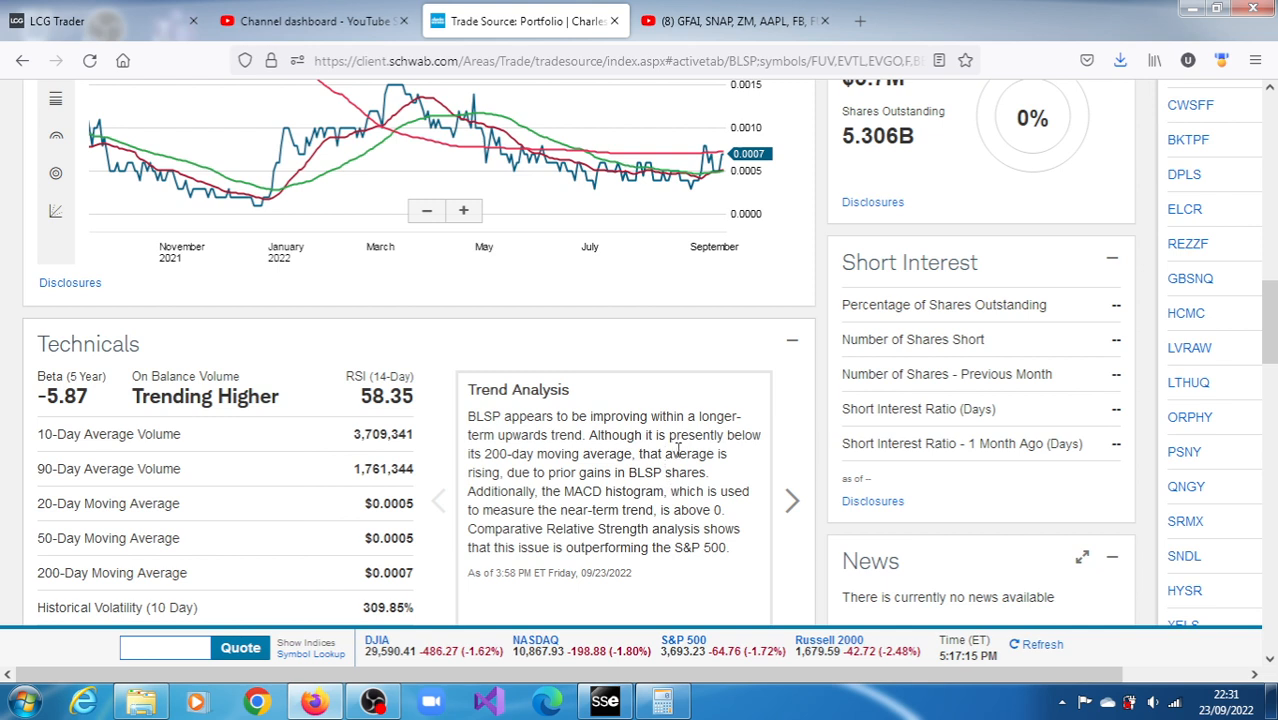
mouse_move(683, 493)
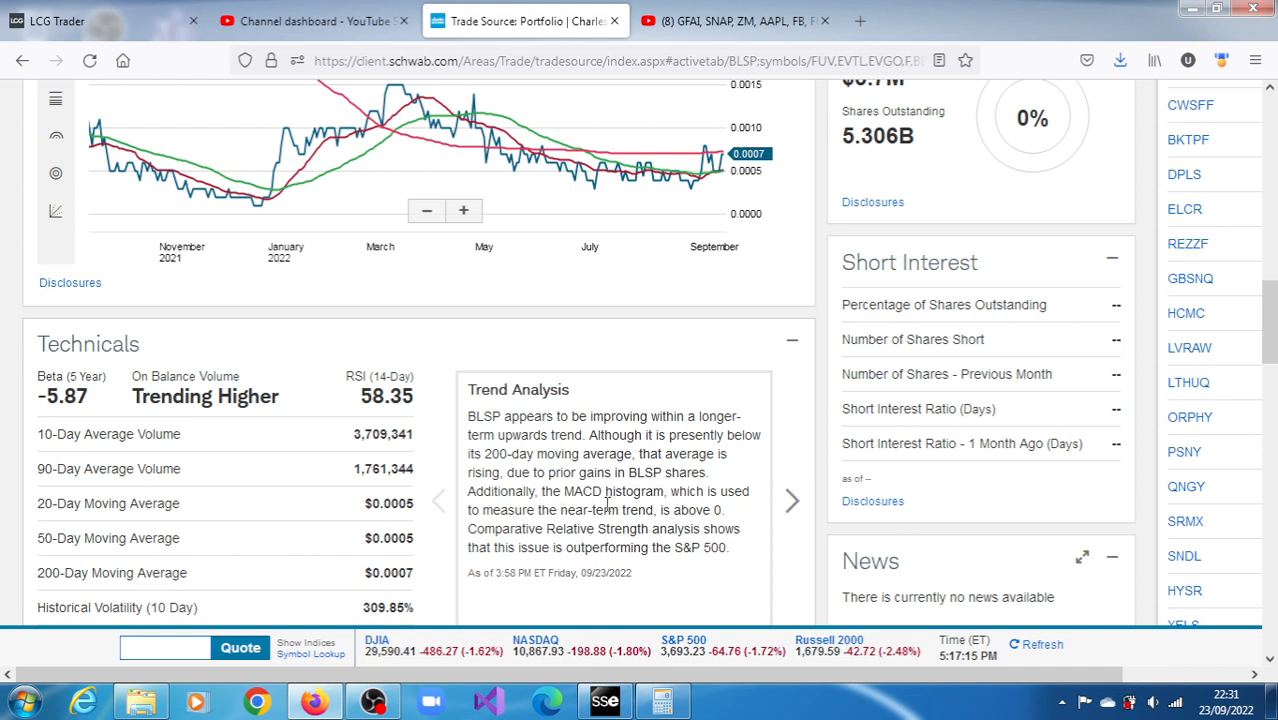
mouse_move(645, 510)
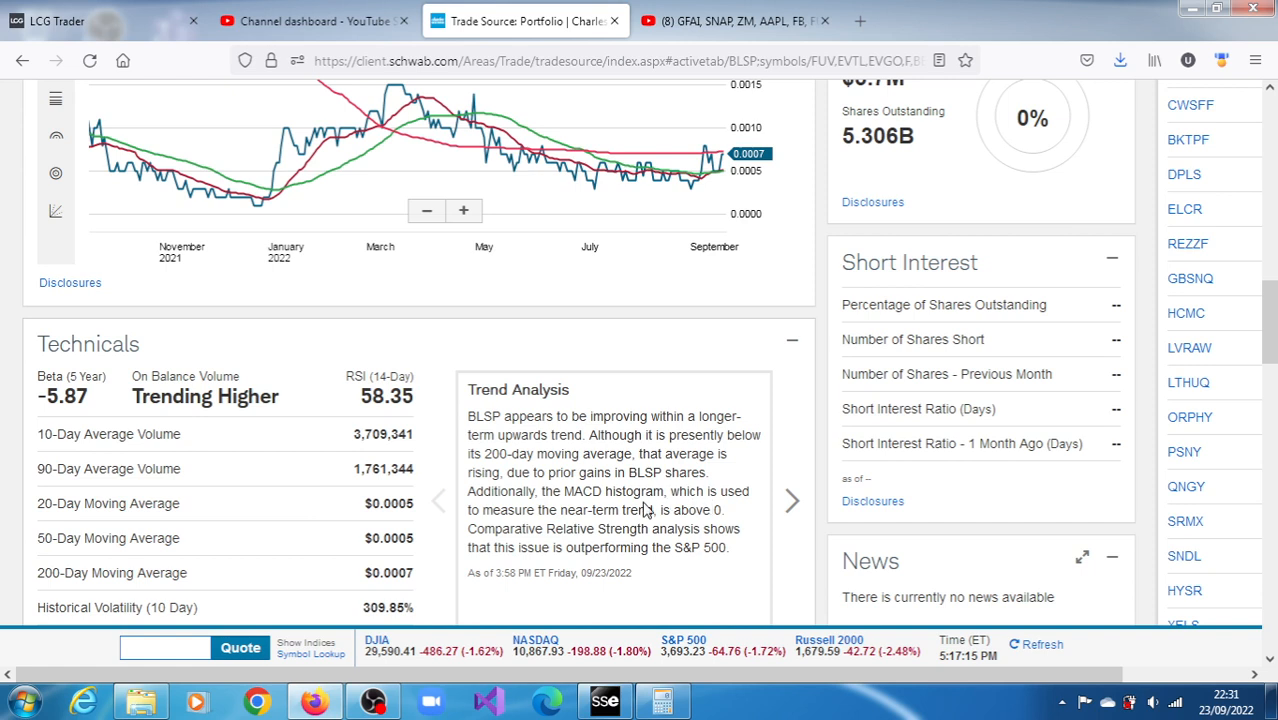
mouse_move(1008, 504)
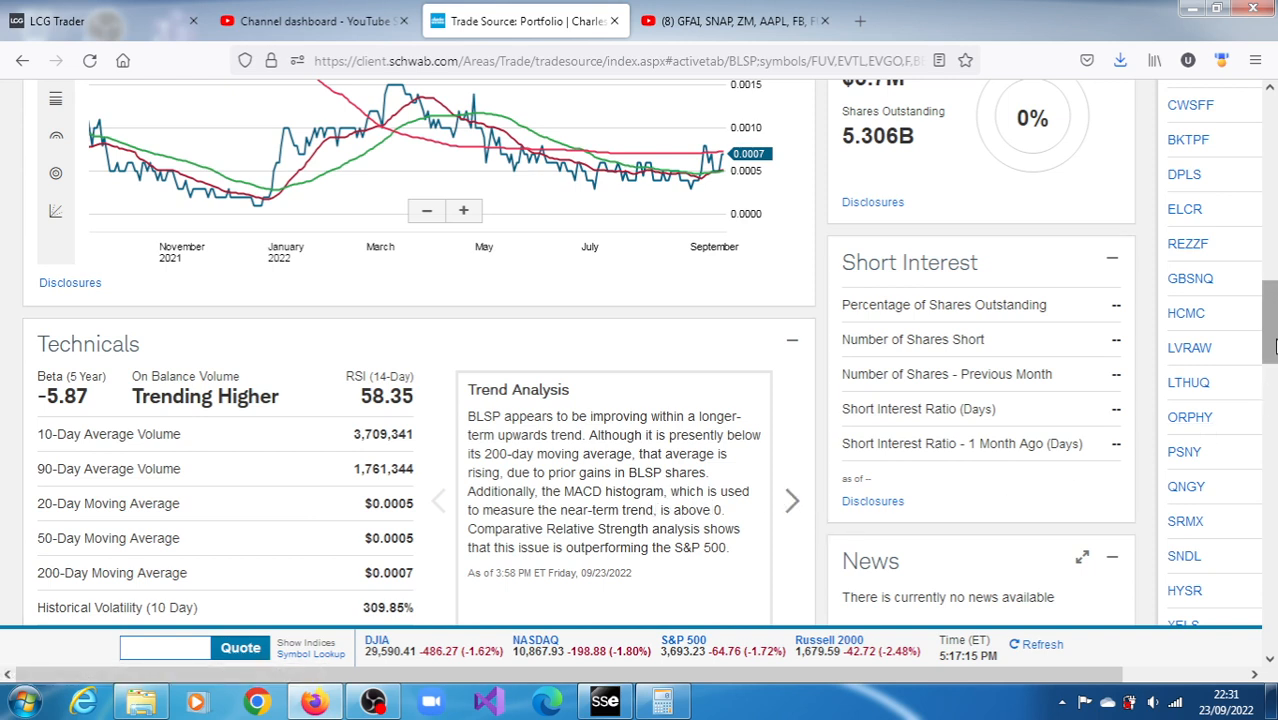
Scroll further to show the full Technicals panel, the unavailable Key Fundamentals, and News and Ratings.
scroll(down, 3)
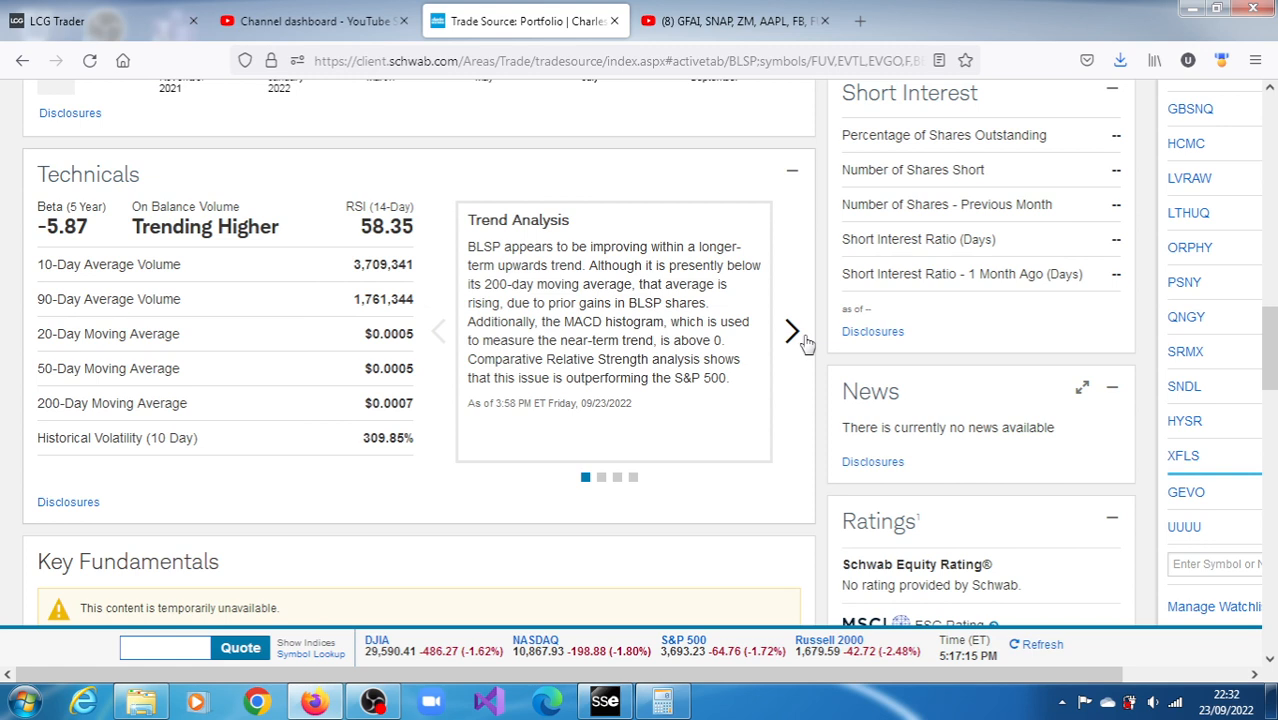
mouse_move(795, 340)
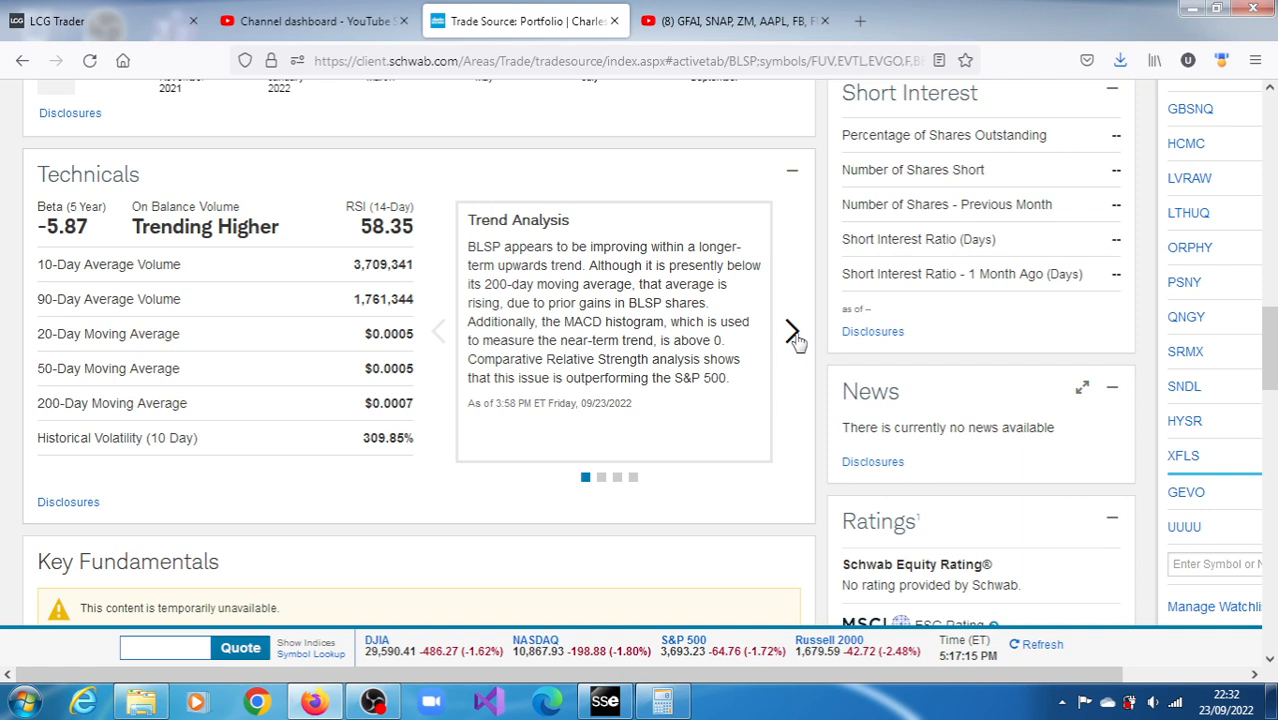
mouse_move(623, 681)
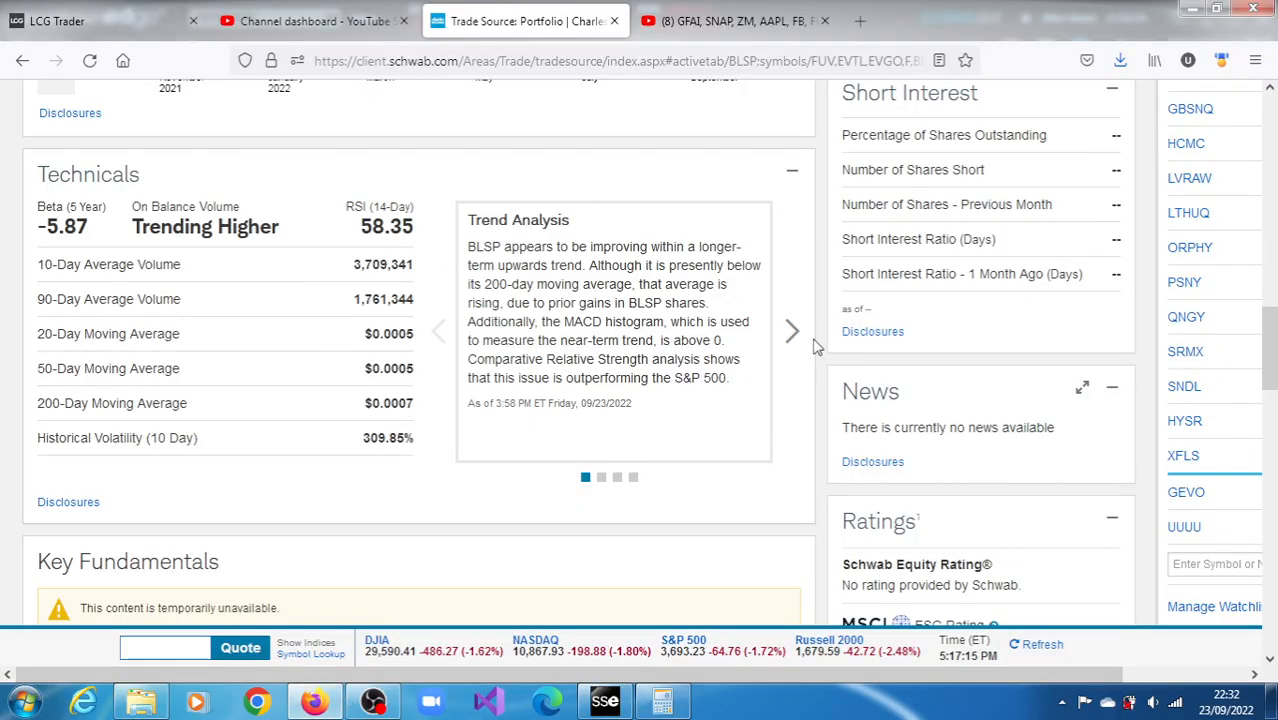
Advance the Technicals carousel to Momentum, then view BLSP market depth in StreetSmart Edge's All In One.
click(792, 331)
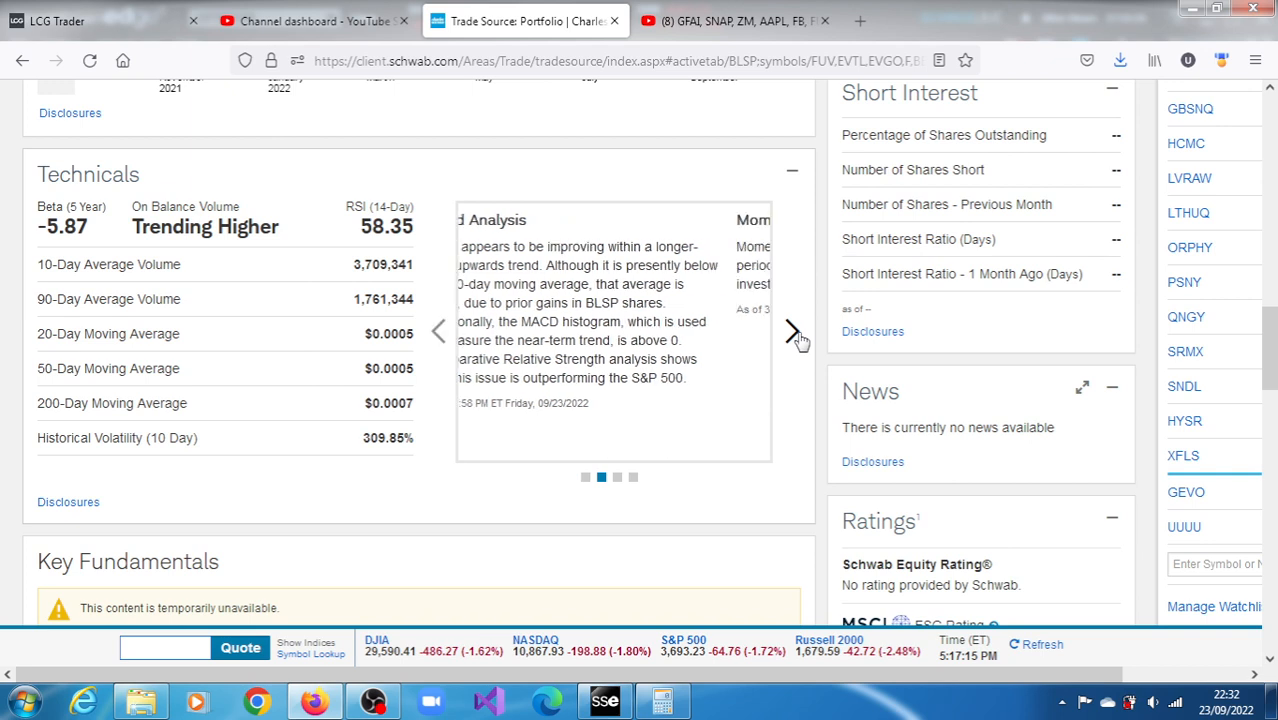
click(791, 331)
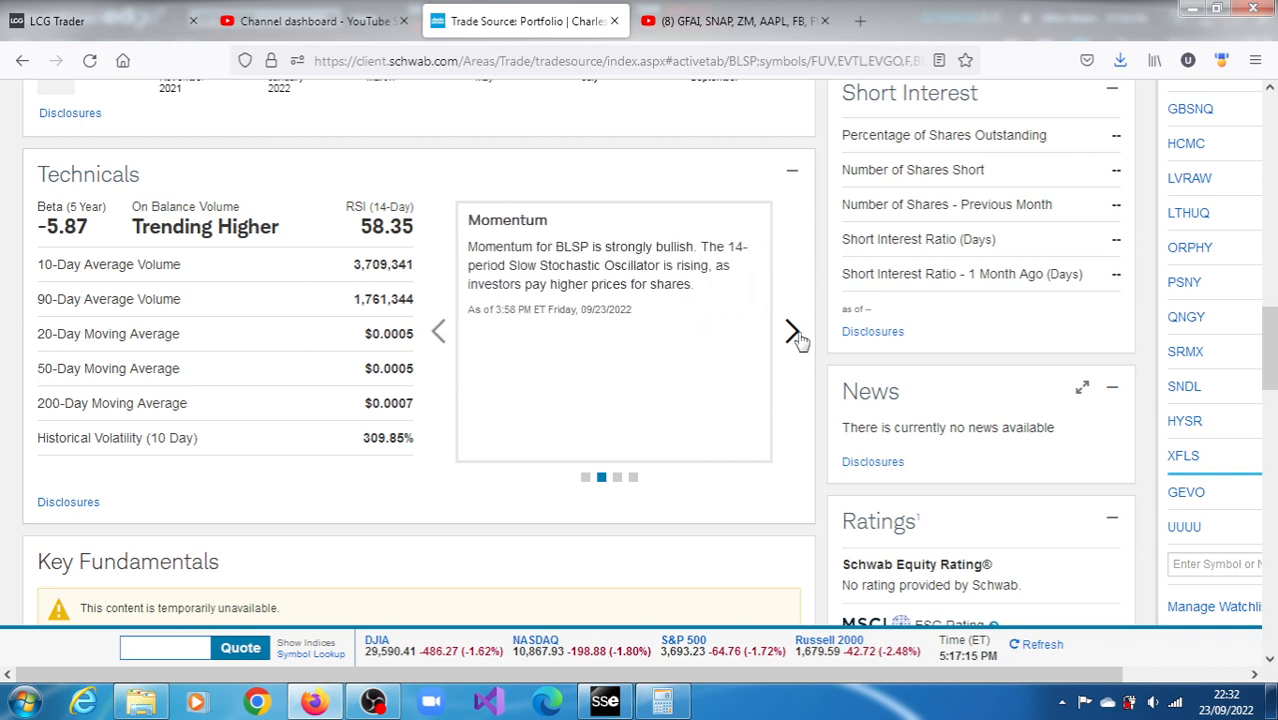
mouse_move(1155, 330)
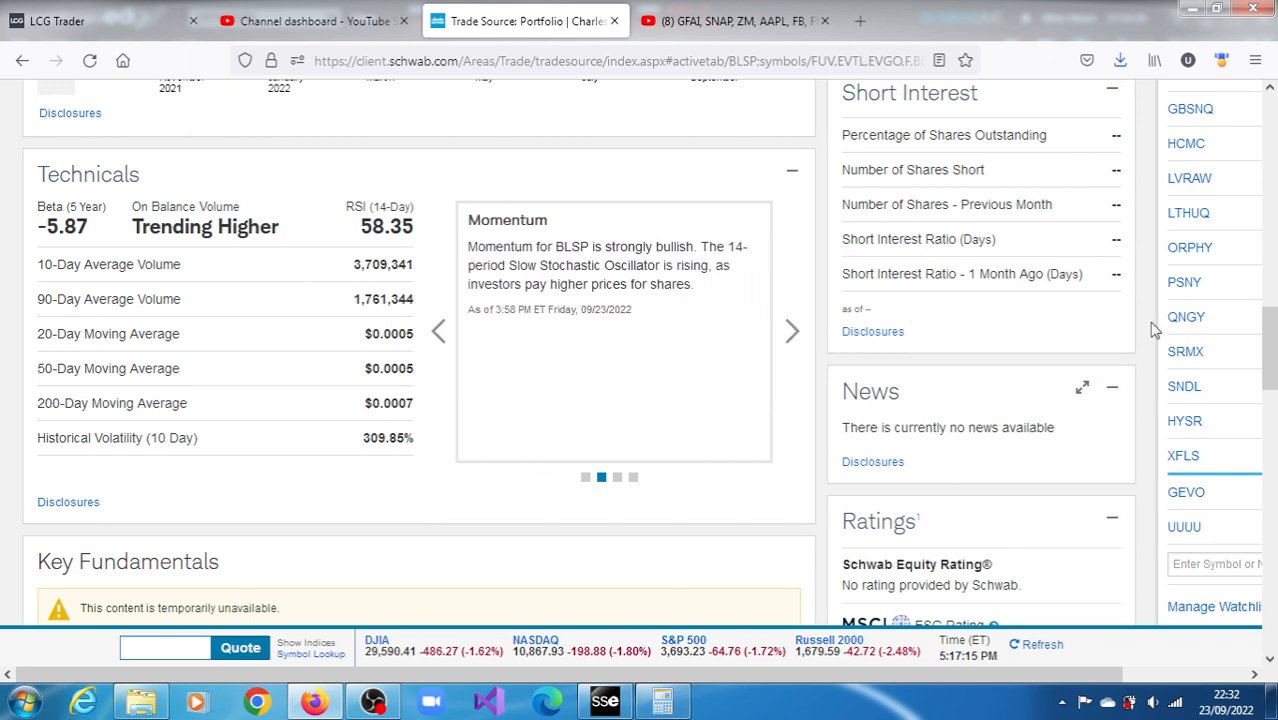
mouse_move(1185, 353)
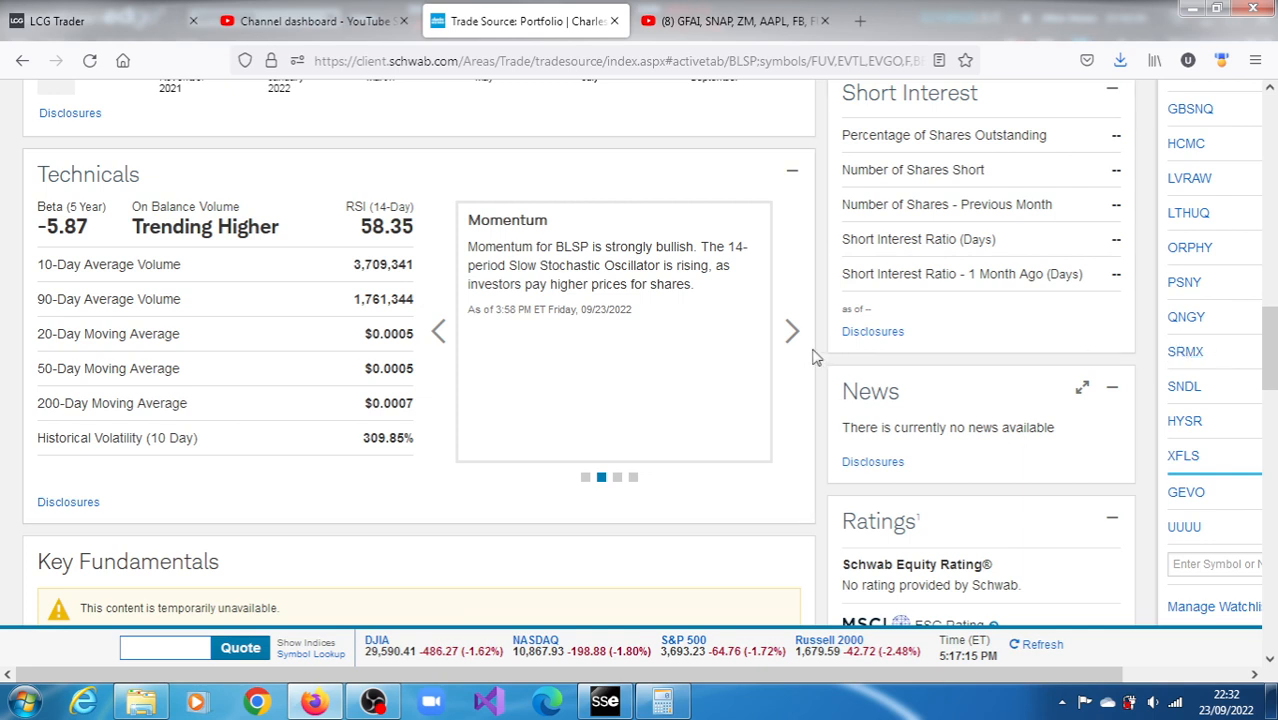
mouse_move(793, 331)
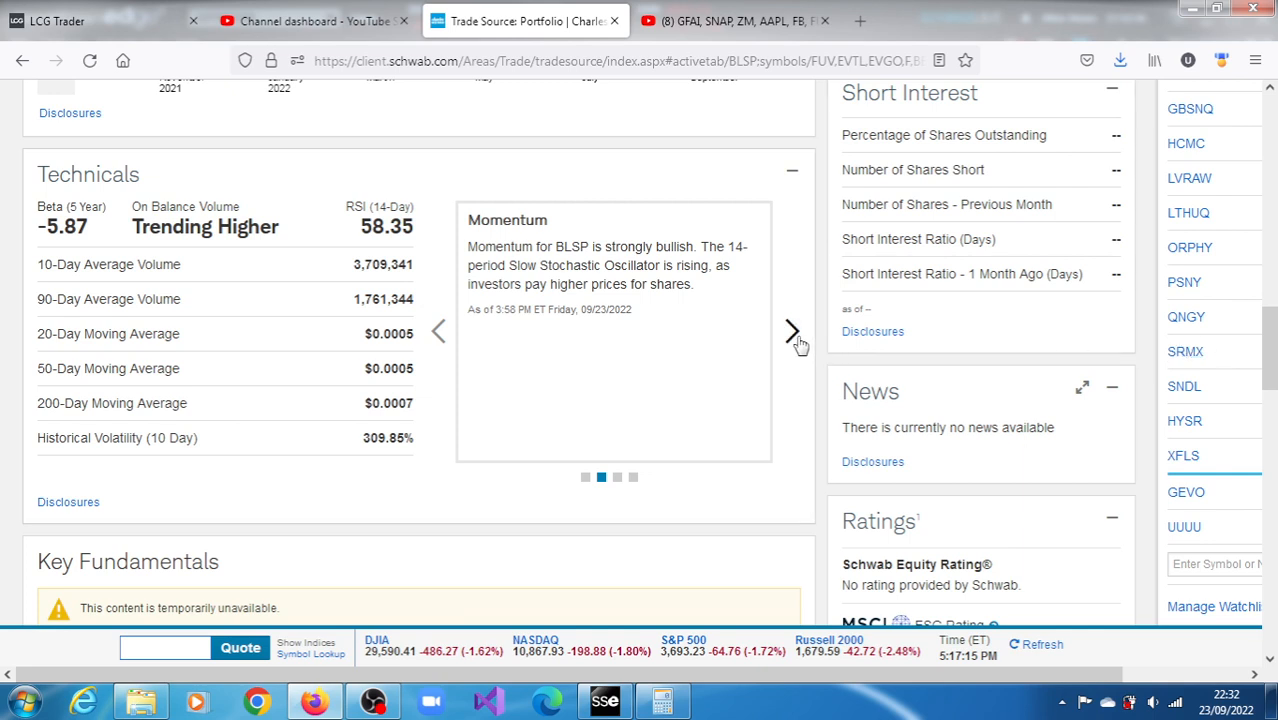
click(791, 331)
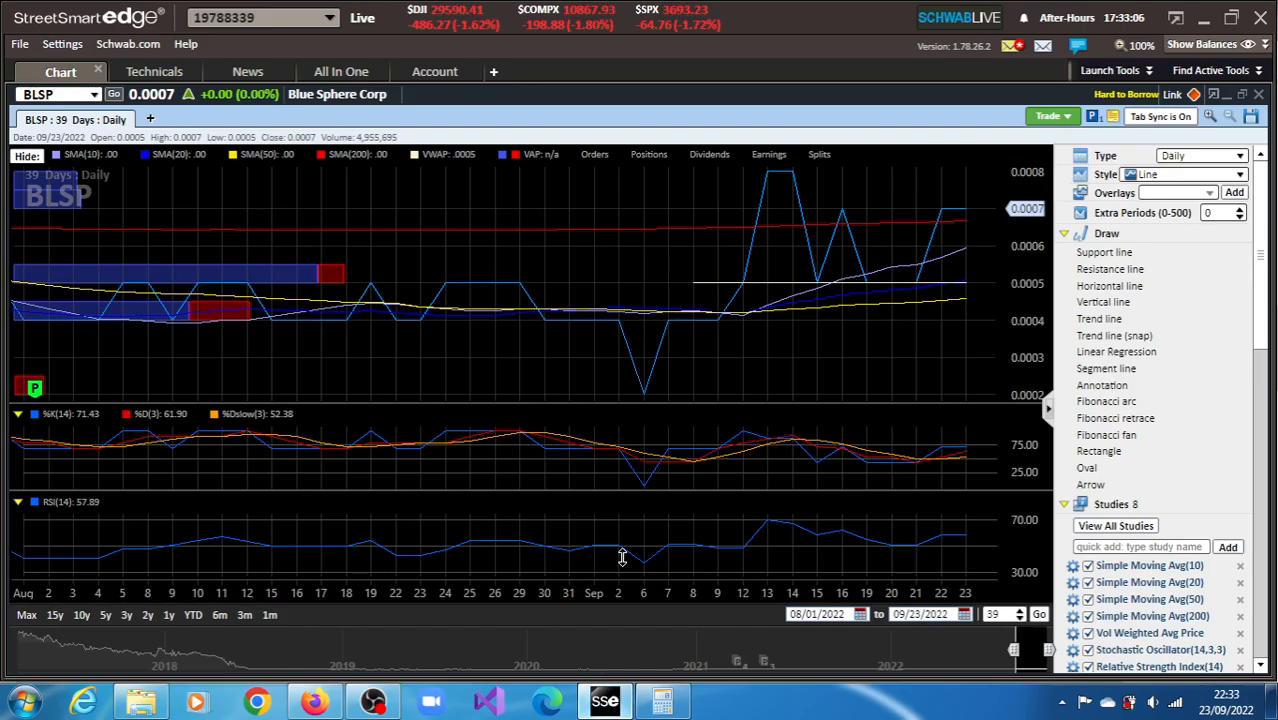
mouse_move(645, 401)
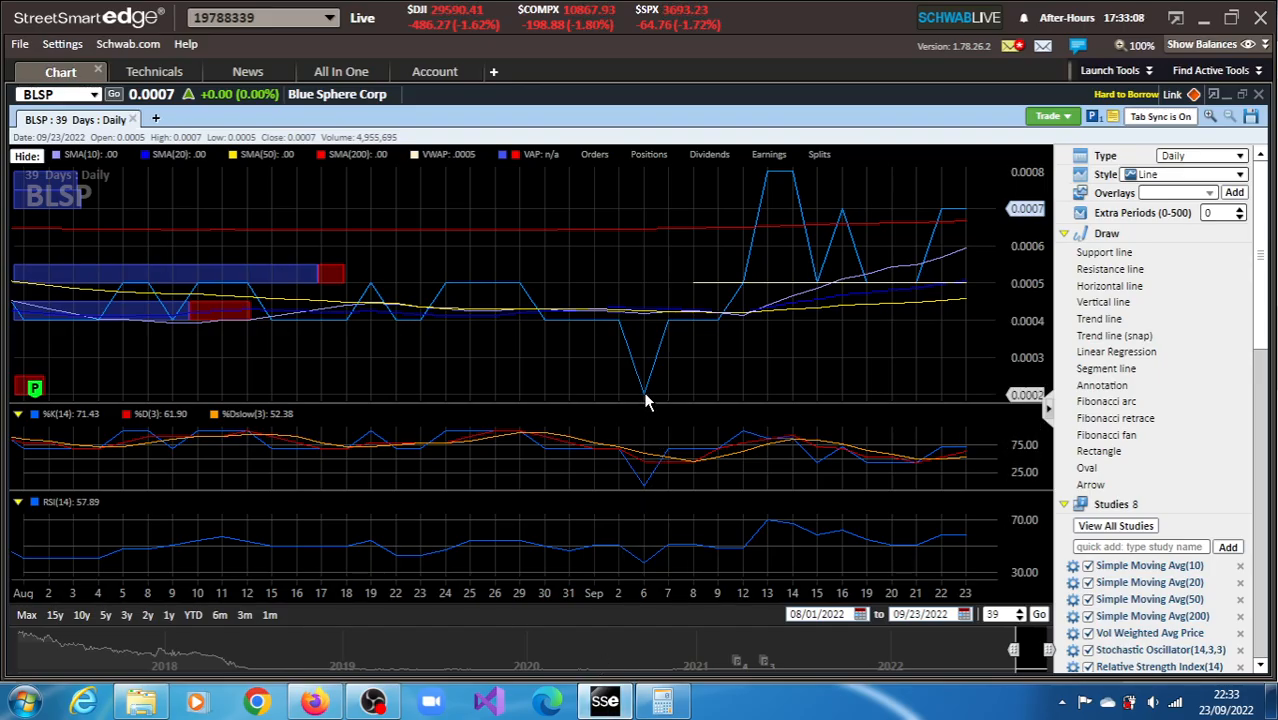
mouse_move(670, 330)
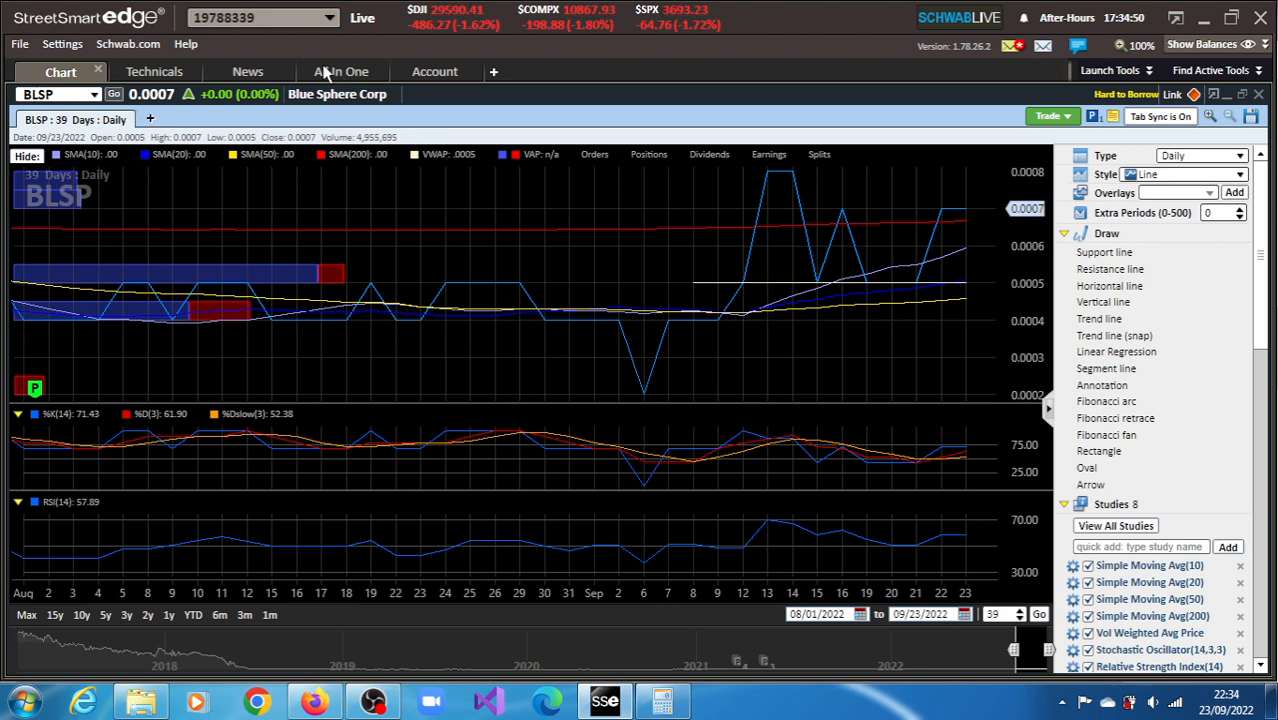
click(341, 71)
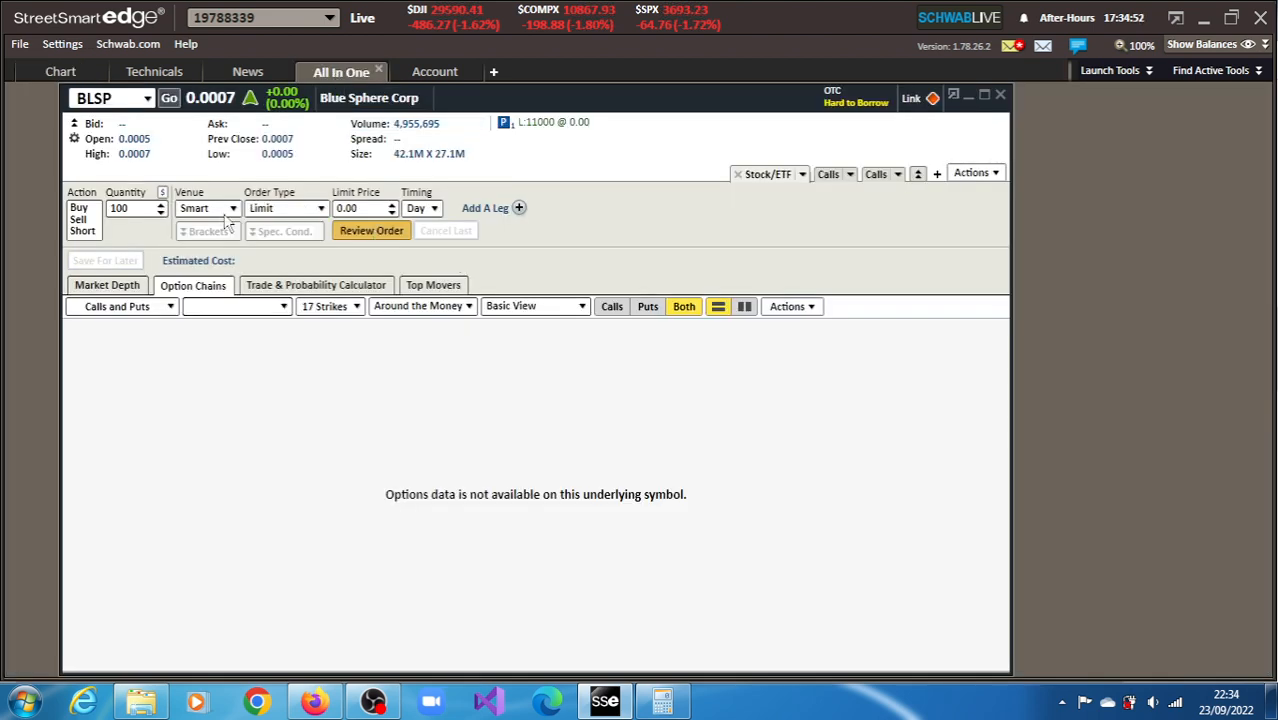
click(107, 285)
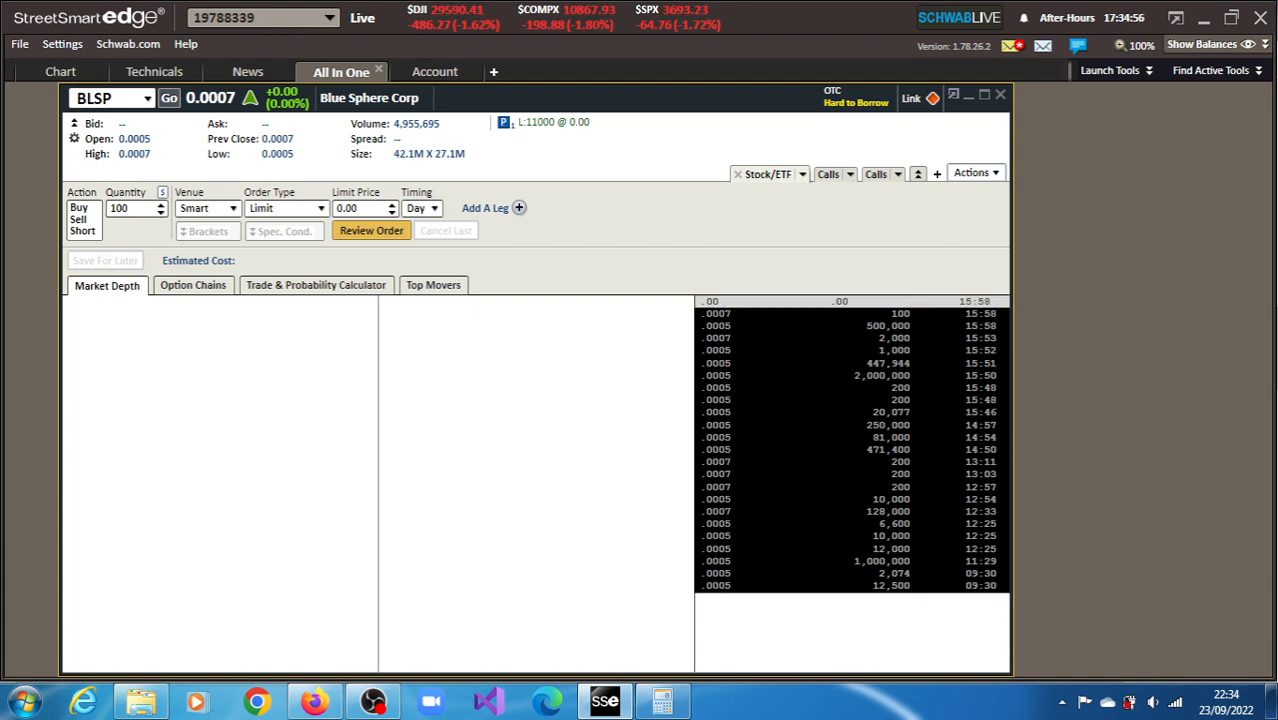
mouse_move(701, 475)
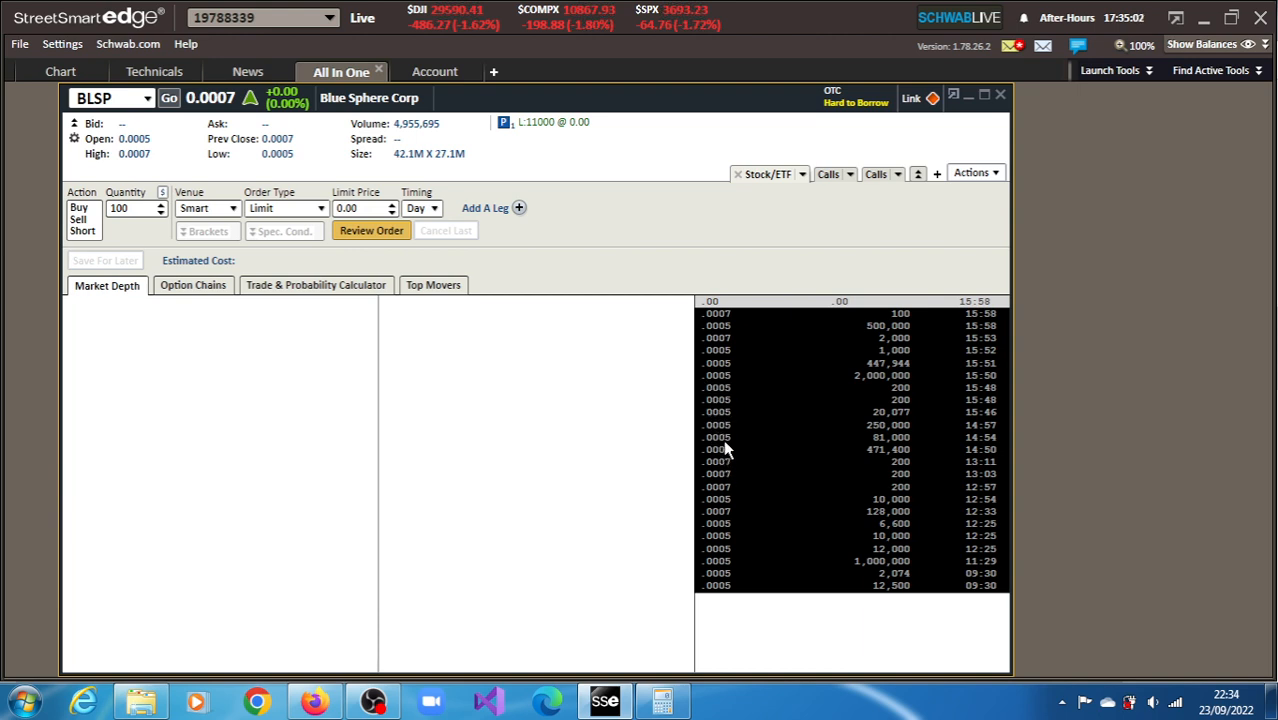
mouse_move(733, 477)
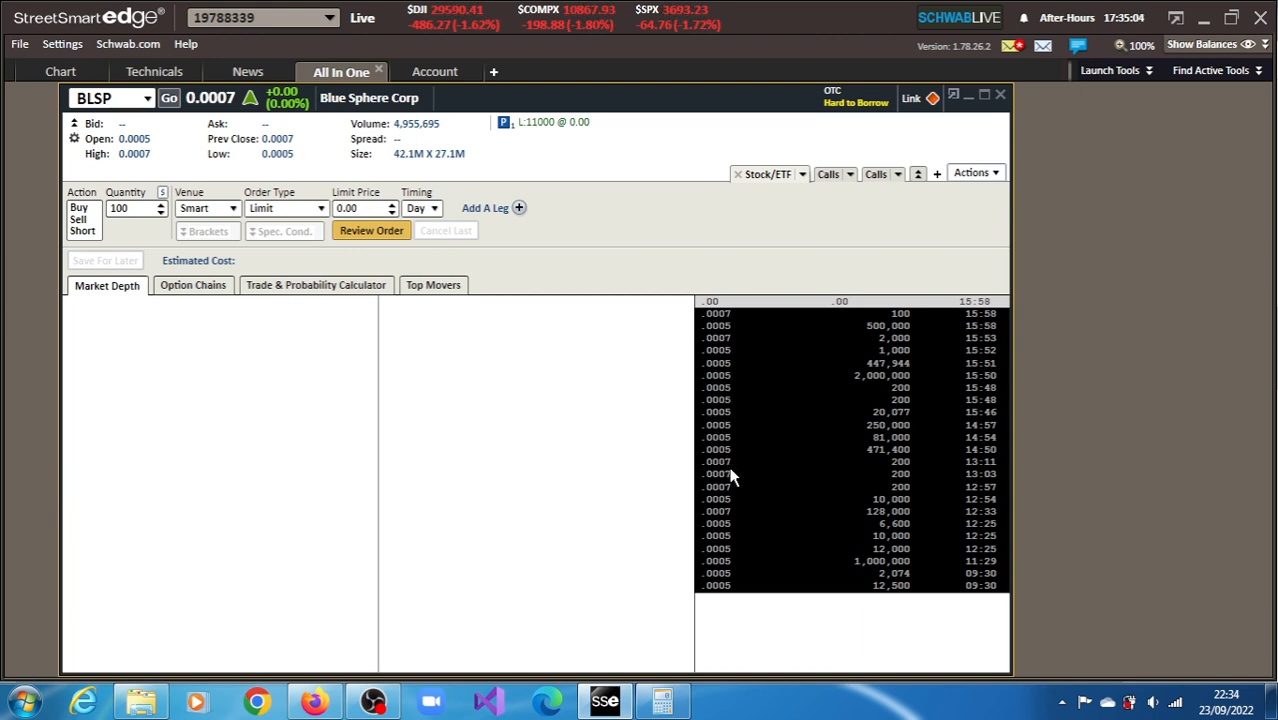
mouse_move(725, 465)
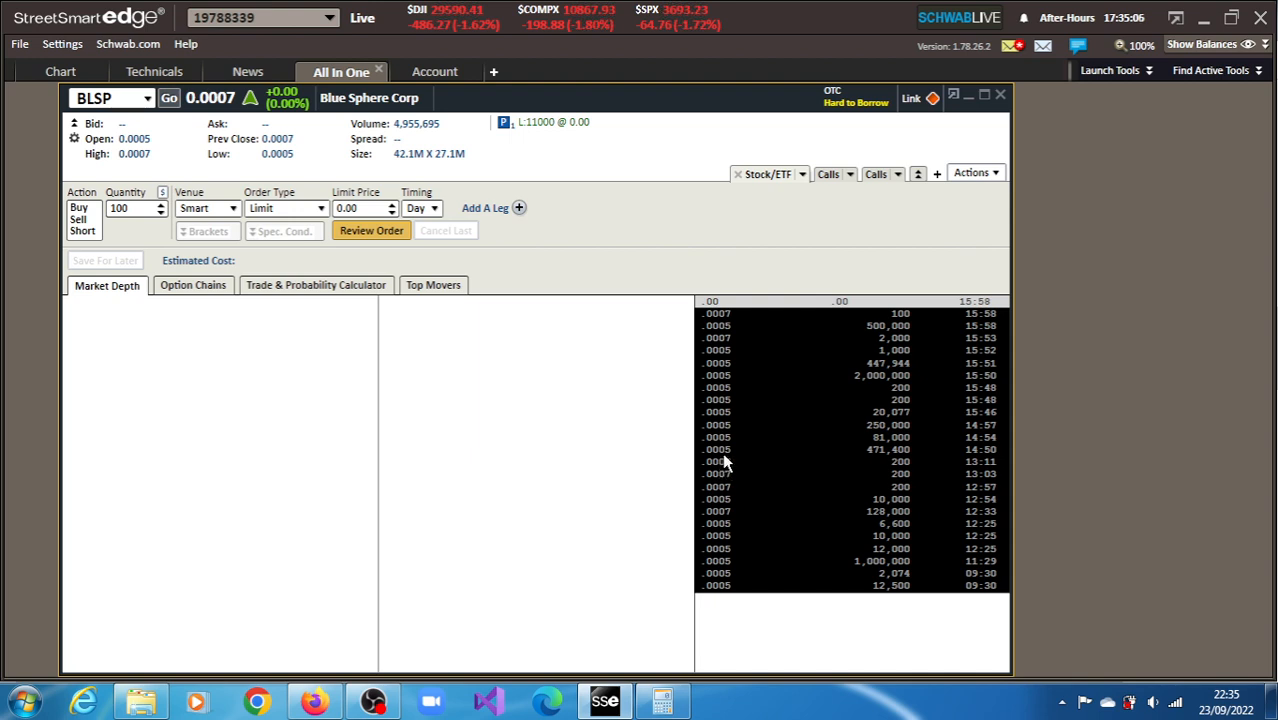
mouse_move(718, 500)
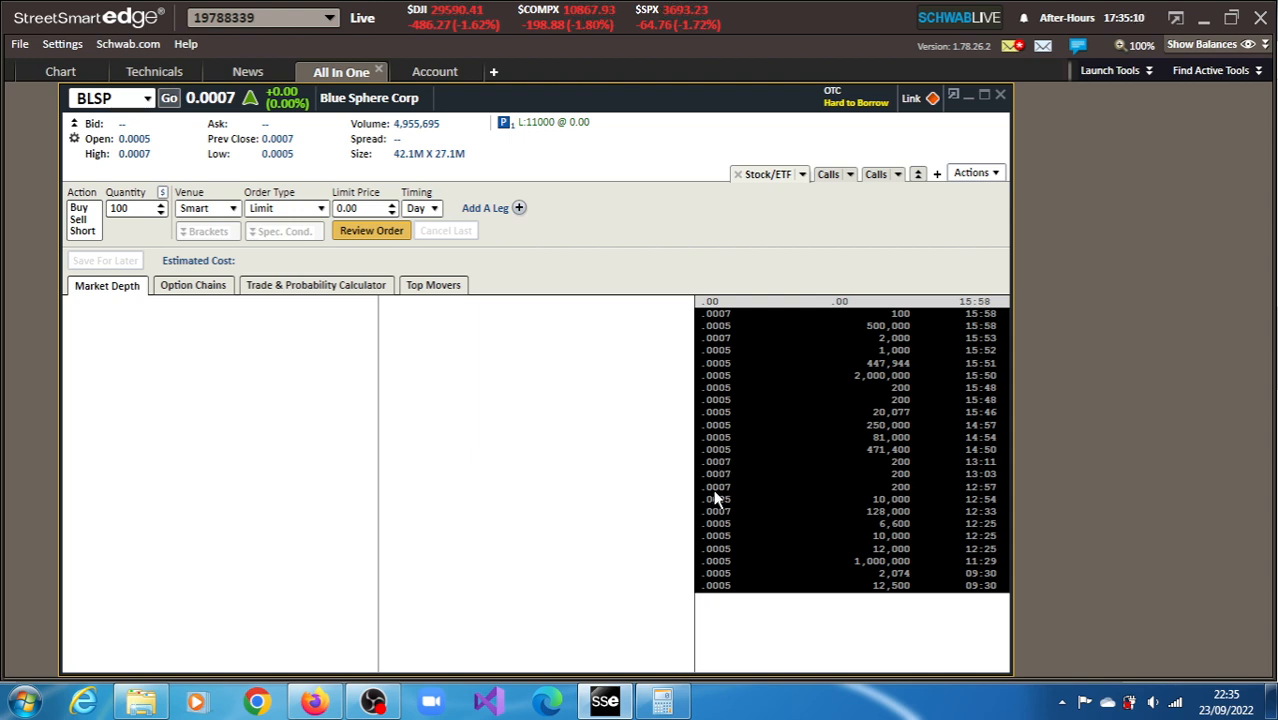
mouse_move(720, 475)
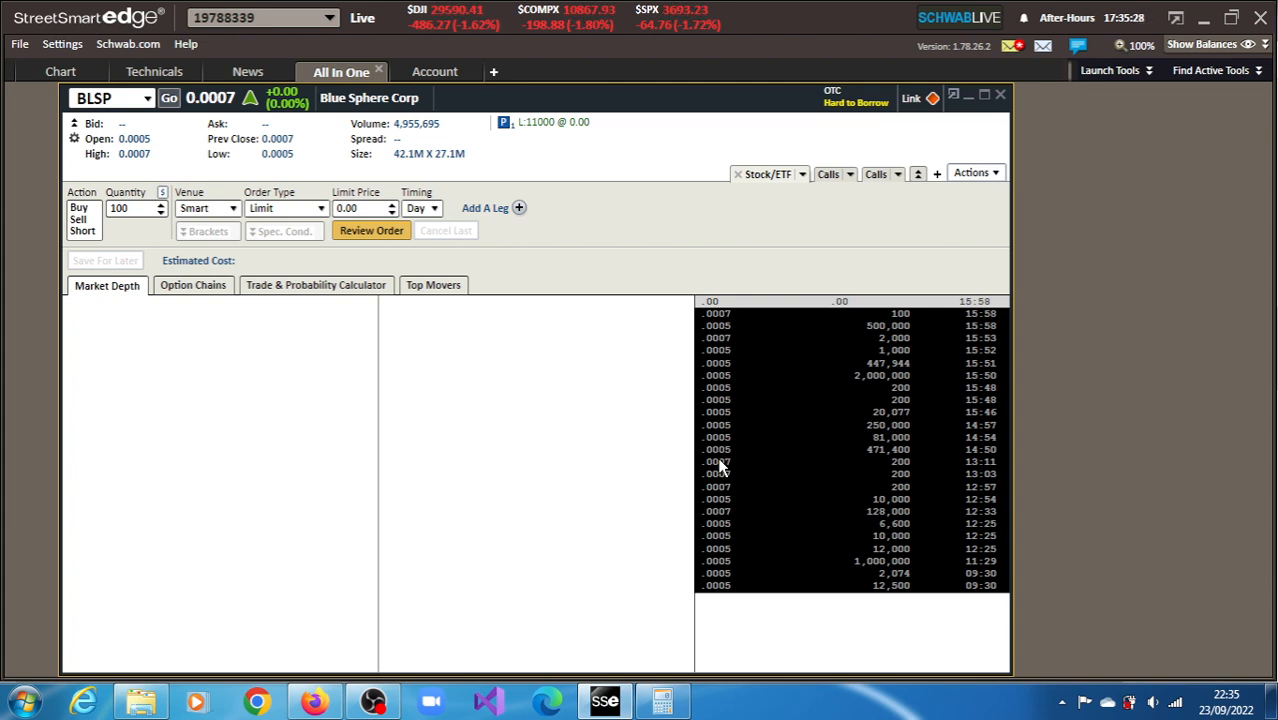
mouse_move(727, 424)
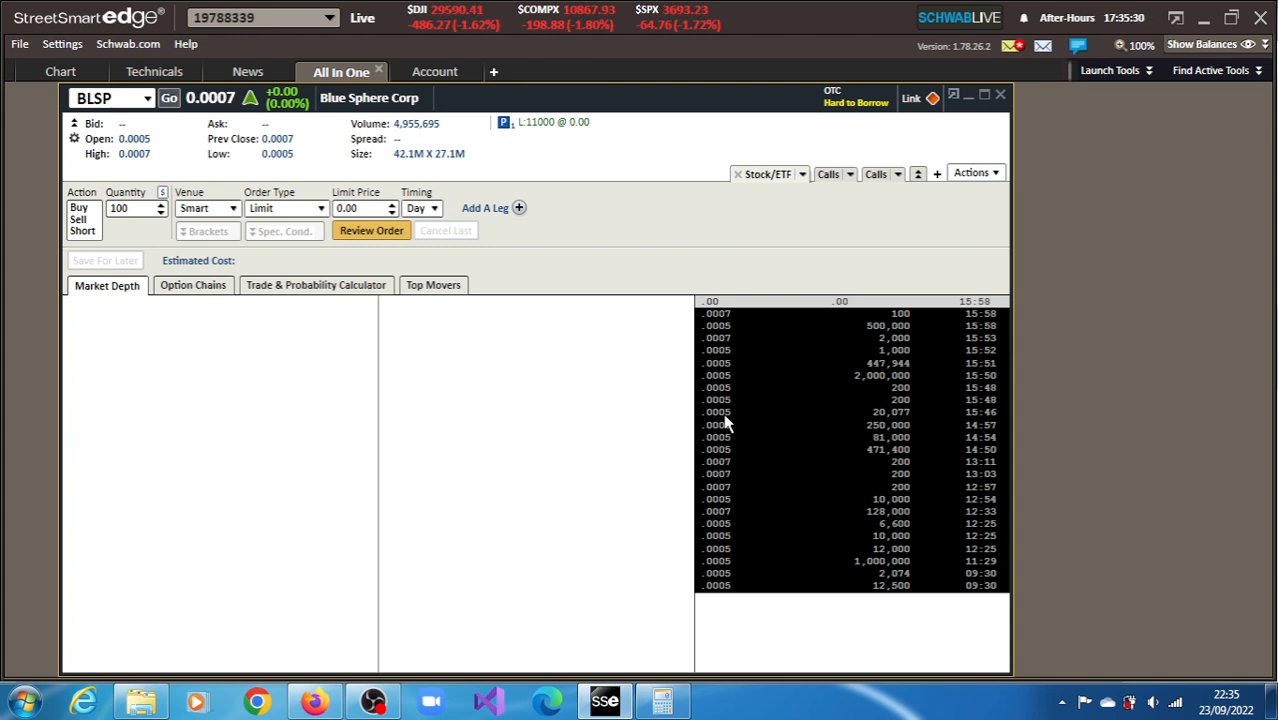
mouse_move(723, 360)
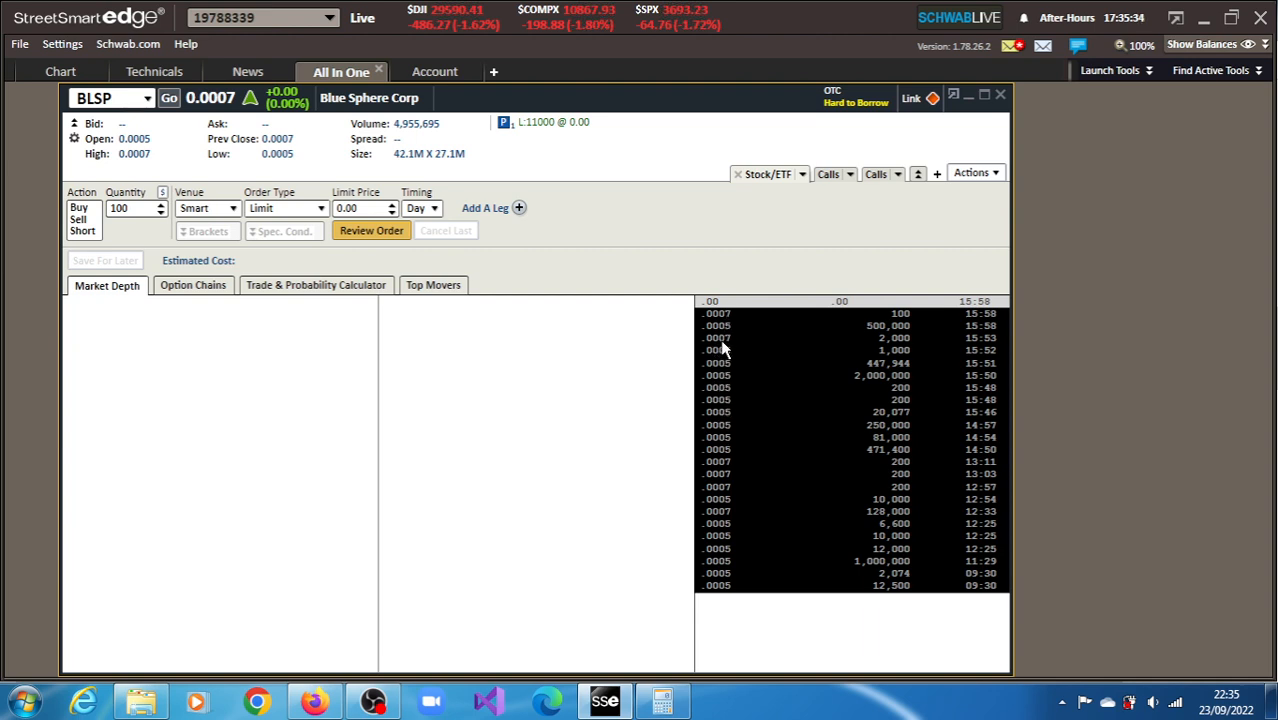
mouse_move(722, 391)
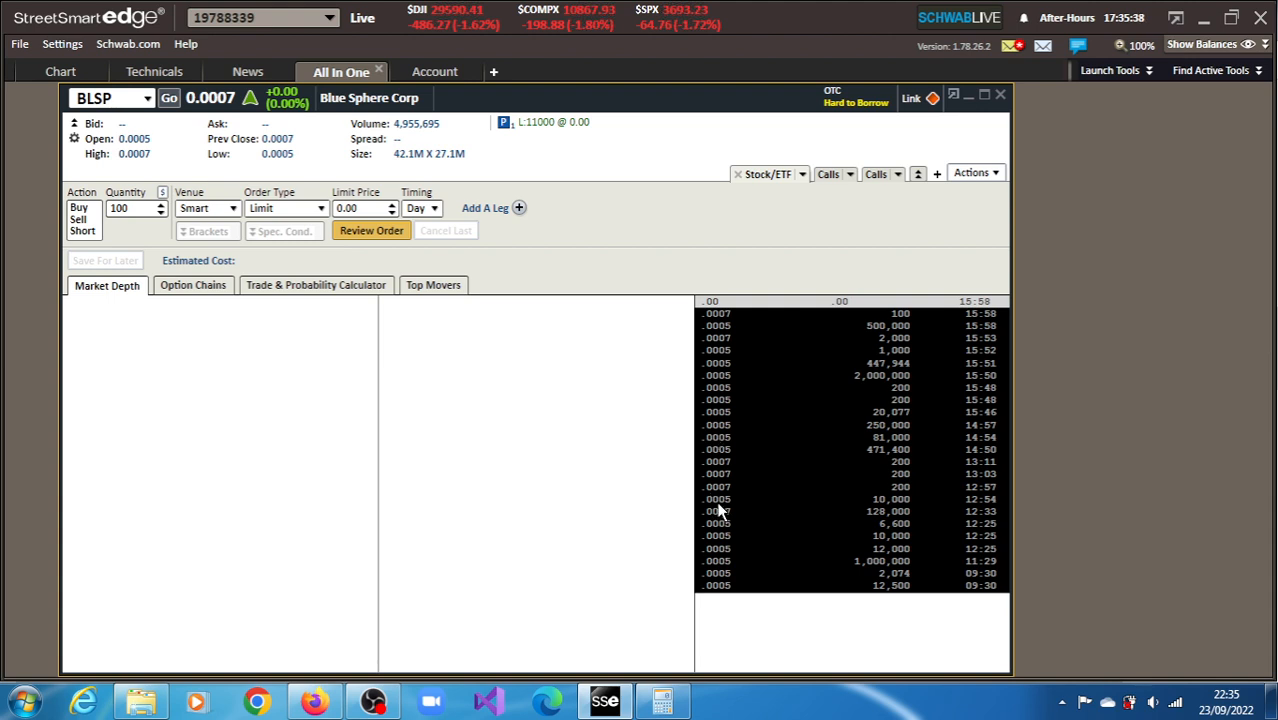
mouse_move(728, 508)
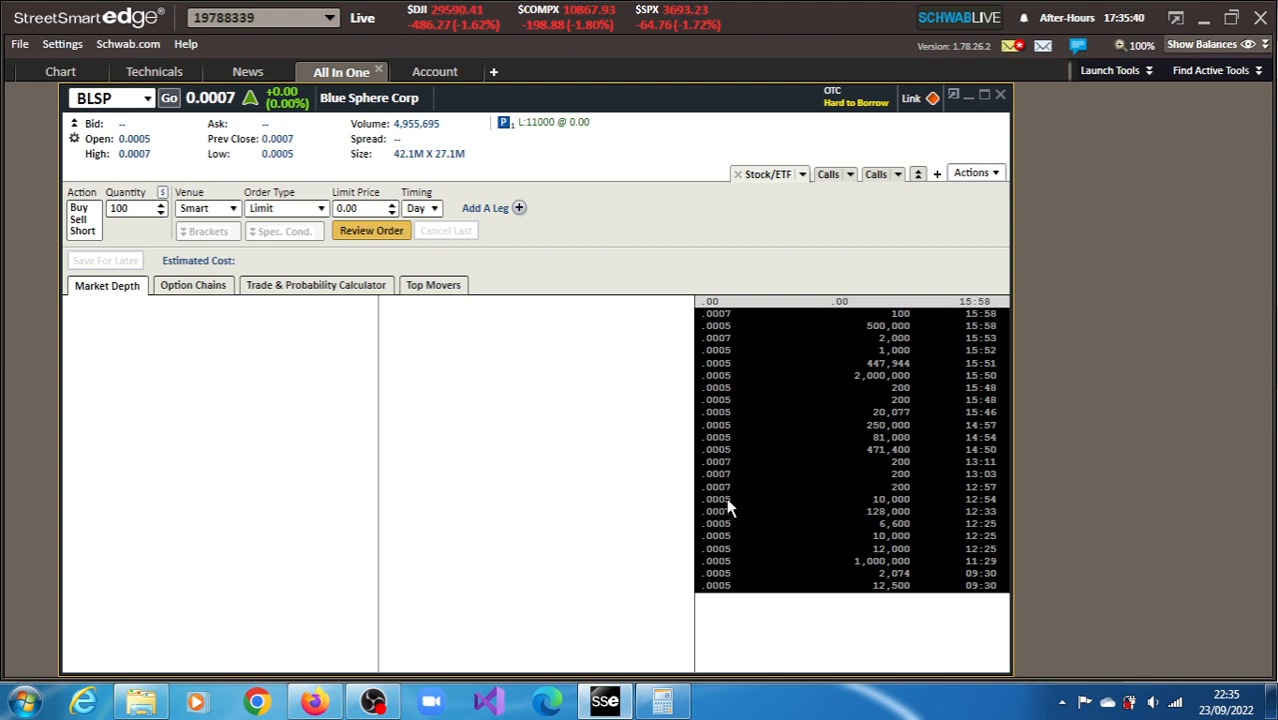
mouse_move(738, 545)
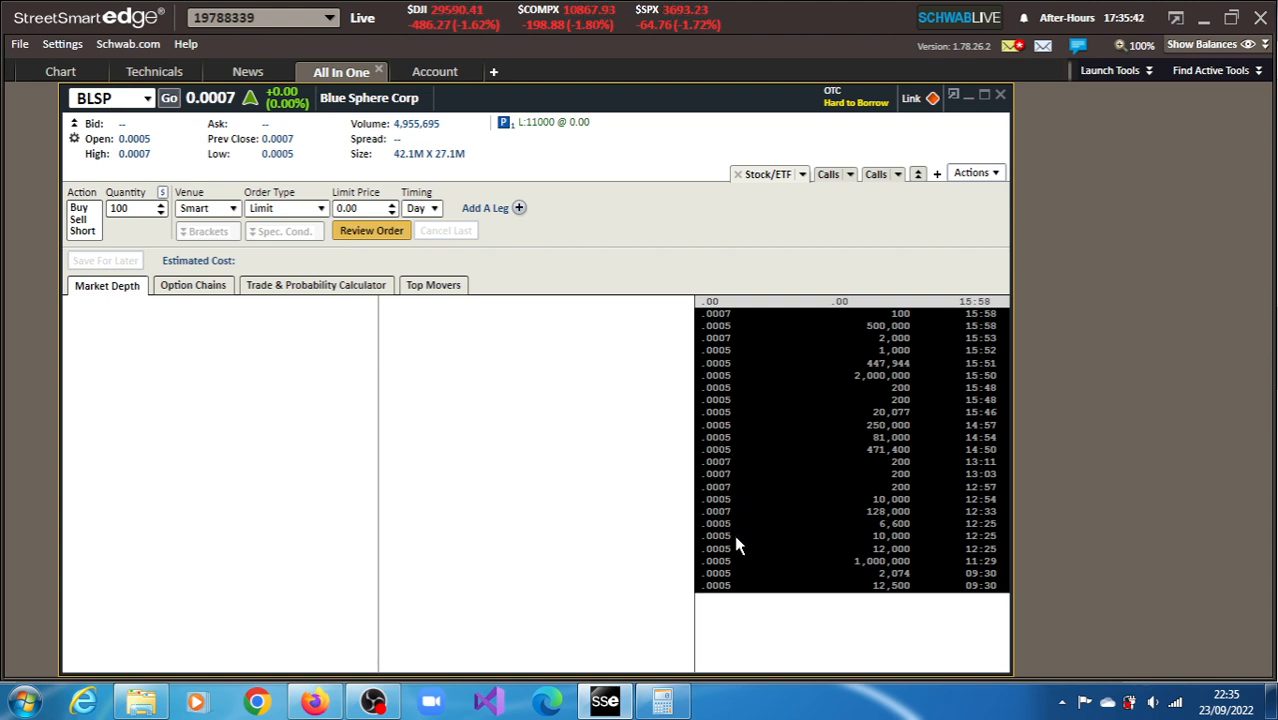
mouse_move(732, 578)
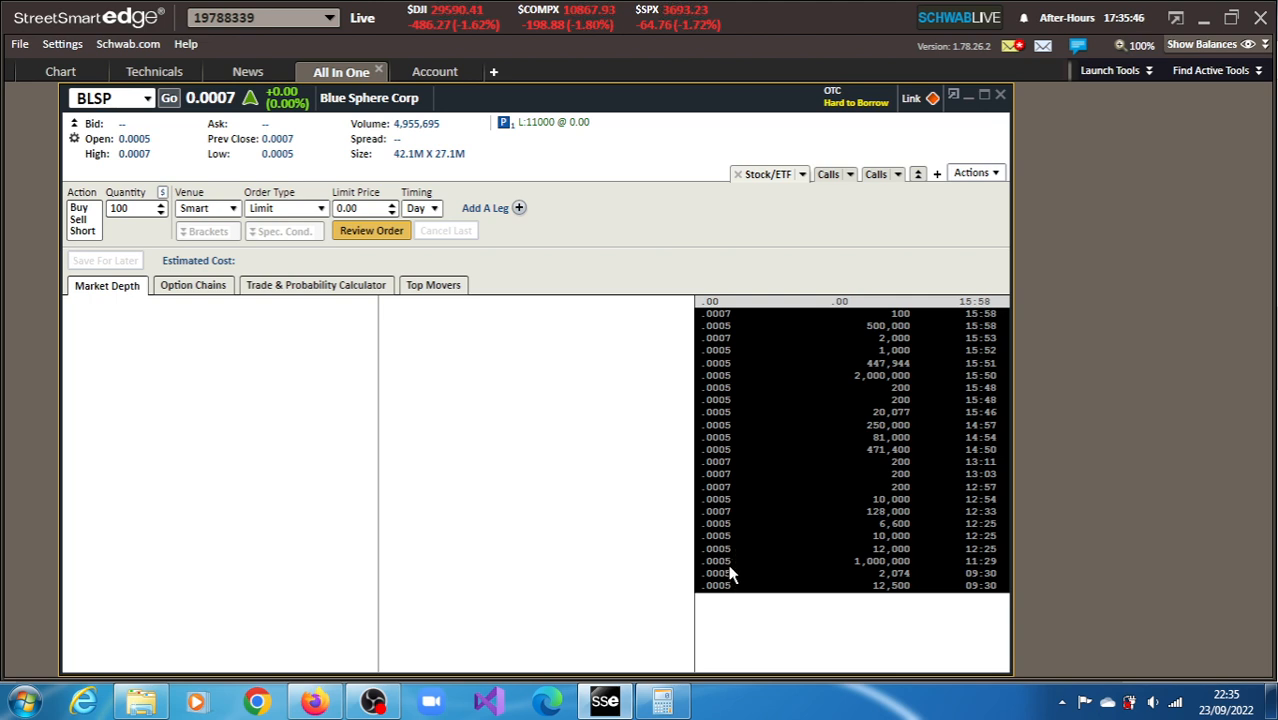
mouse_move(725, 363)
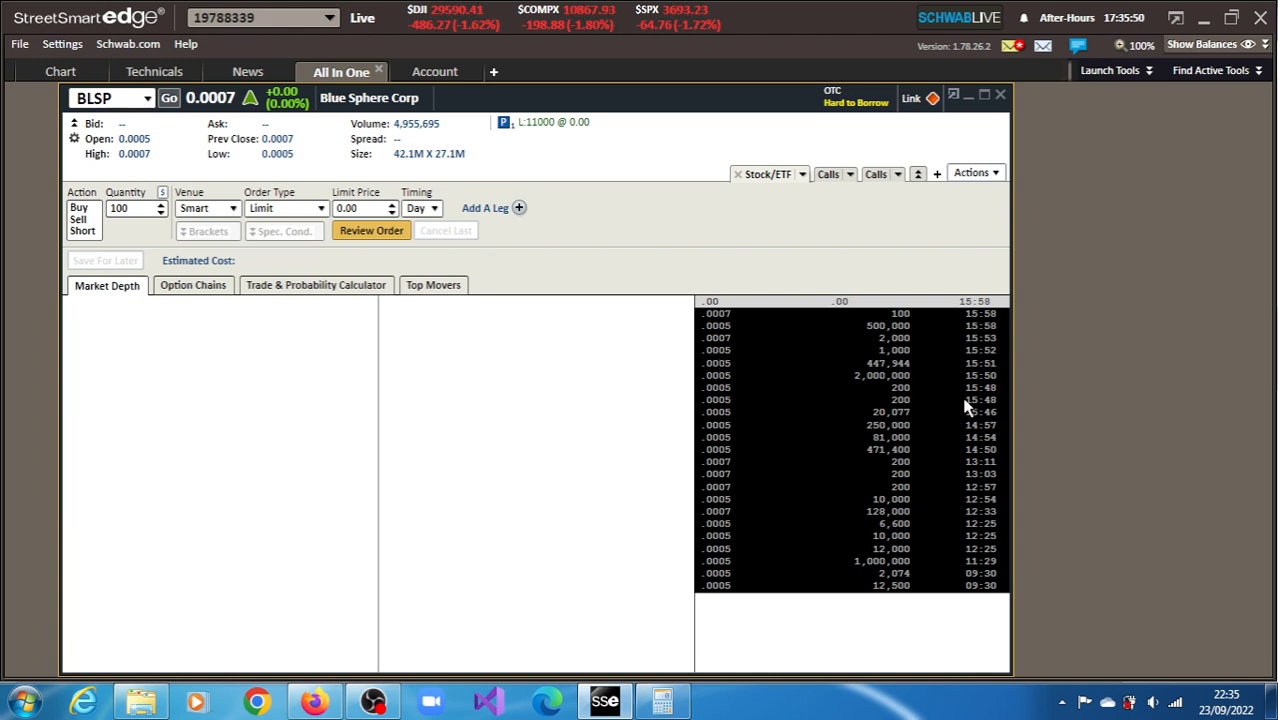
mouse_move(950, 603)
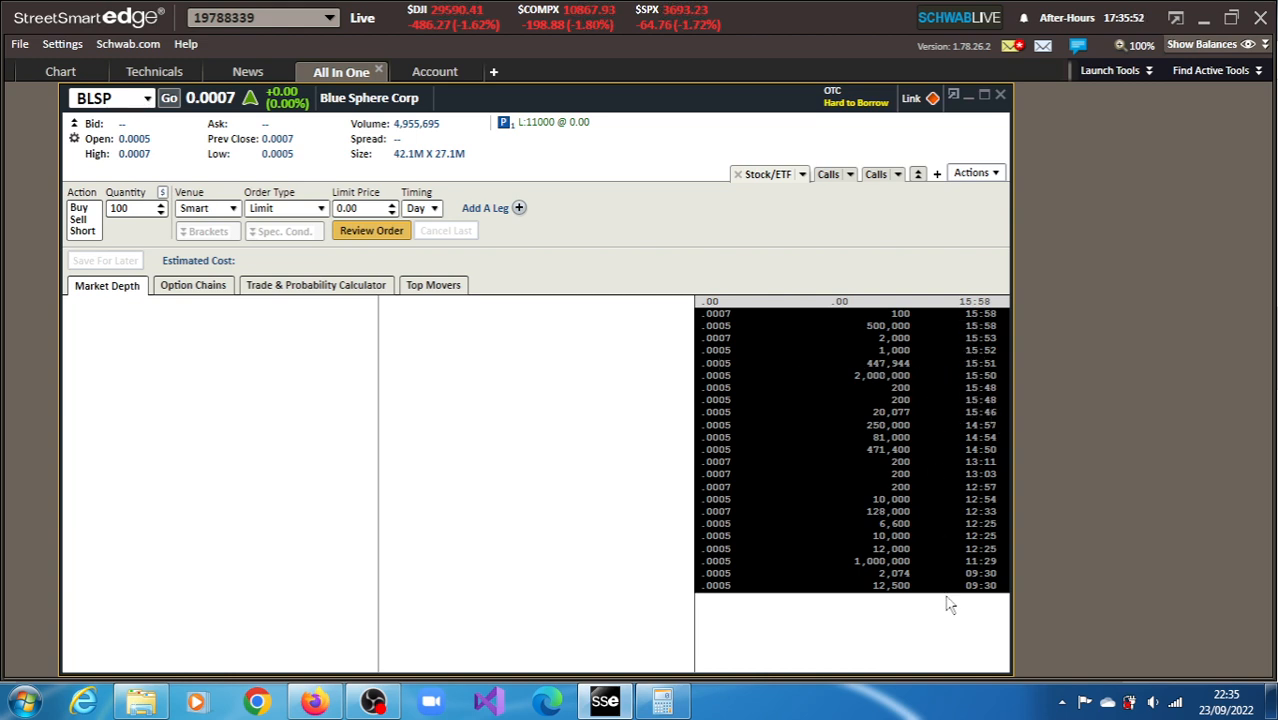
mouse_move(992, 595)
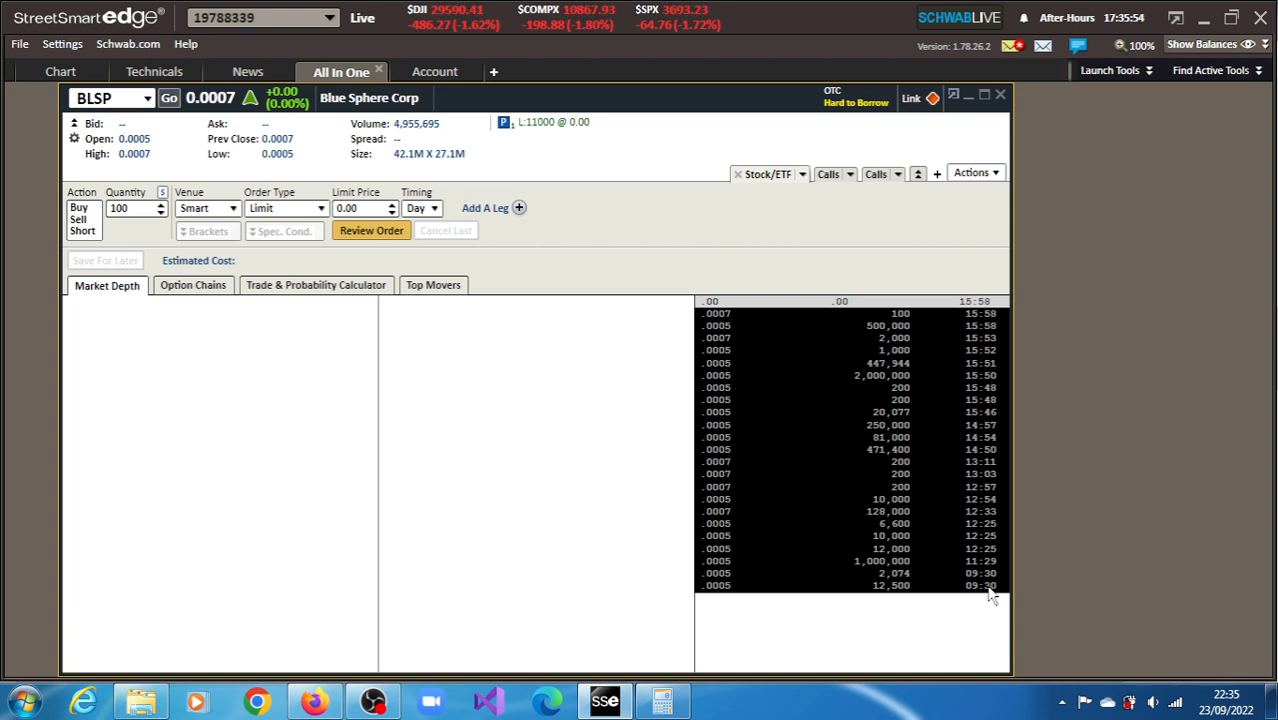
mouse_move(995, 478)
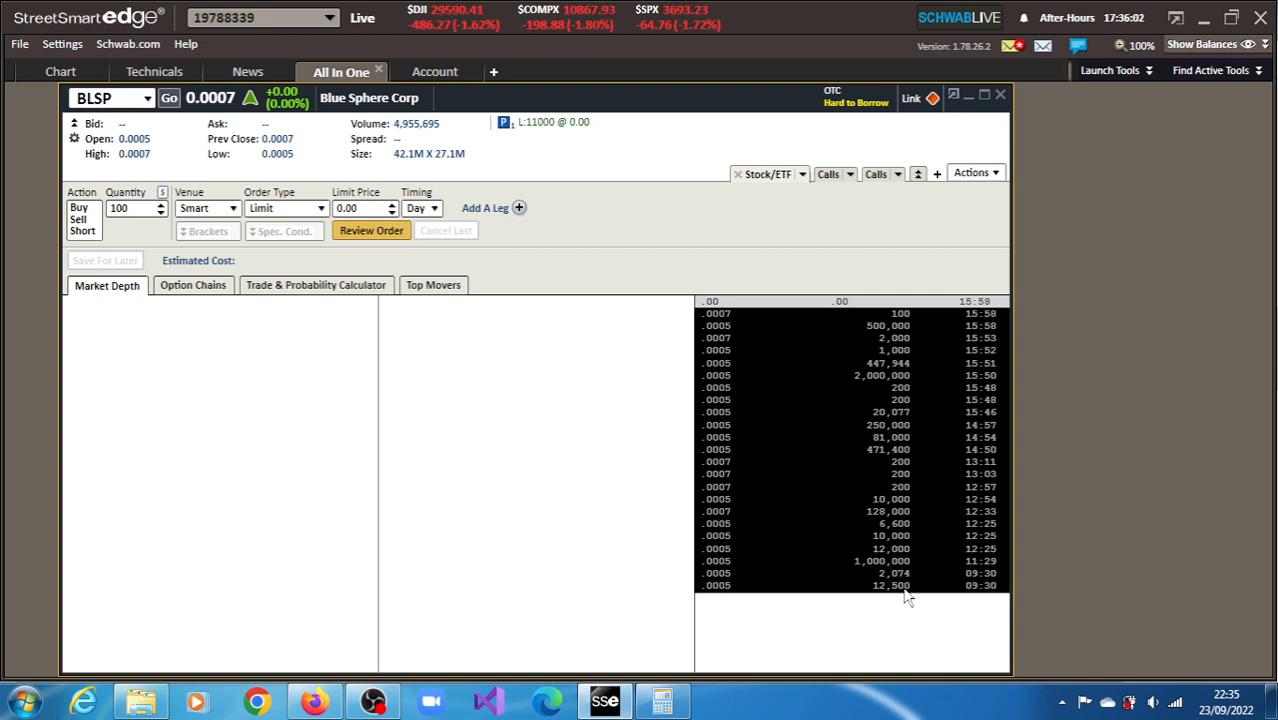
mouse_move(773, 589)
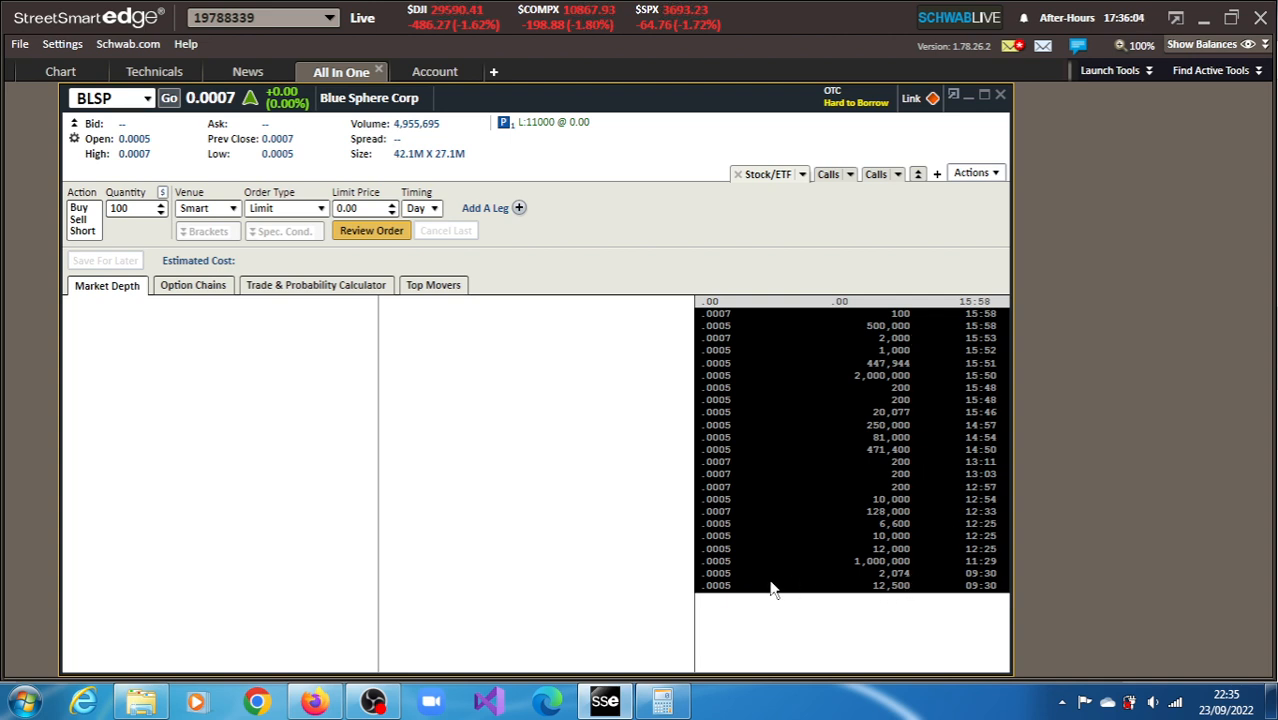
mouse_move(725, 593)
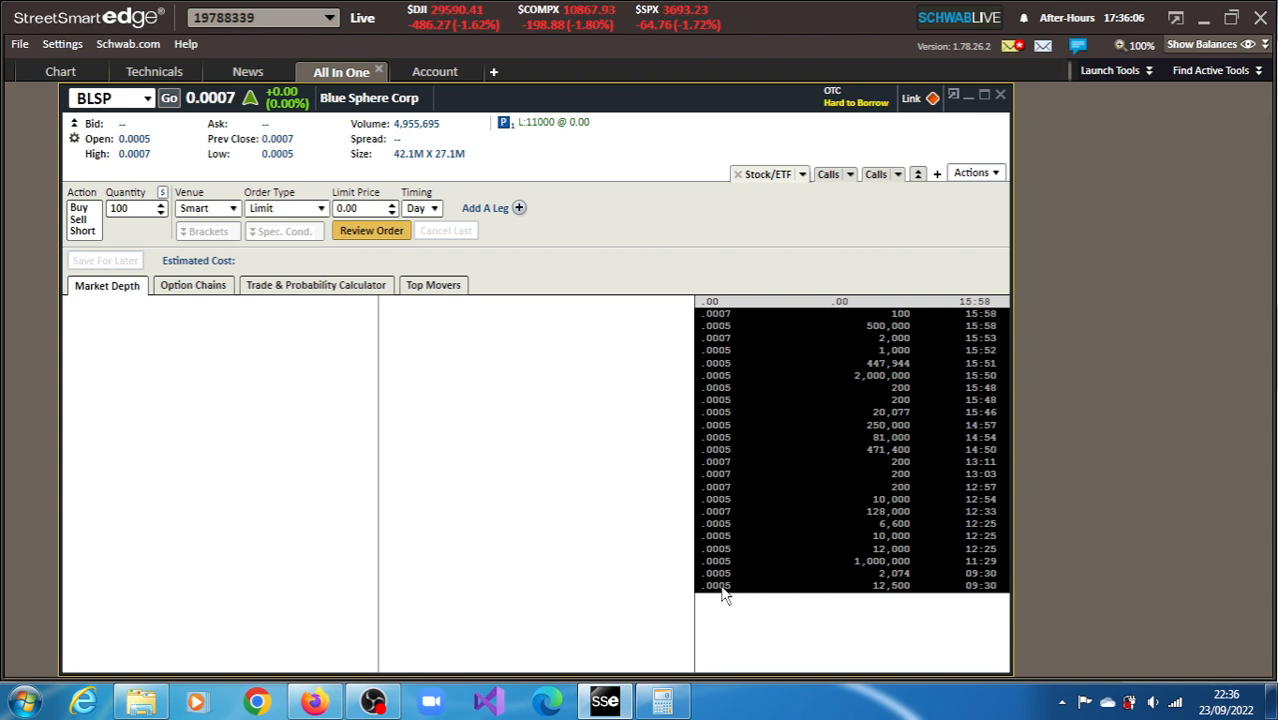
mouse_move(722, 580)
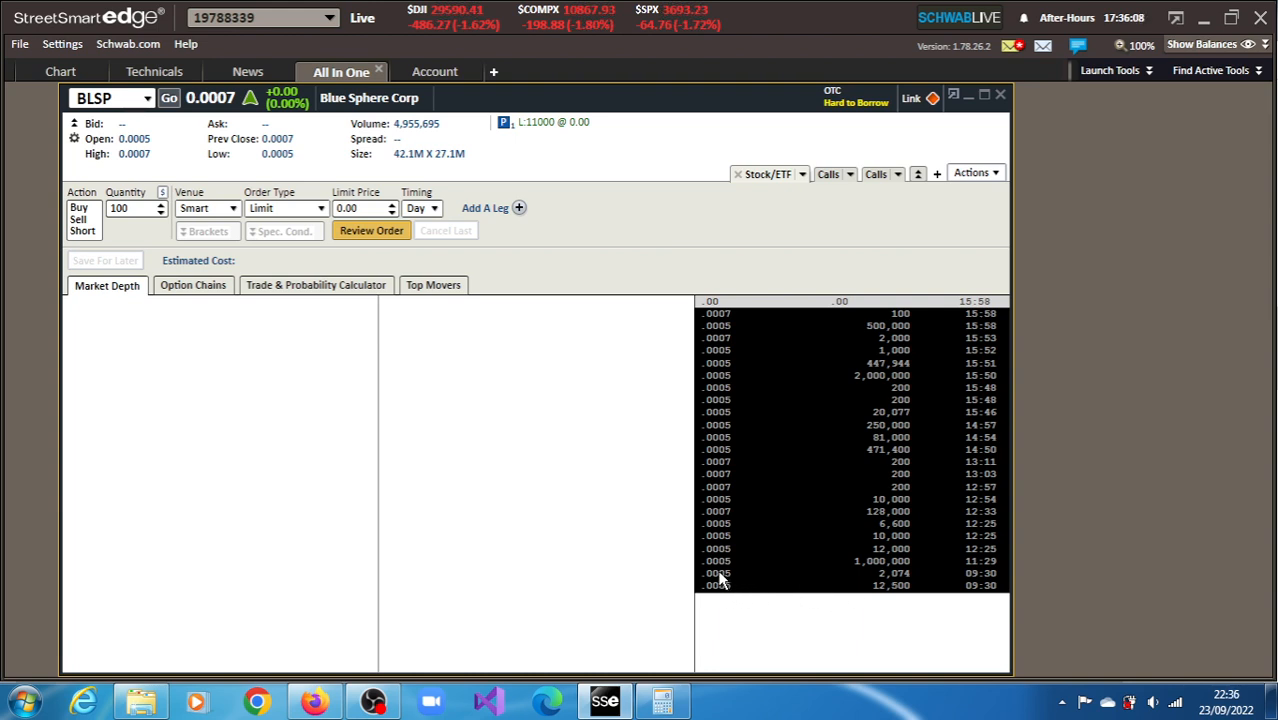
mouse_move(728, 545)
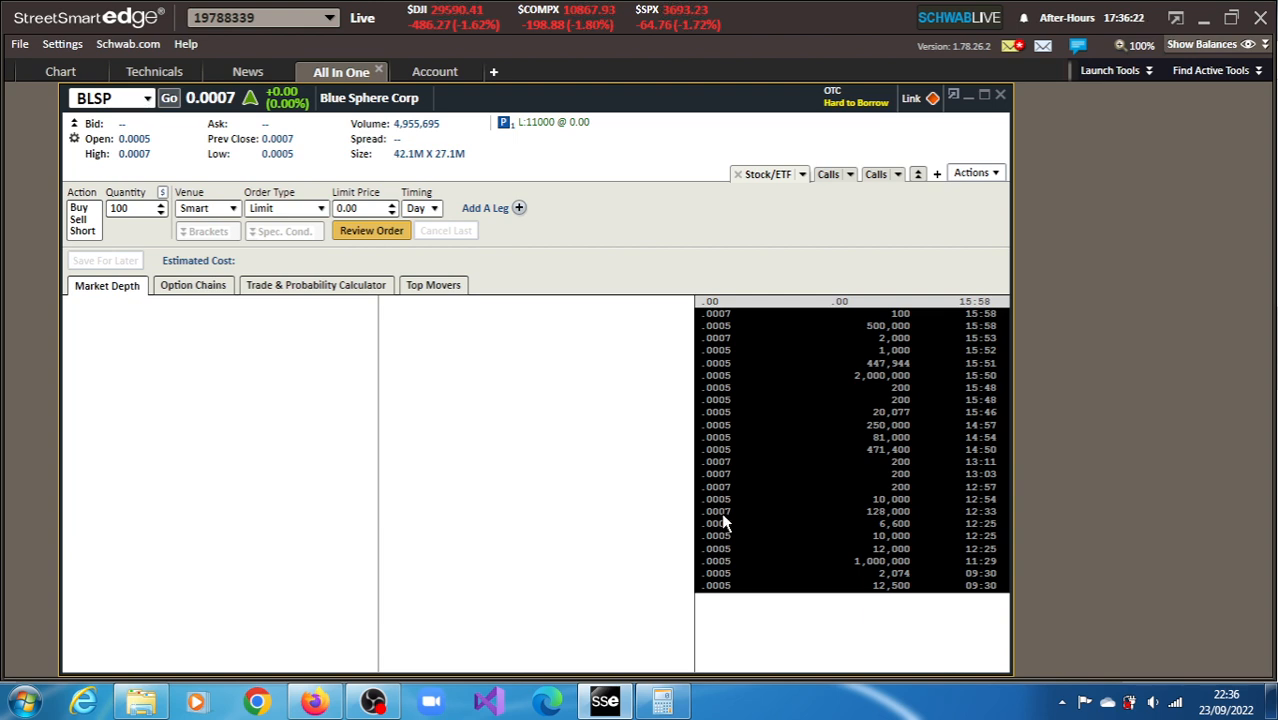
mouse_move(712, 378)
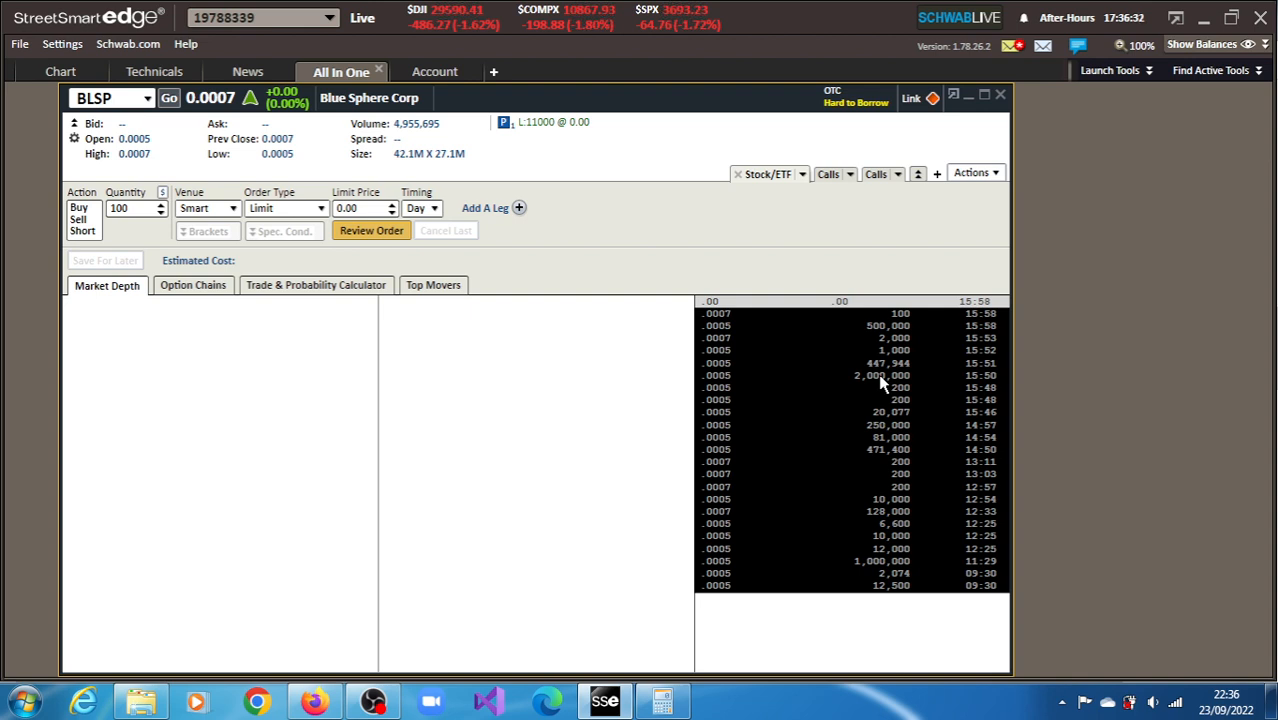
mouse_move(895, 384)
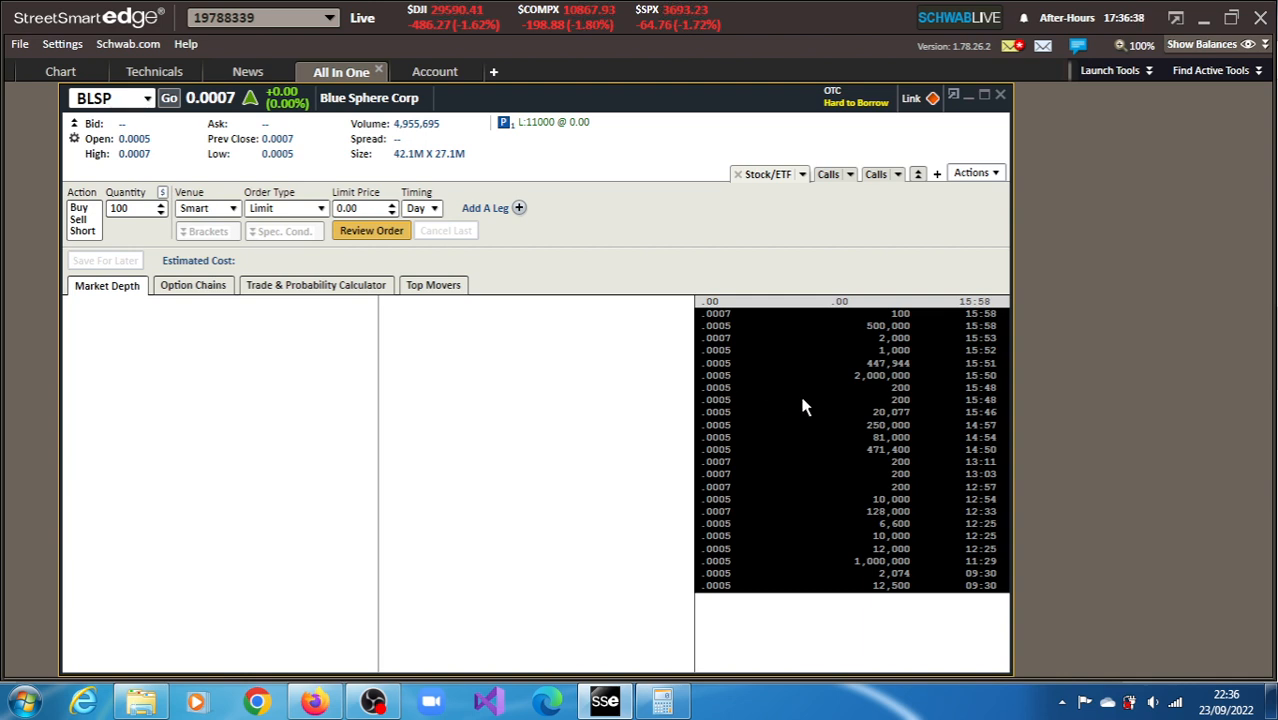
mouse_move(880, 415)
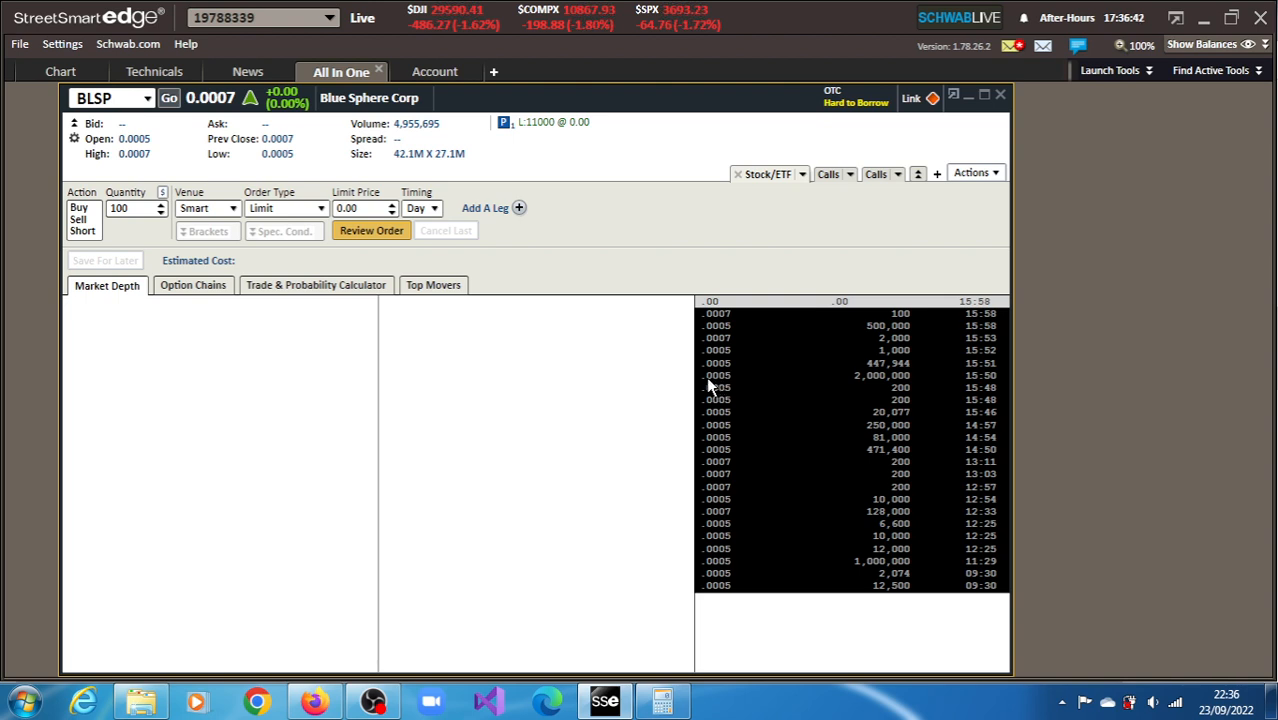
mouse_move(882, 388)
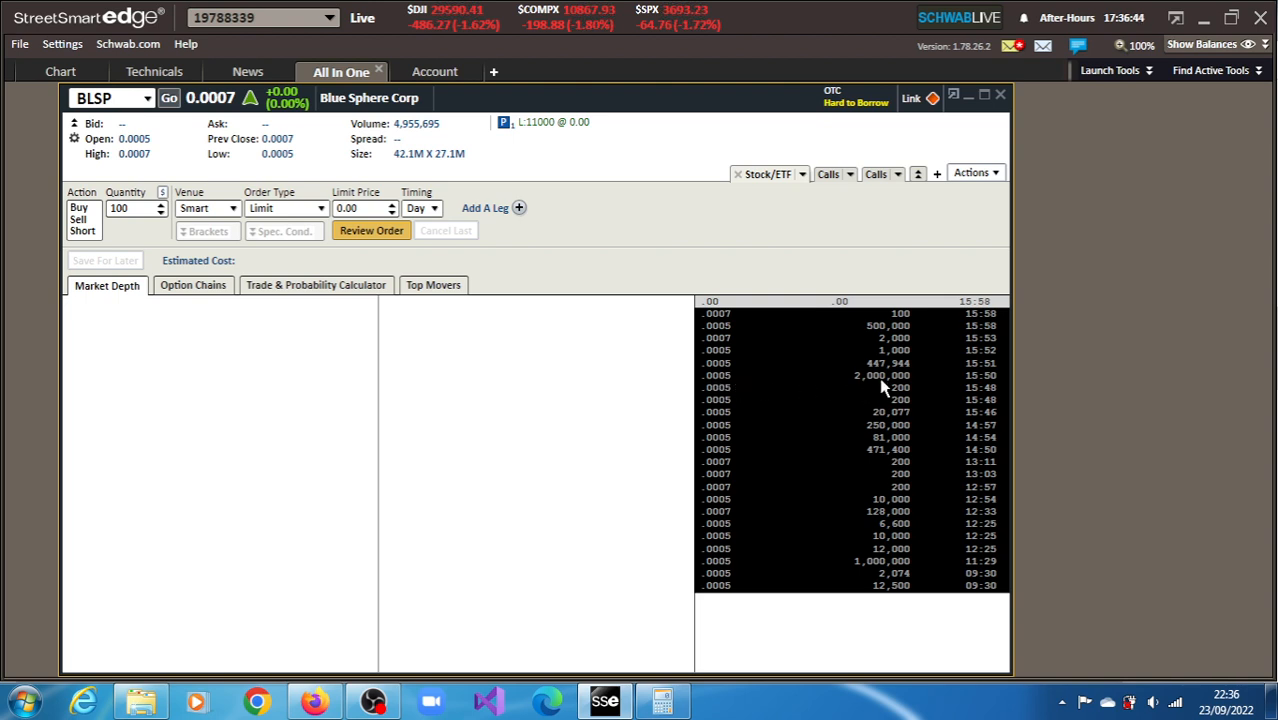
mouse_move(884, 384)
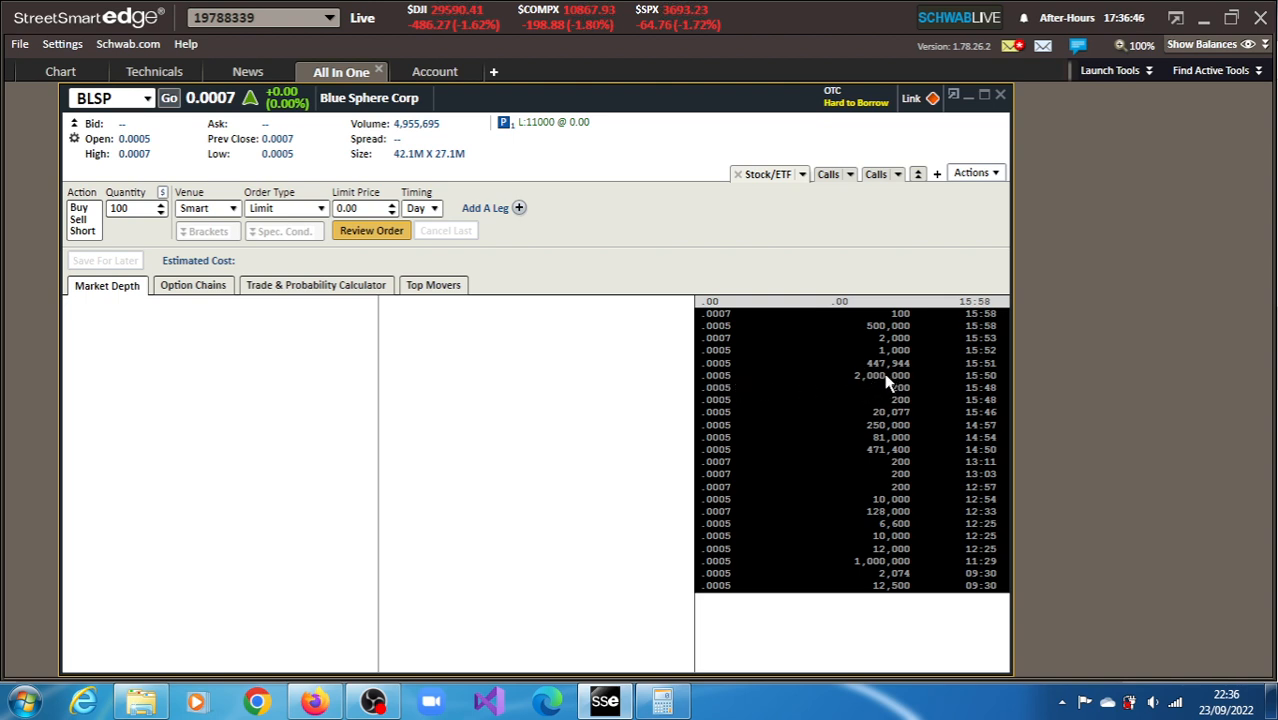
mouse_move(905, 385)
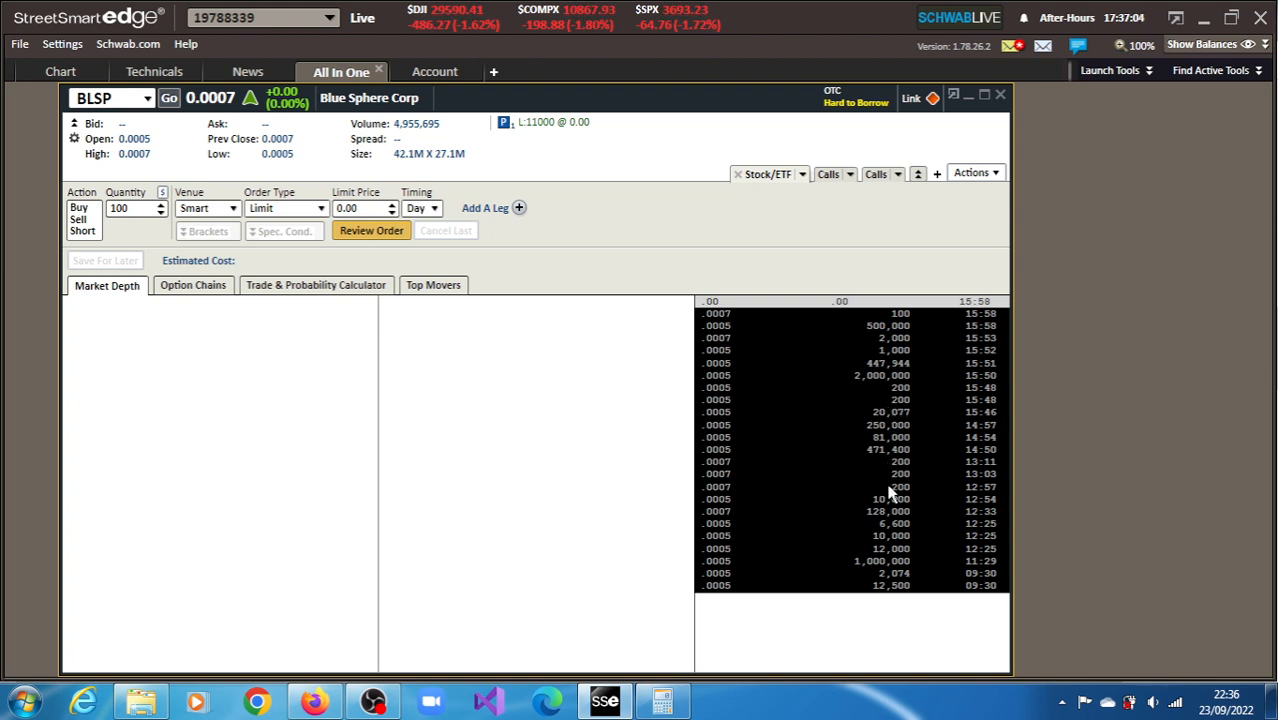
mouse_move(895, 455)
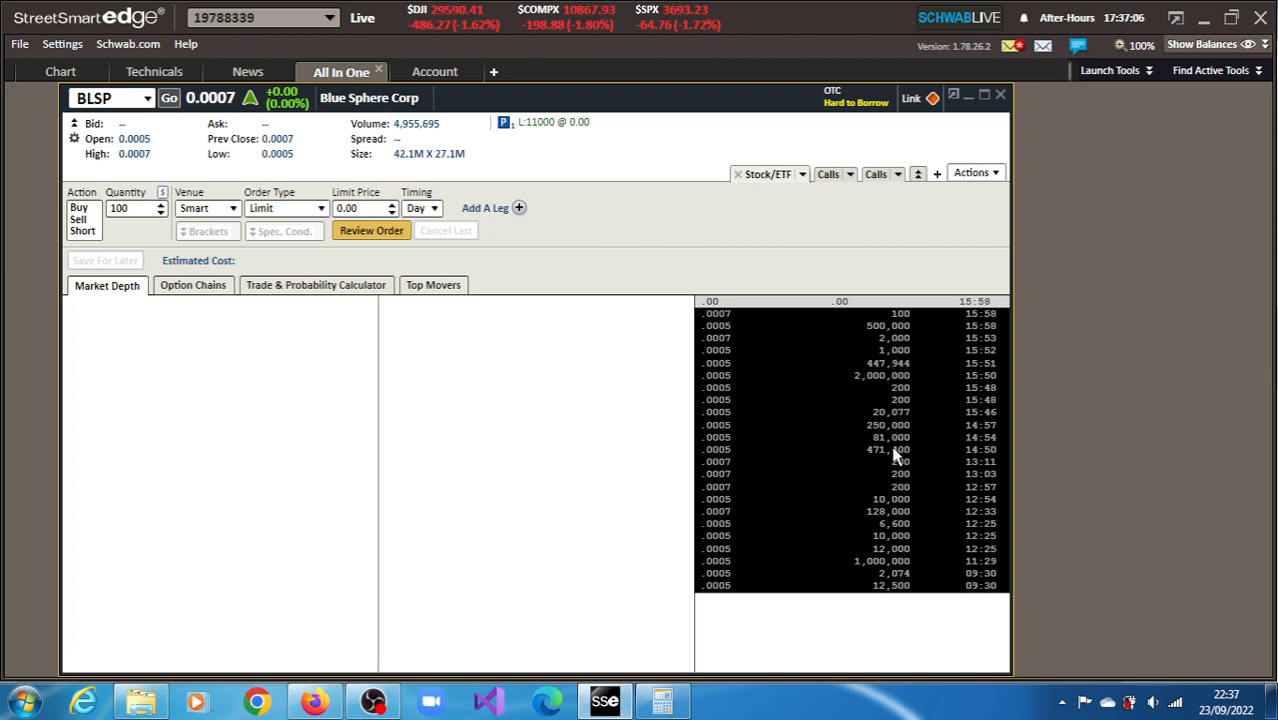
mouse_move(895, 425)
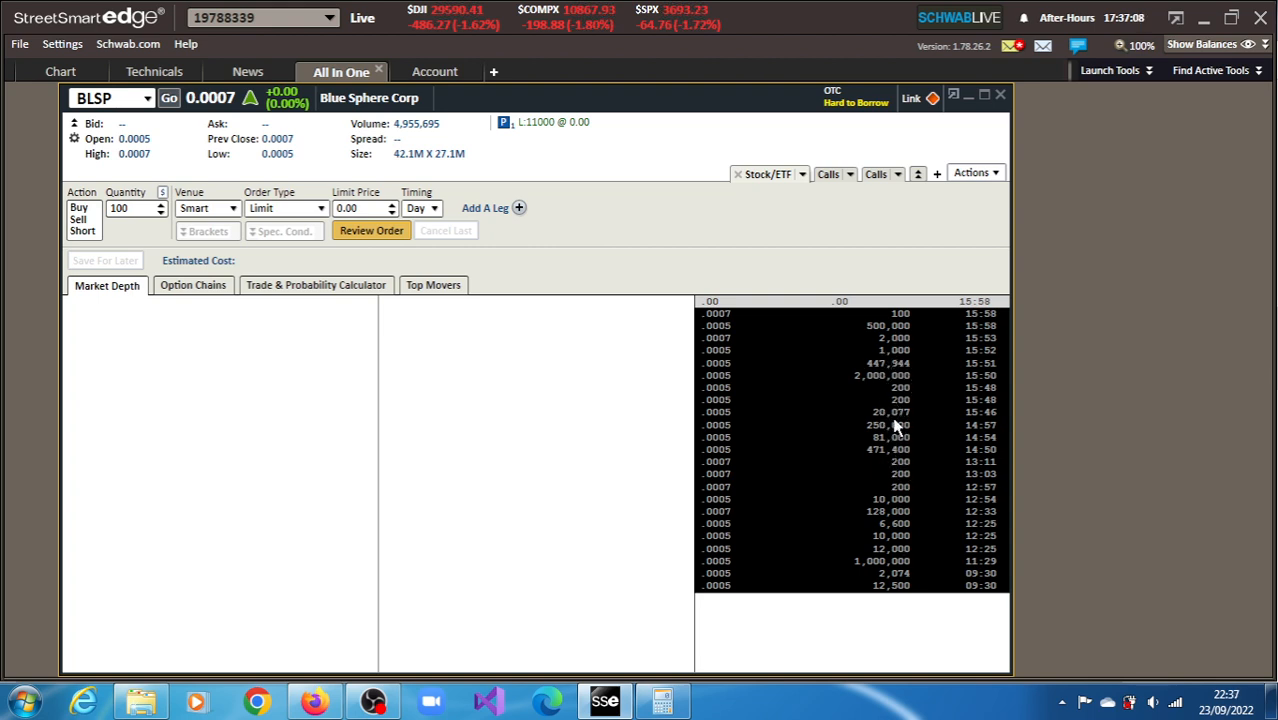
mouse_move(872, 385)
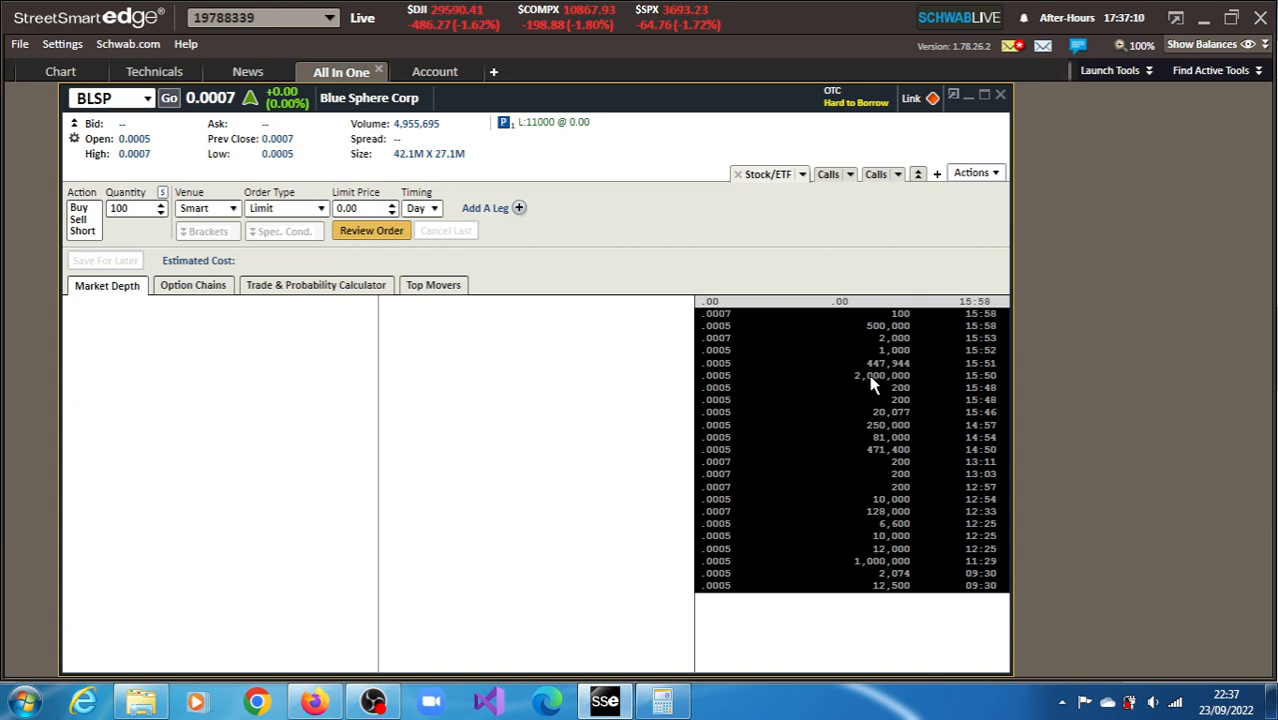
mouse_move(882, 375)
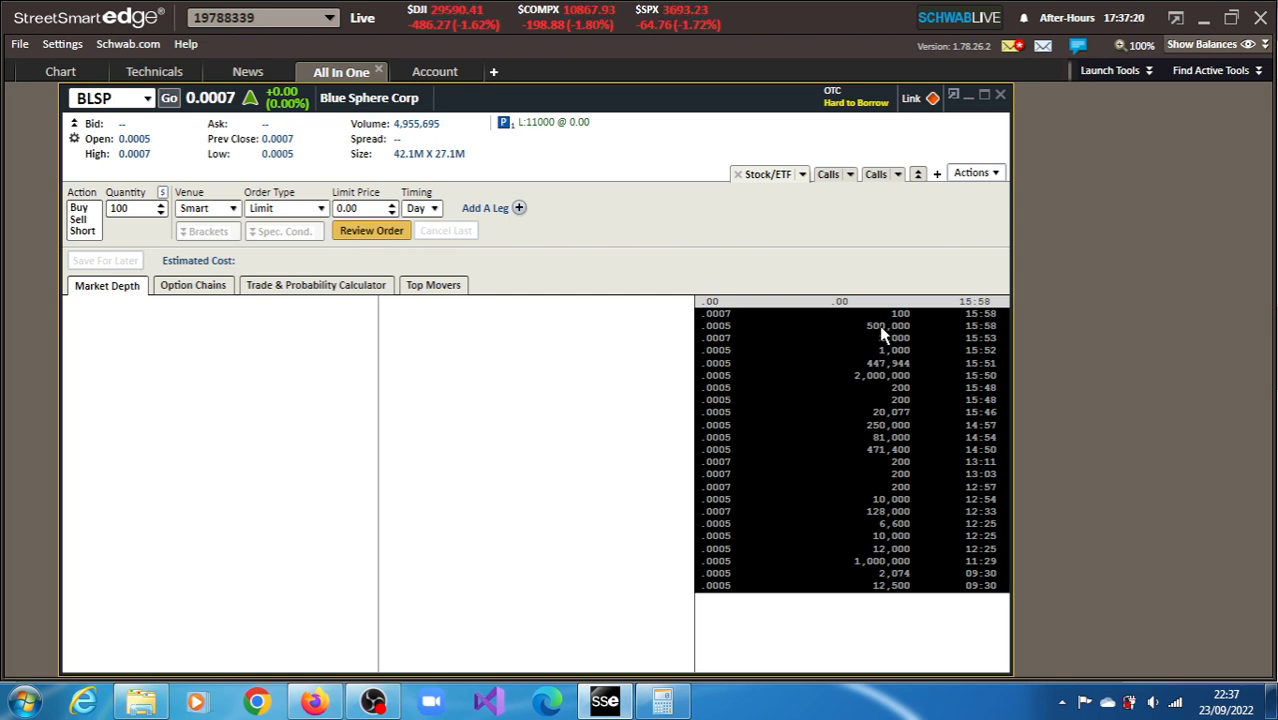
mouse_move(873, 378)
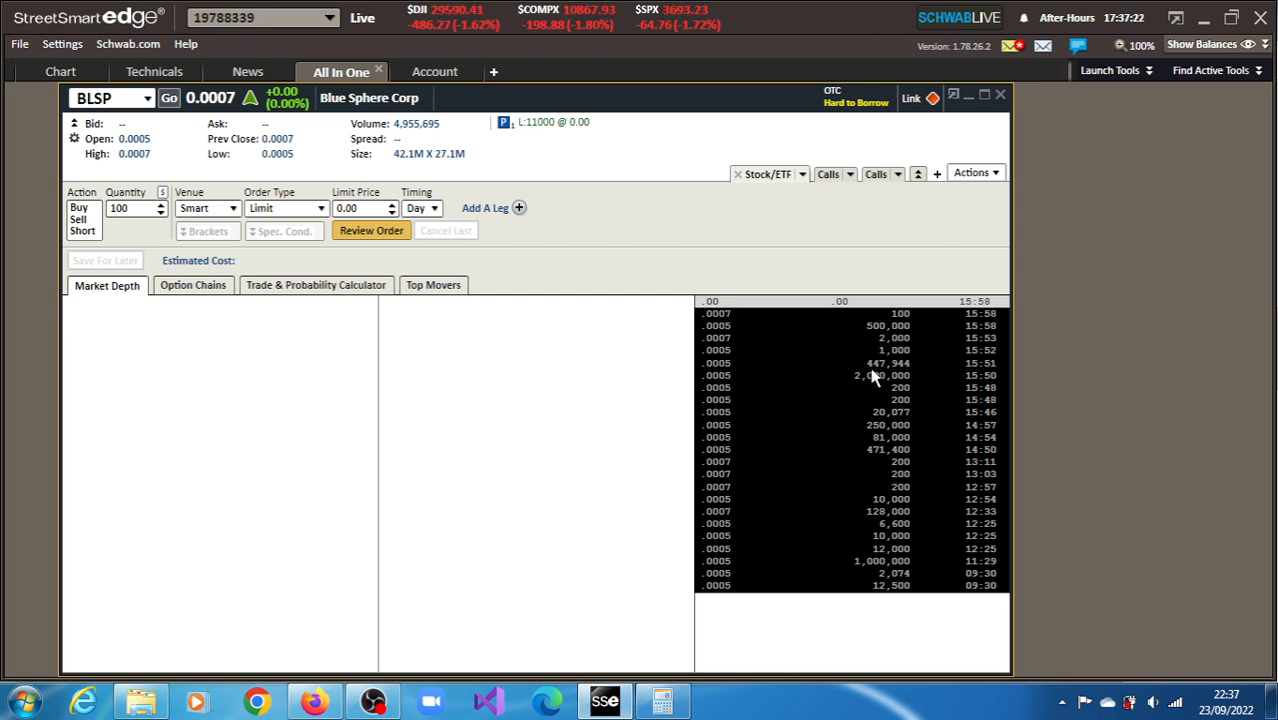
mouse_move(880, 373)
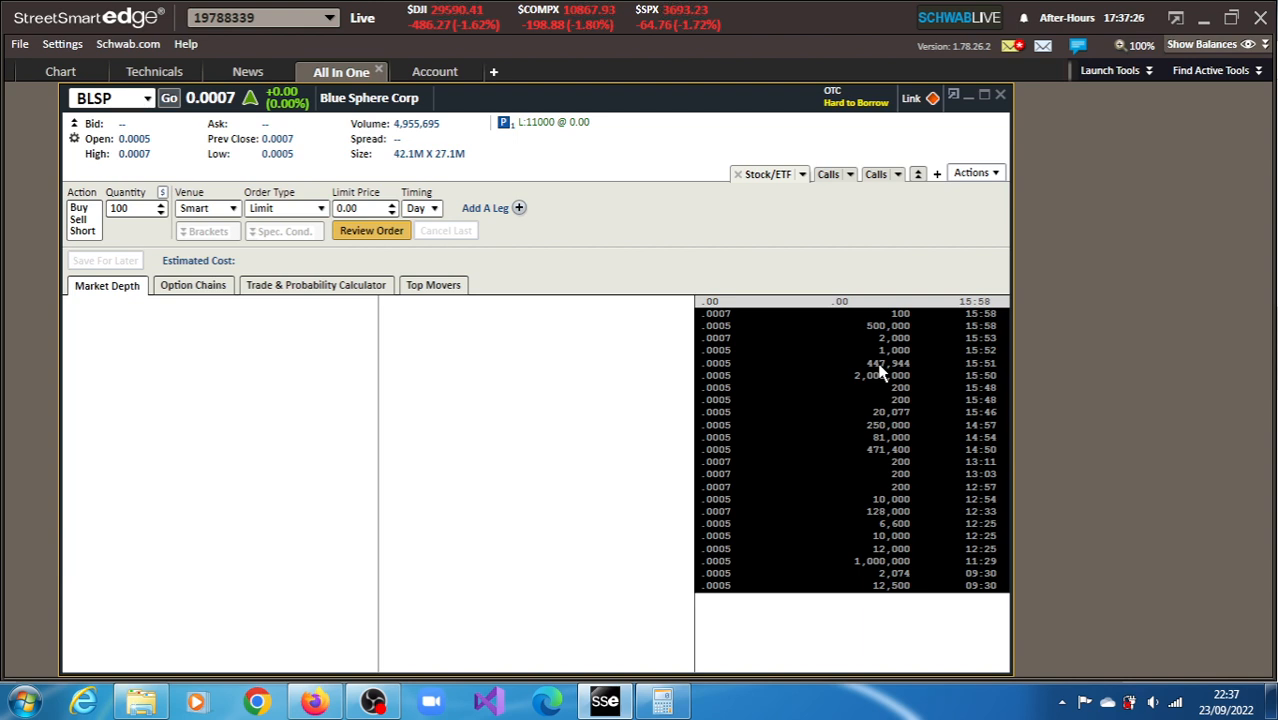
mouse_move(900, 378)
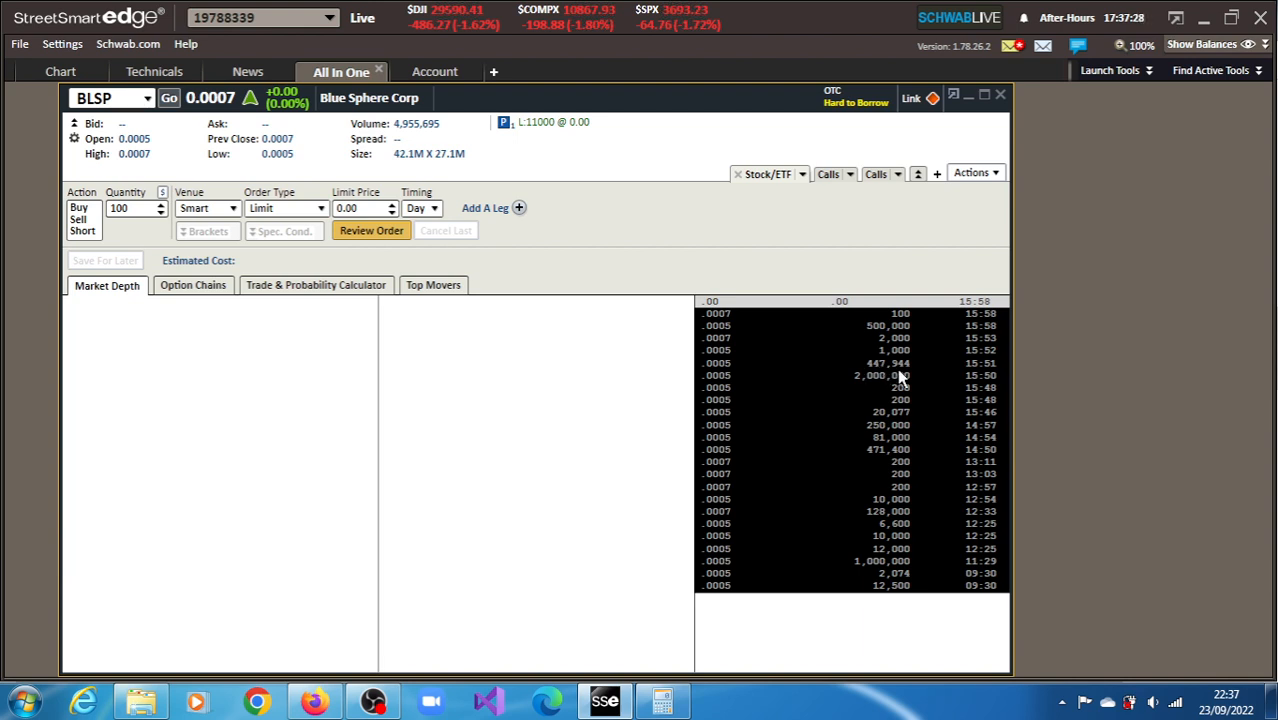
mouse_move(878, 372)
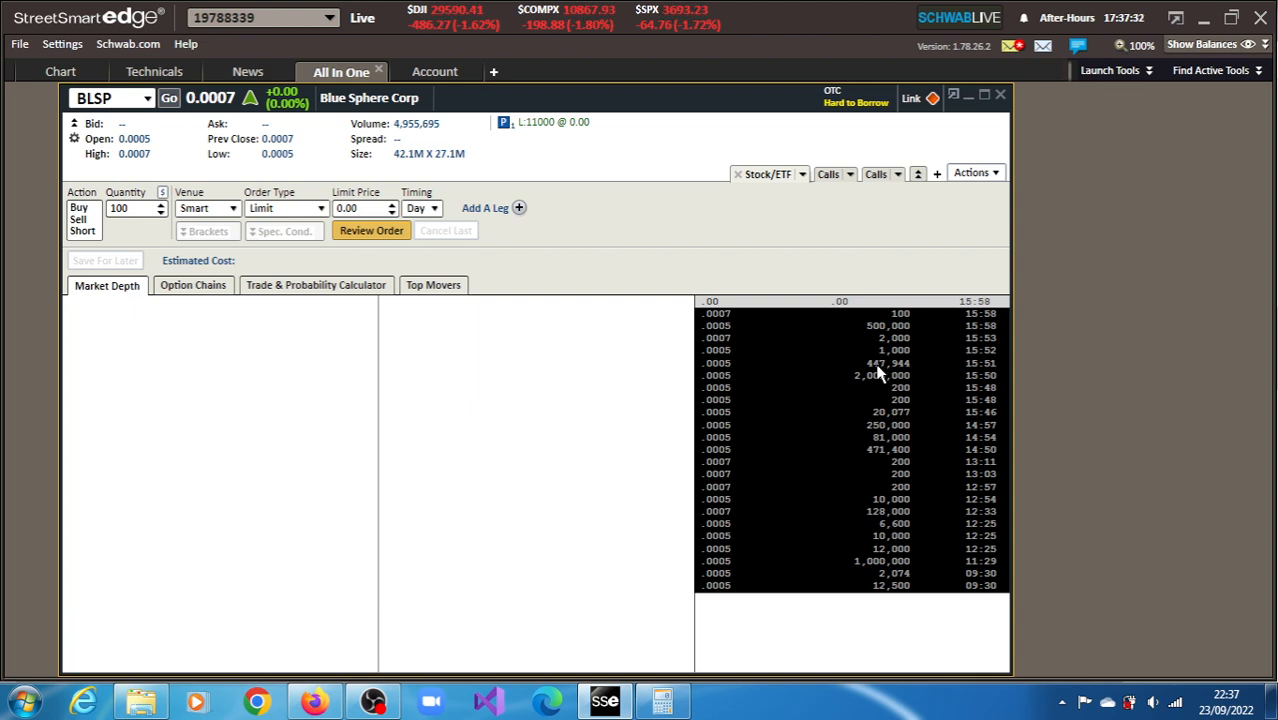
mouse_move(880, 375)
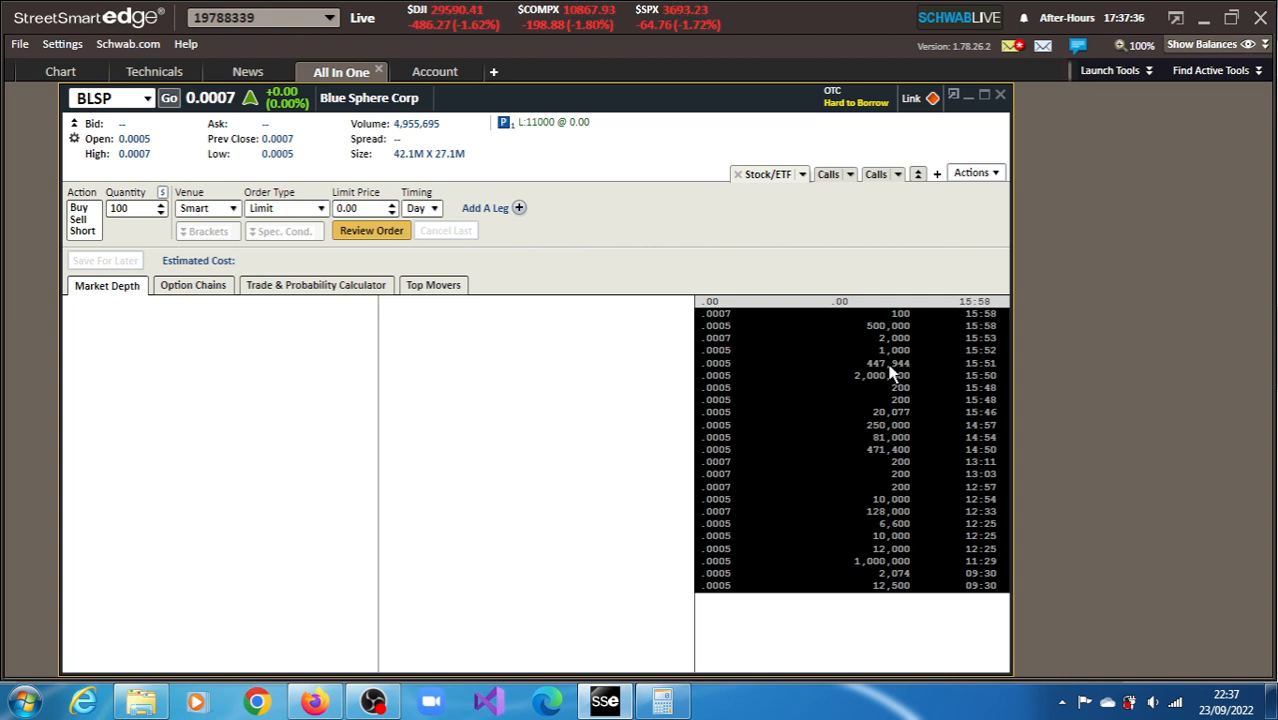
mouse_move(862, 335)
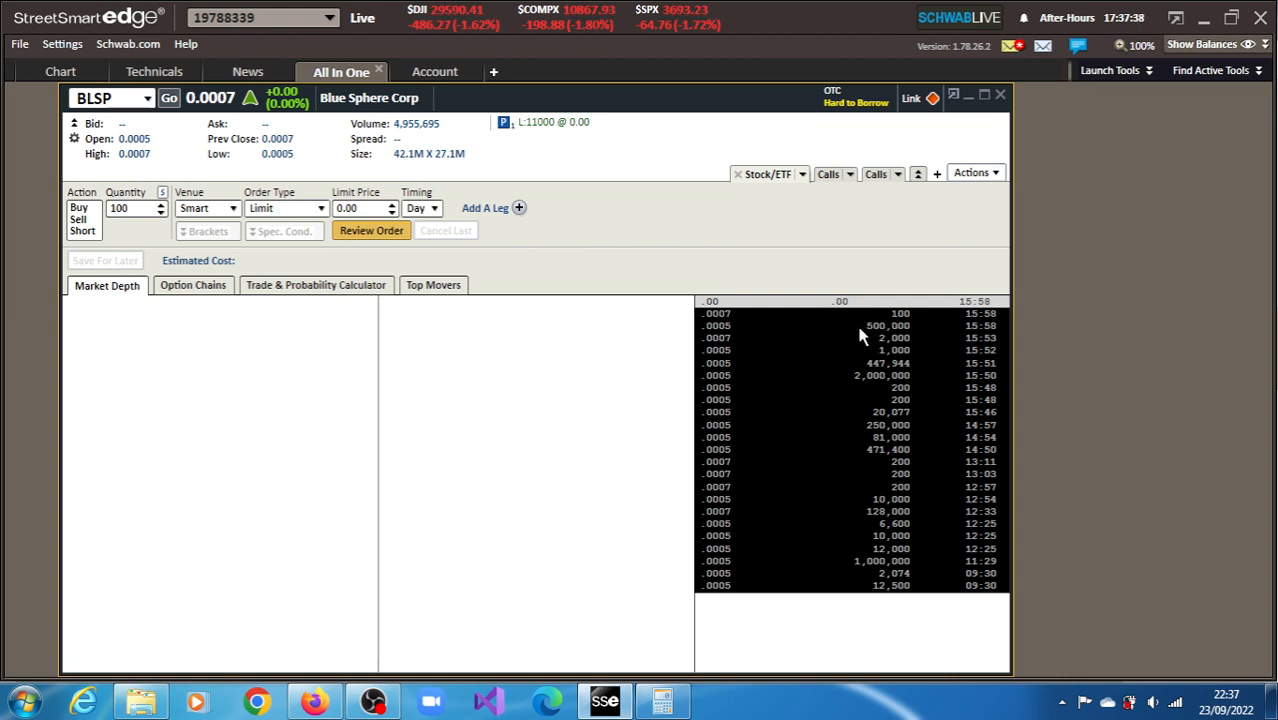
mouse_move(883, 332)
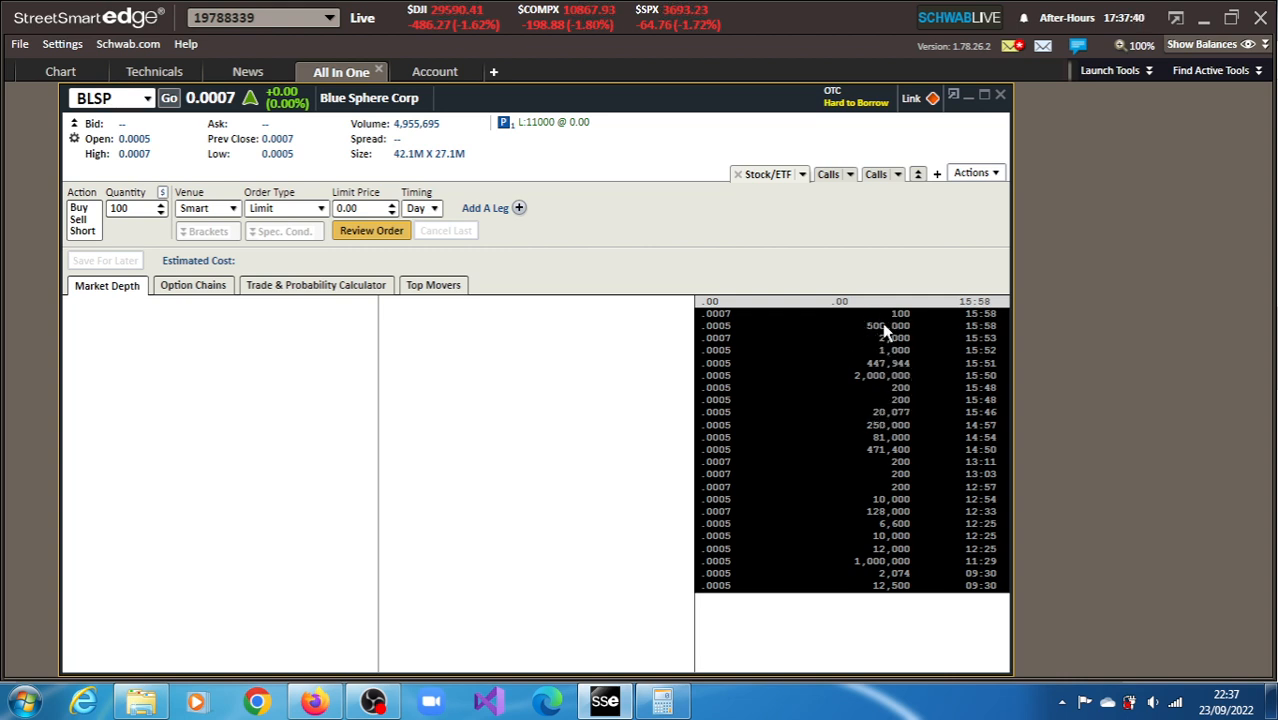
mouse_move(528, 196)
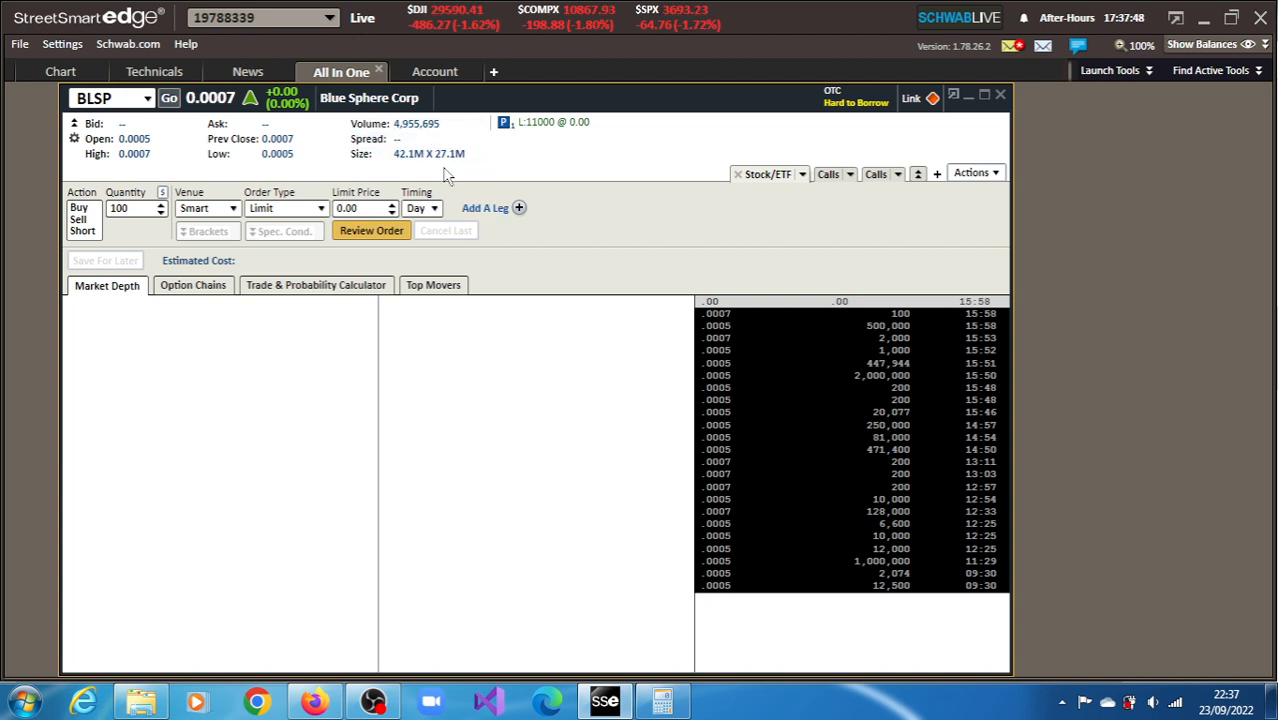
mouse_move(140, 35)
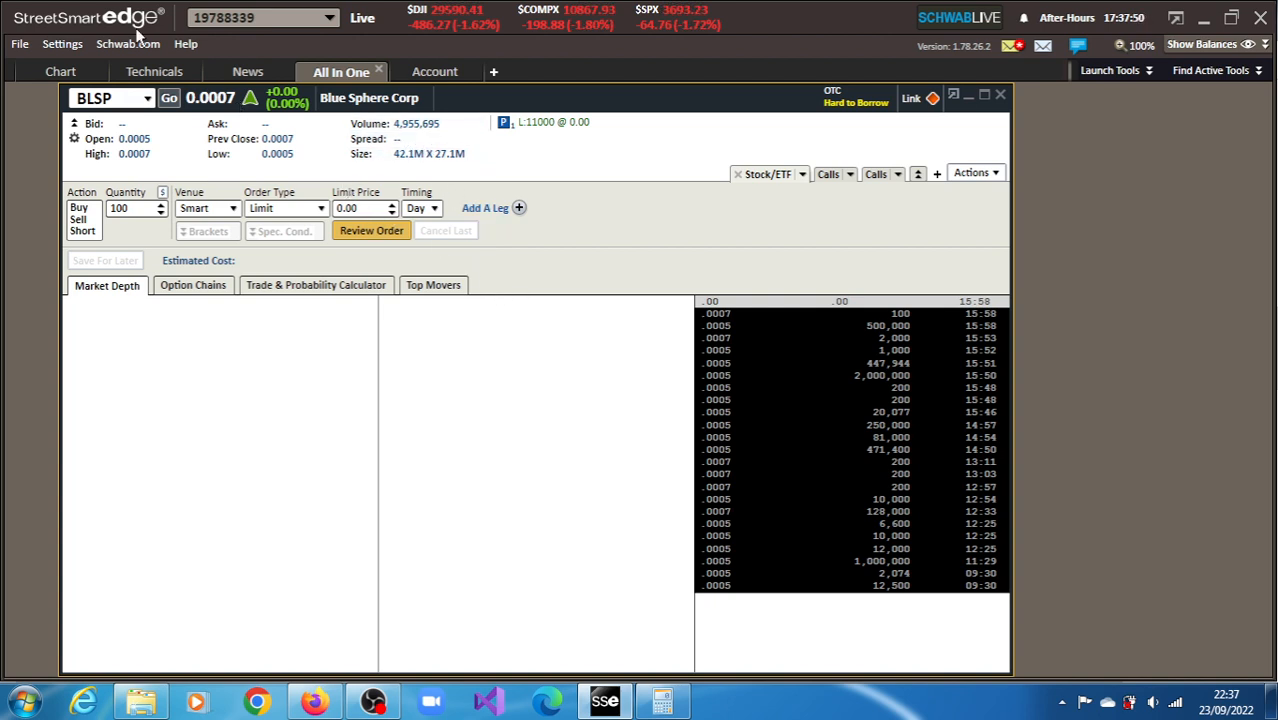
Show the BLSP chart in StreetSmart Edge with 1 Minute periods instead of daily.
click(60, 71)
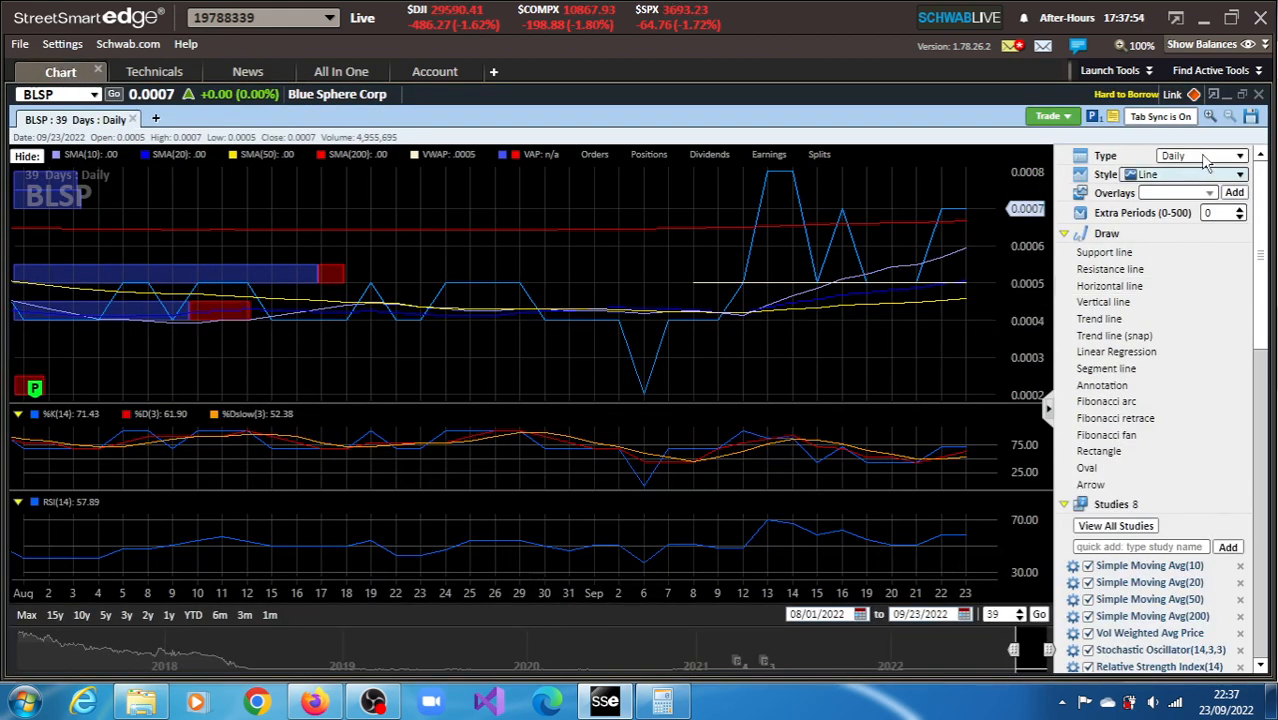
click(1240, 155)
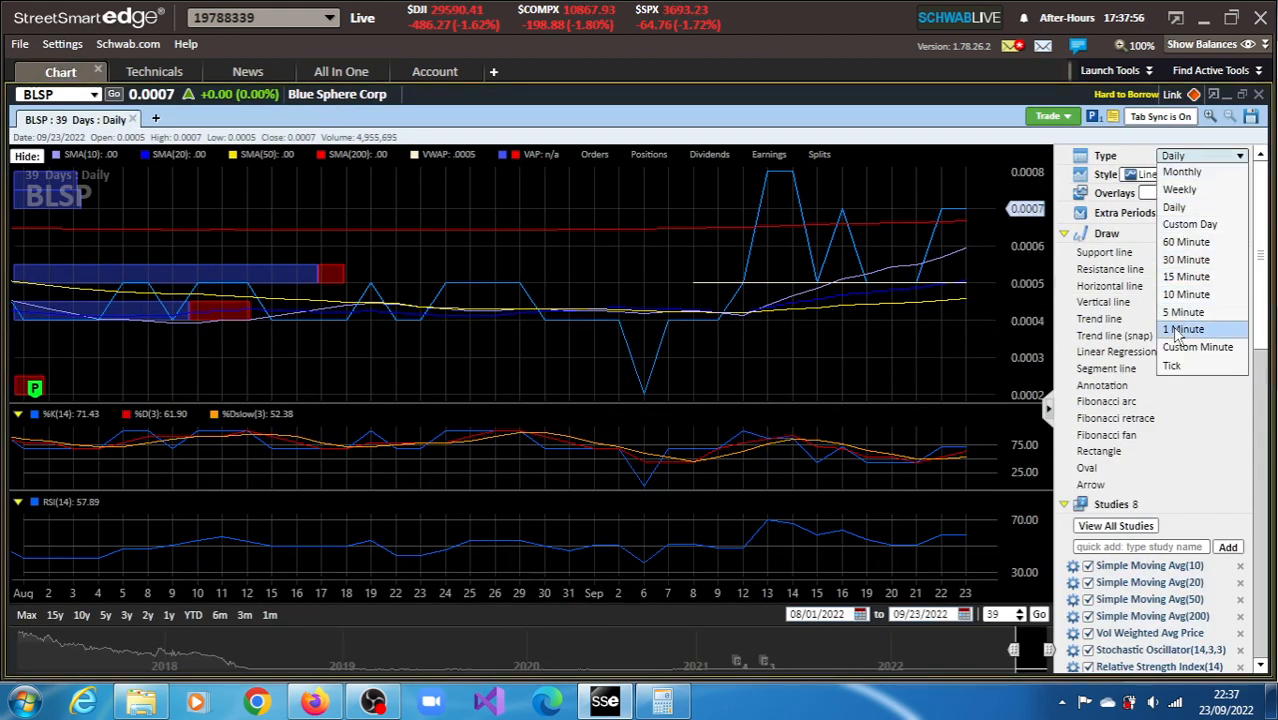
click(1184, 329)
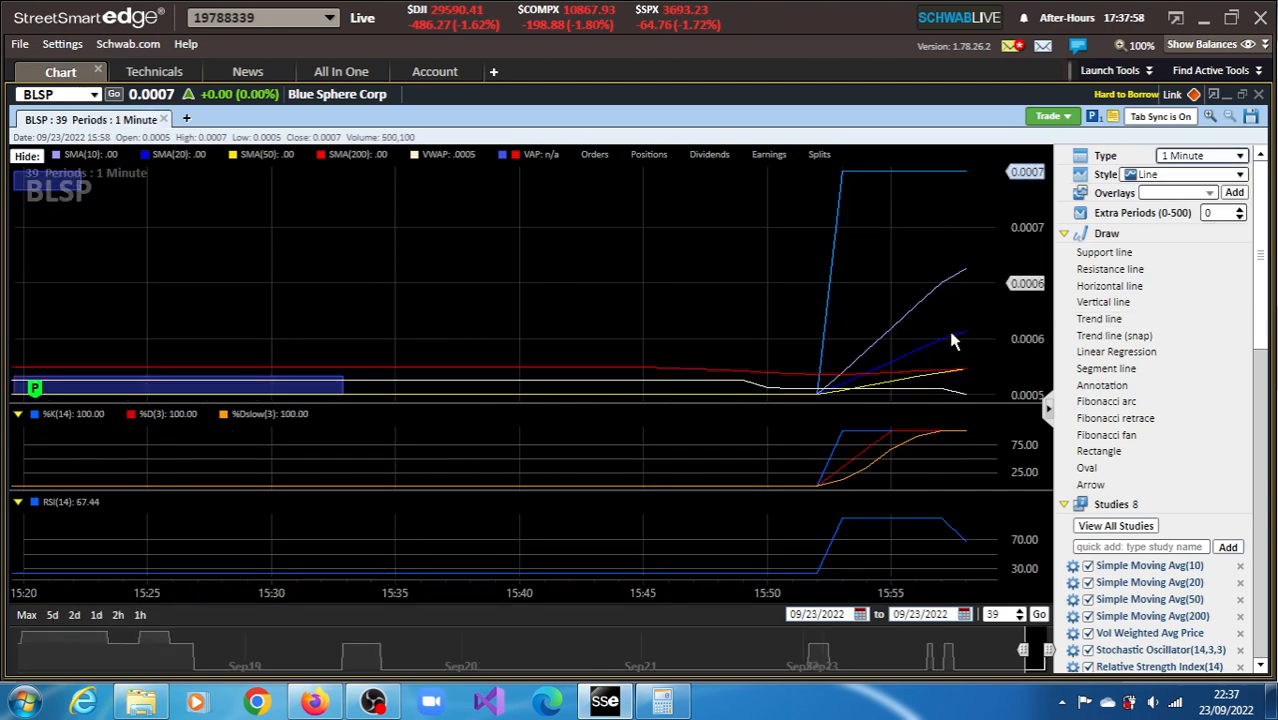